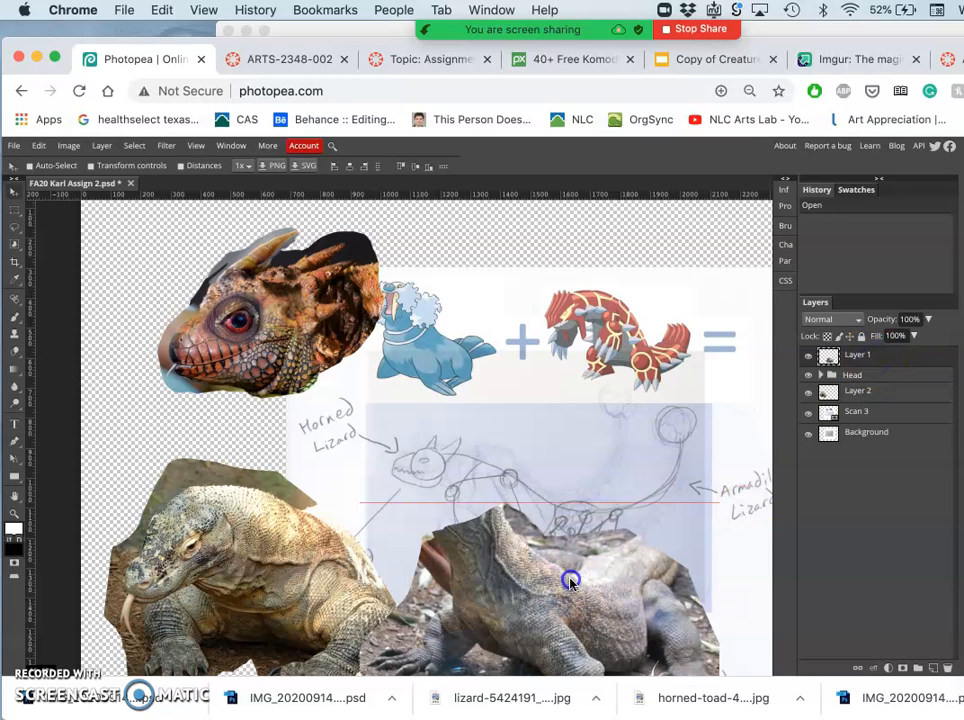
# Position the lower-right lizard beneath the hybrid head as a trial body
pyautogui.moveTo(570, 582); pyautogui.dragTo(440, 418)
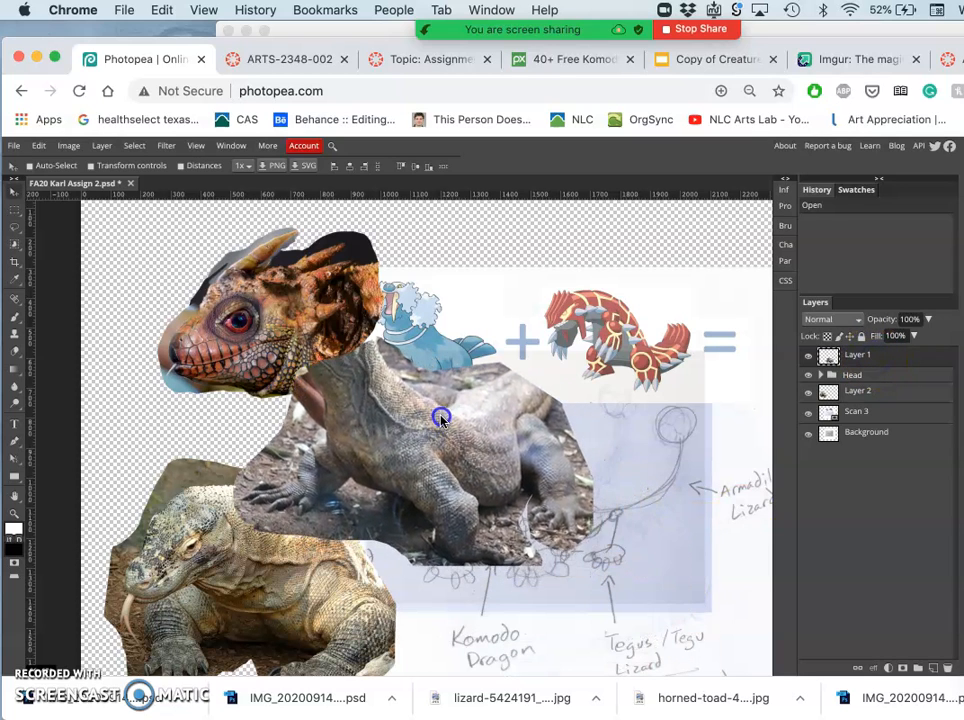
pyautogui.moveTo(440, 418); pyautogui.dragTo(484, 558)
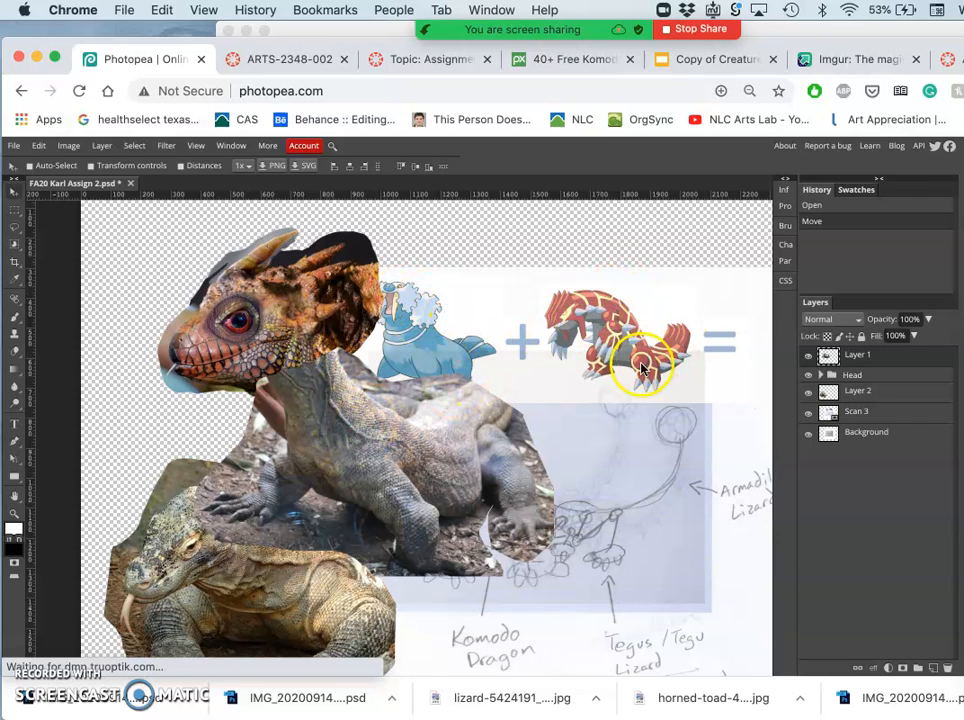
pyautogui.moveTo(680, 304)
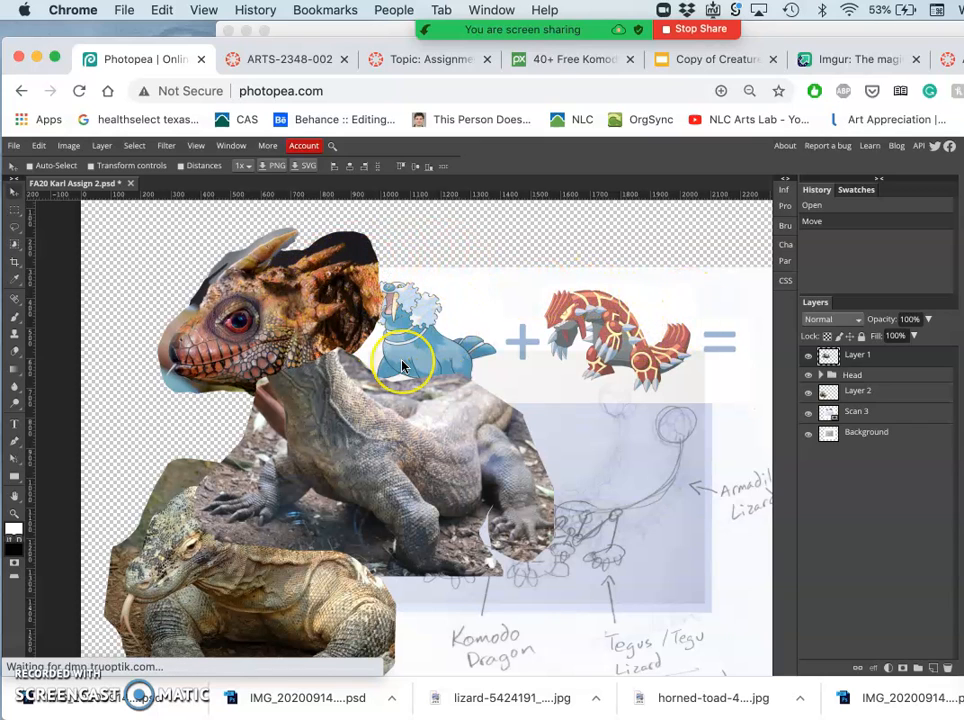
pyautogui.moveTo(292, 288)
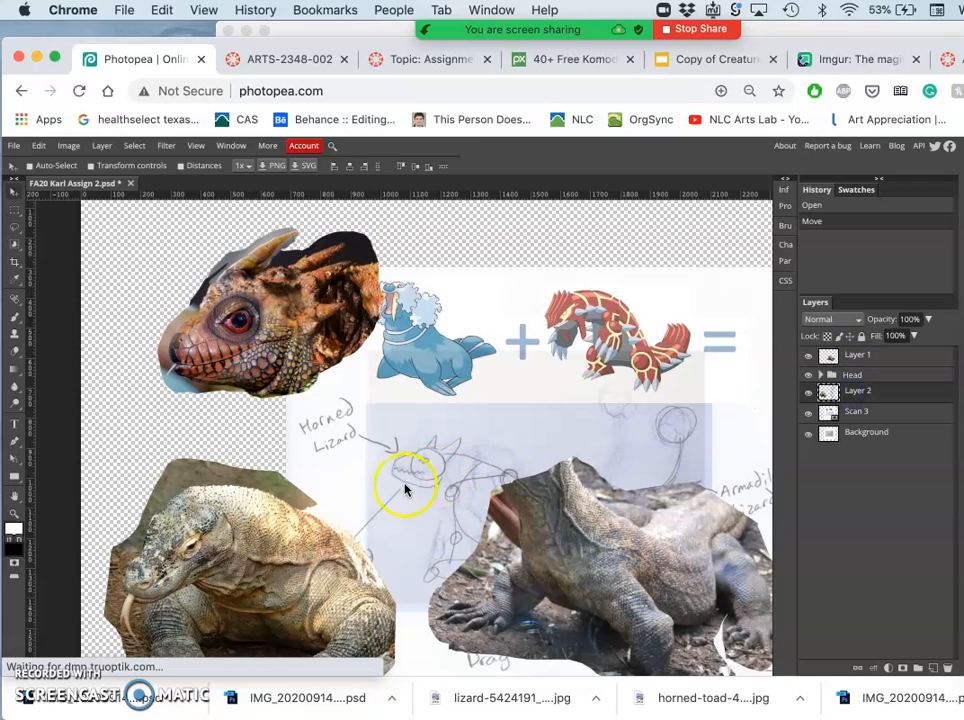
# Place the spiky-backed lower-left lizard under the head, lined up as the body
pyautogui.moveTo(404, 490); pyautogui.dragTo(468, 348)
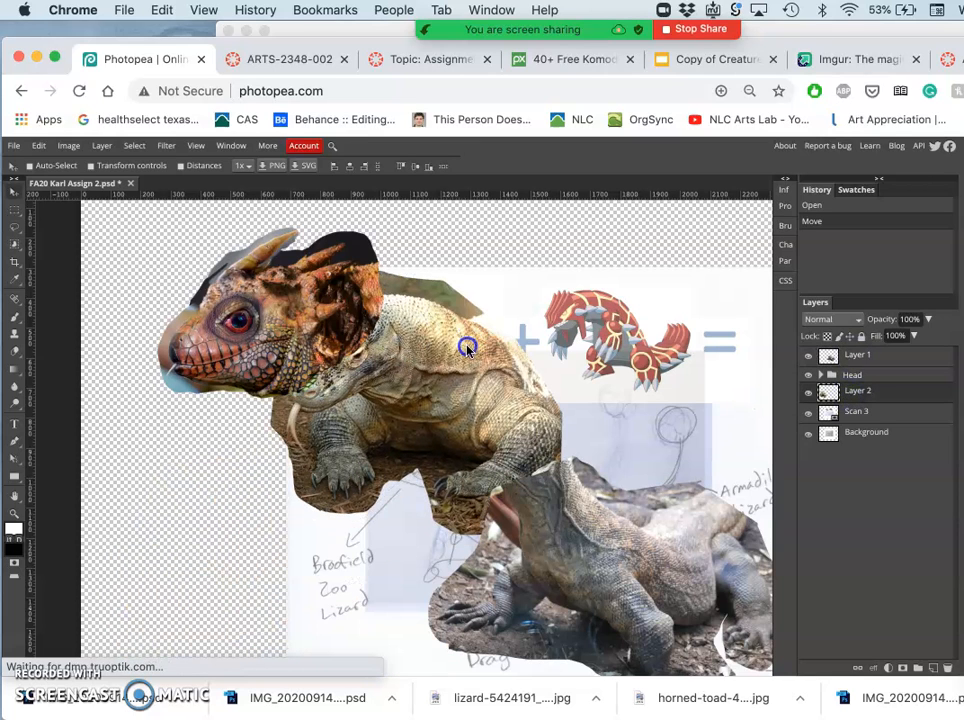
pyautogui.moveTo(468, 348); pyautogui.dragTo(428, 328)
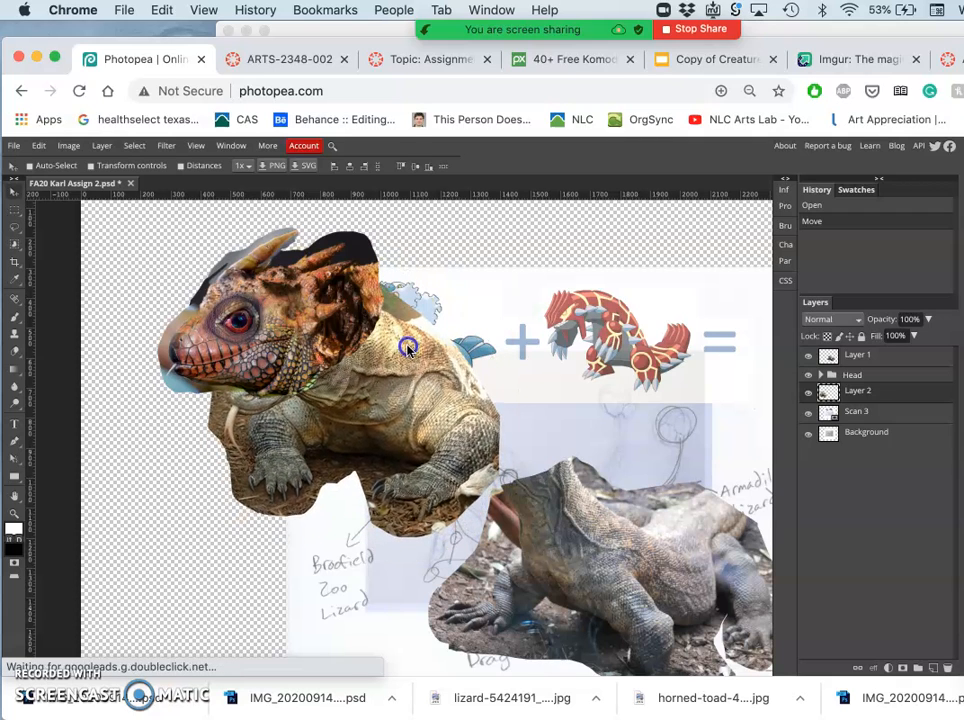
pyautogui.moveTo(408, 348); pyautogui.dragTo(404, 338)
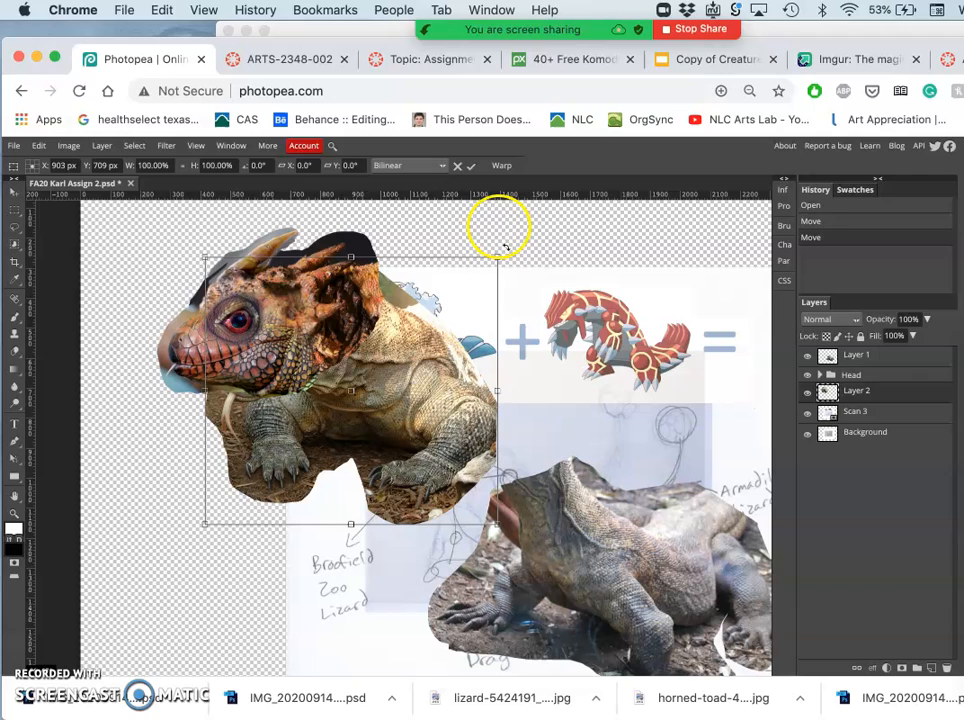
pyautogui.moveTo(496, 260)
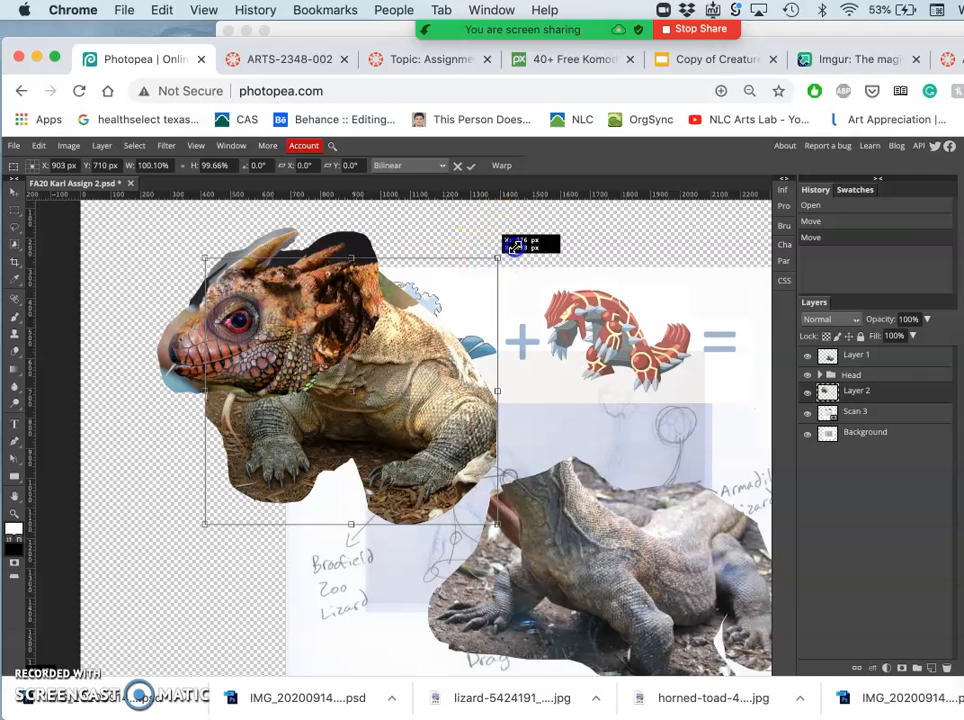
# Enlarge the lizard body with Free Transform so it matches the head's scale
pyautogui.moveTo(498, 258); pyautogui.dragTo(528, 244)
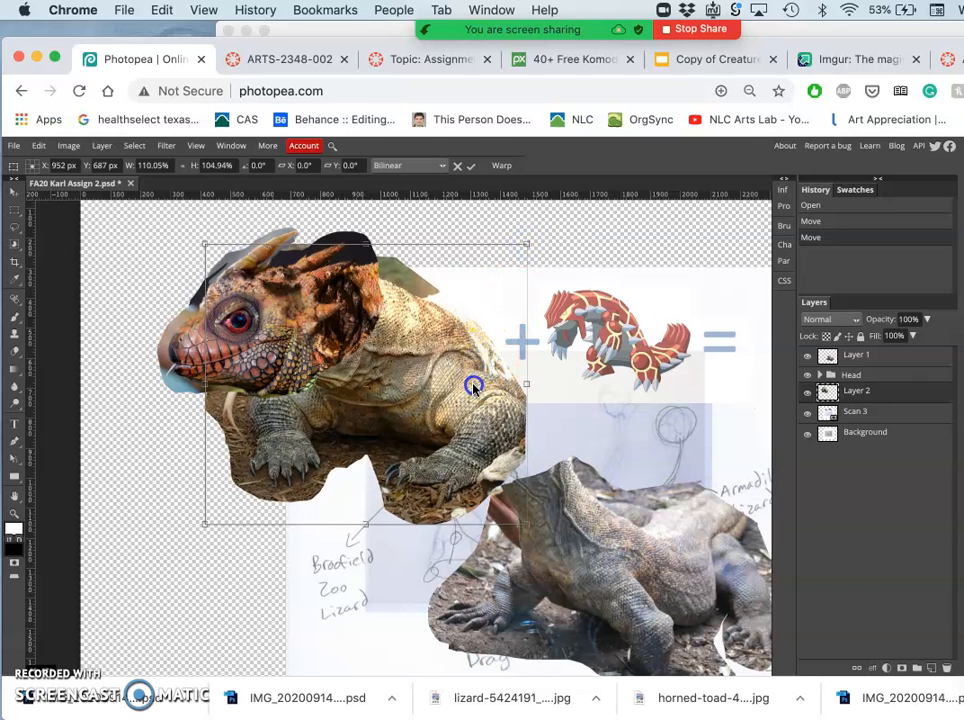
pyautogui.moveTo(476, 384); pyautogui.dragTo(472, 384)
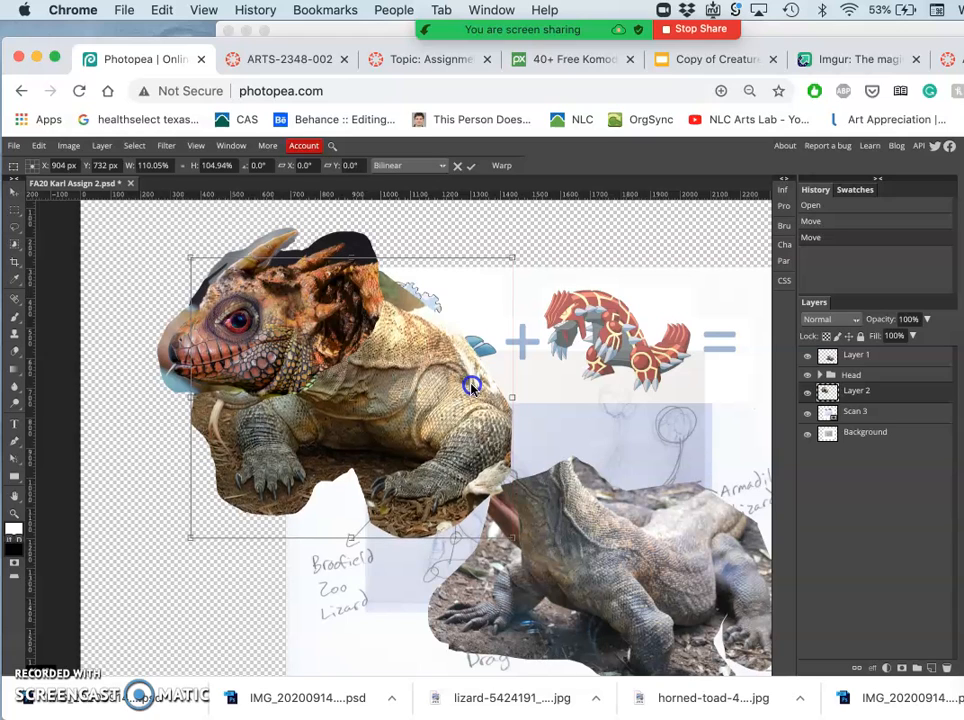
pyautogui.moveTo(436, 360)
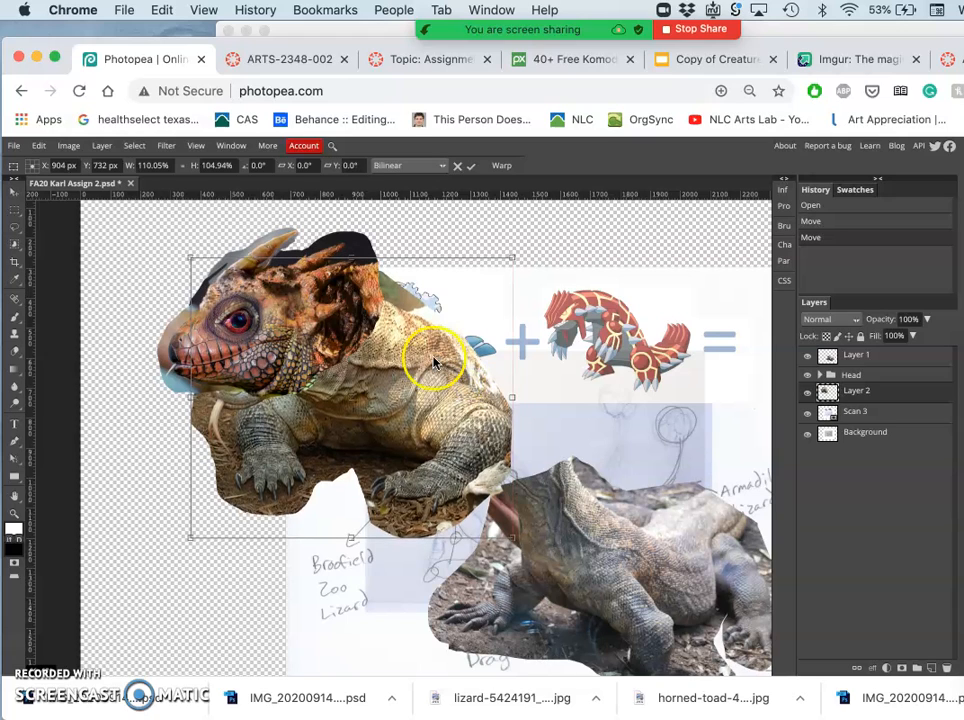
# Choose Scale from the transform options to enlarge the body's chest
pyautogui.rightClick(436, 360)
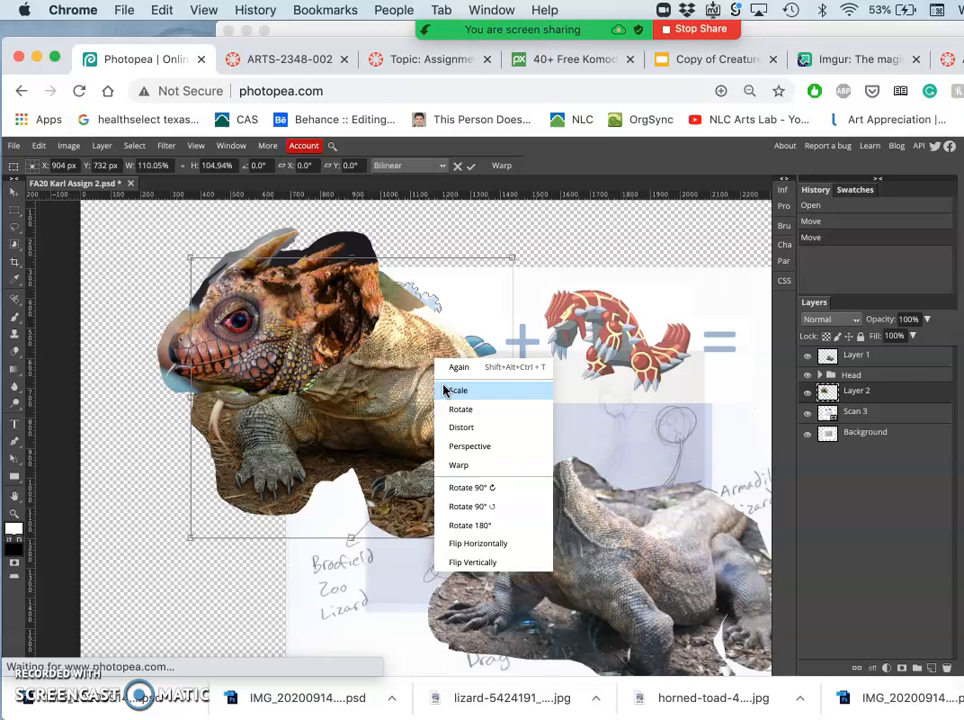
pyautogui.click(458, 390)
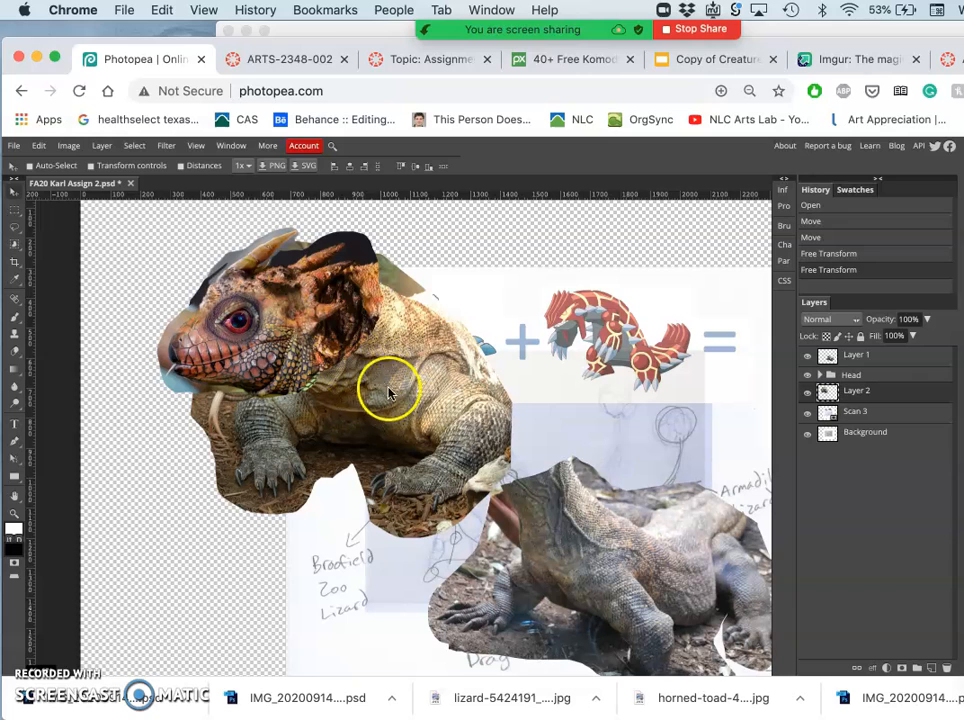
pyautogui.moveTo(566, 572)
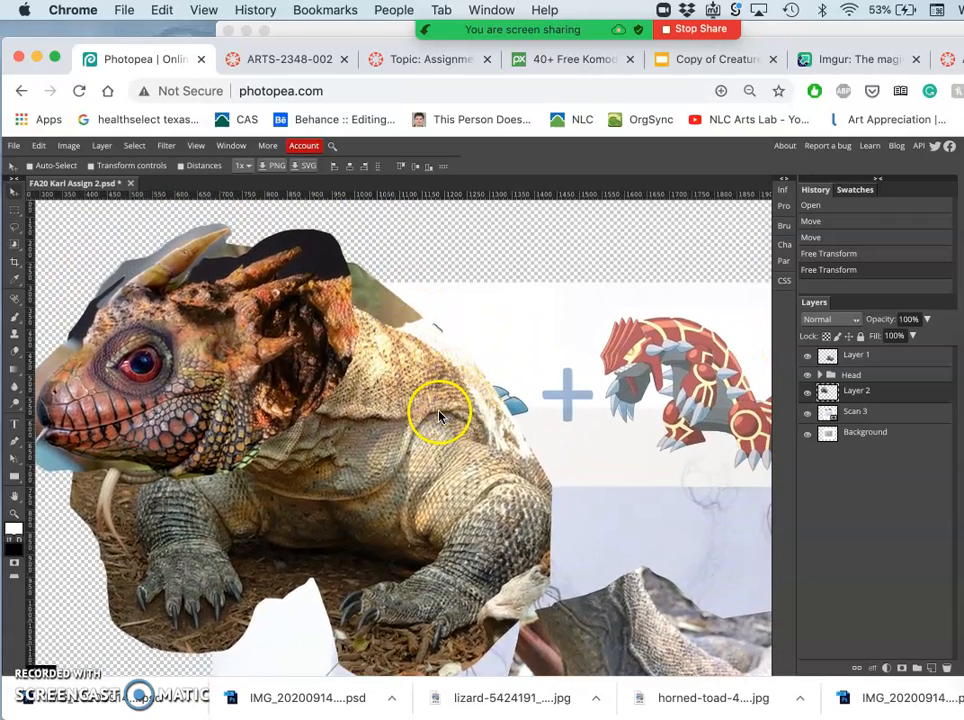
# Bring up the Levels adjustment from Image > Adjustments
pyautogui.click(68, 144)
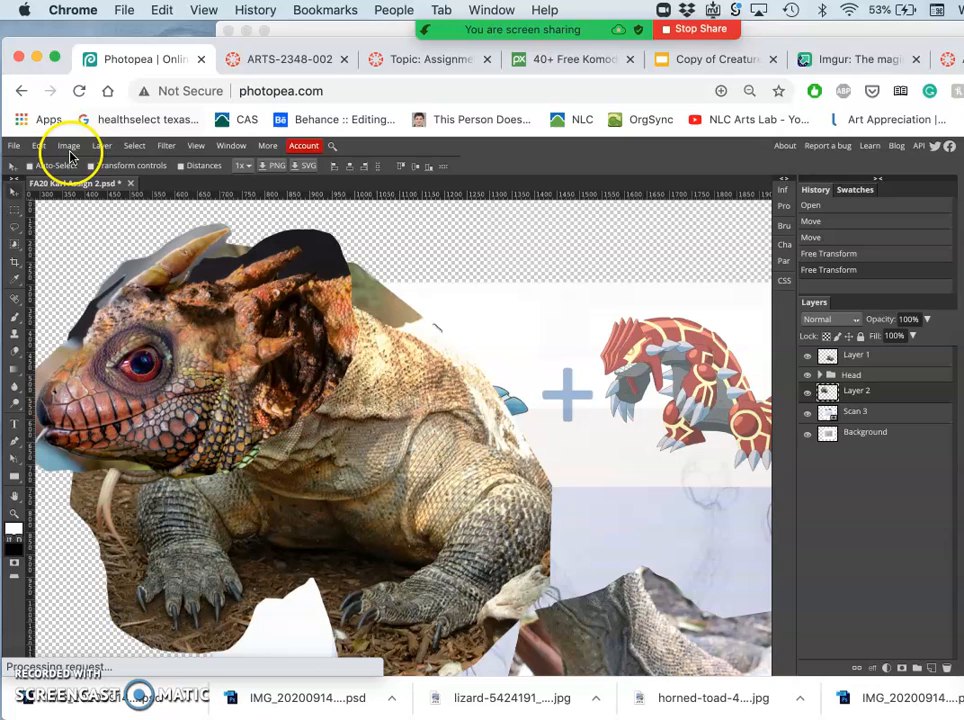
pyautogui.click(68, 144)
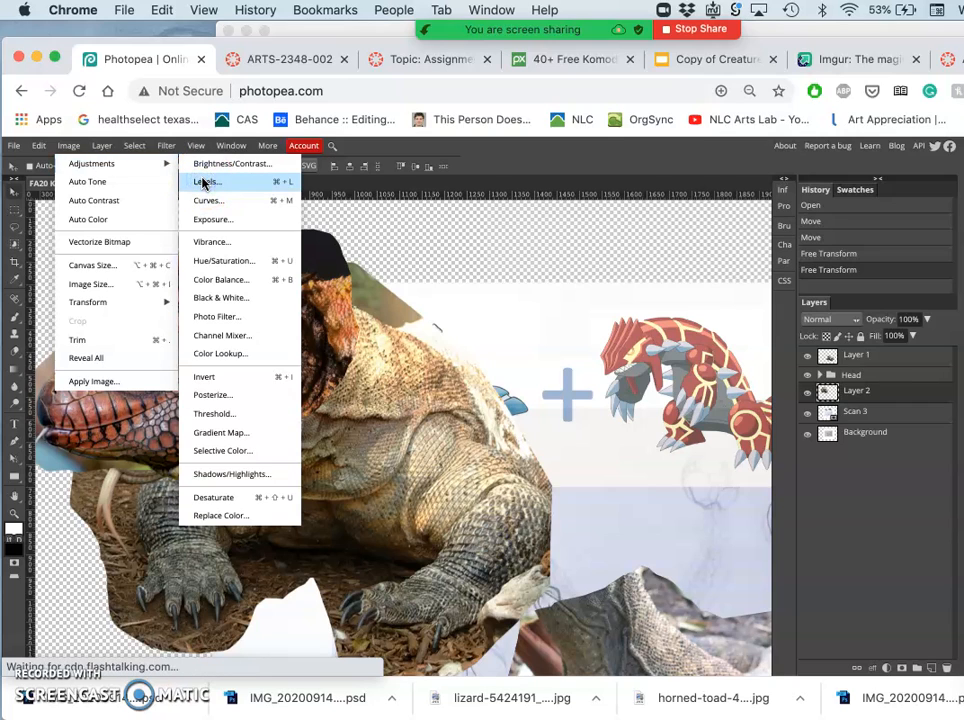
pyautogui.click(206, 180)
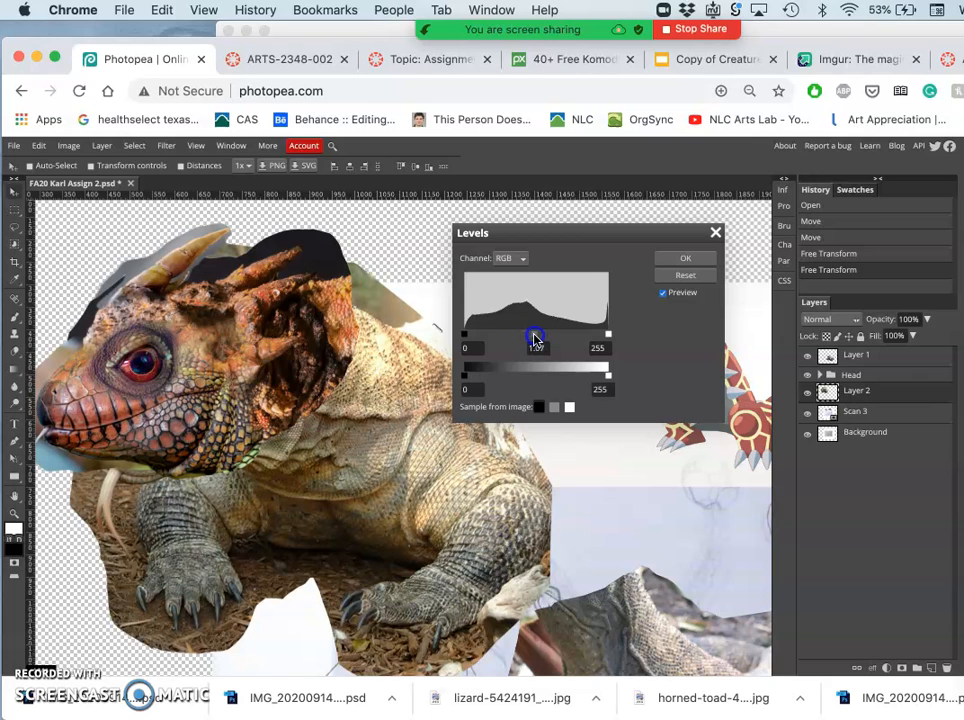
# Apply Levels with input black 18, midtones ~0.98, white 248 and output white 242
pyautogui.moveTo(536, 334); pyautogui.dragTo(608, 334)
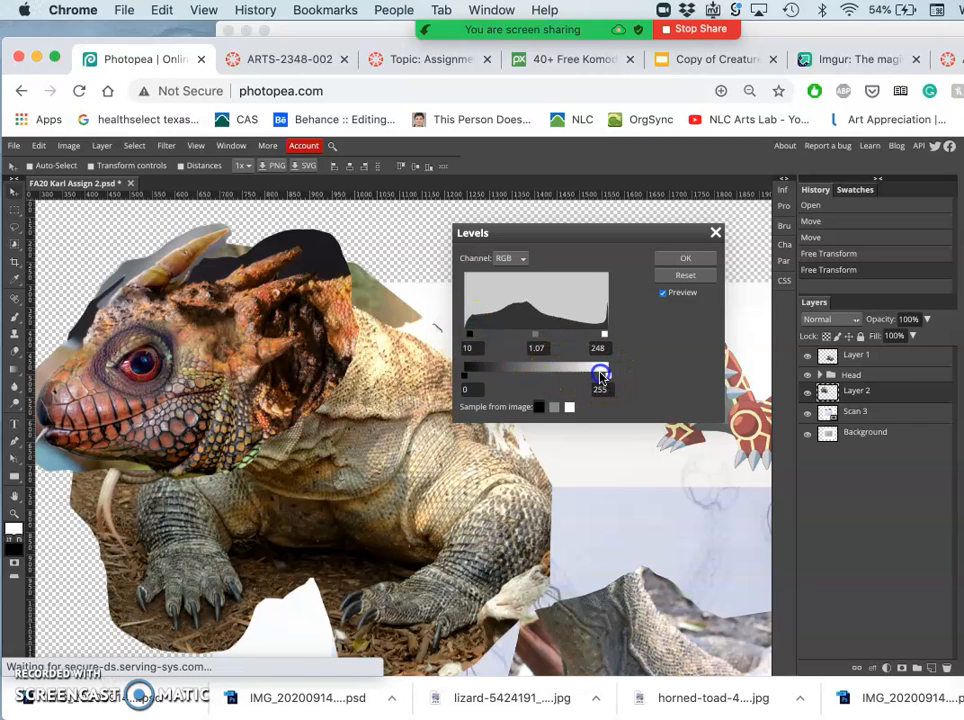
pyautogui.moveTo(600, 376); pyautogui.dragTo(584, 376)
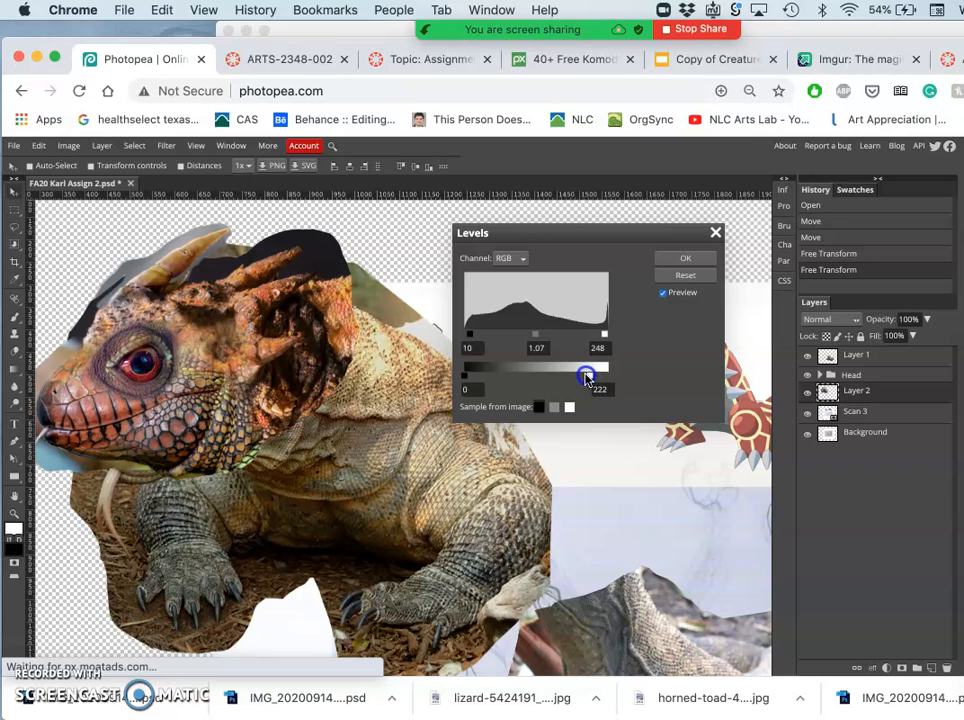
pyautogui.moveTo(588, 378); pyautogui.dragTo(600, 378)
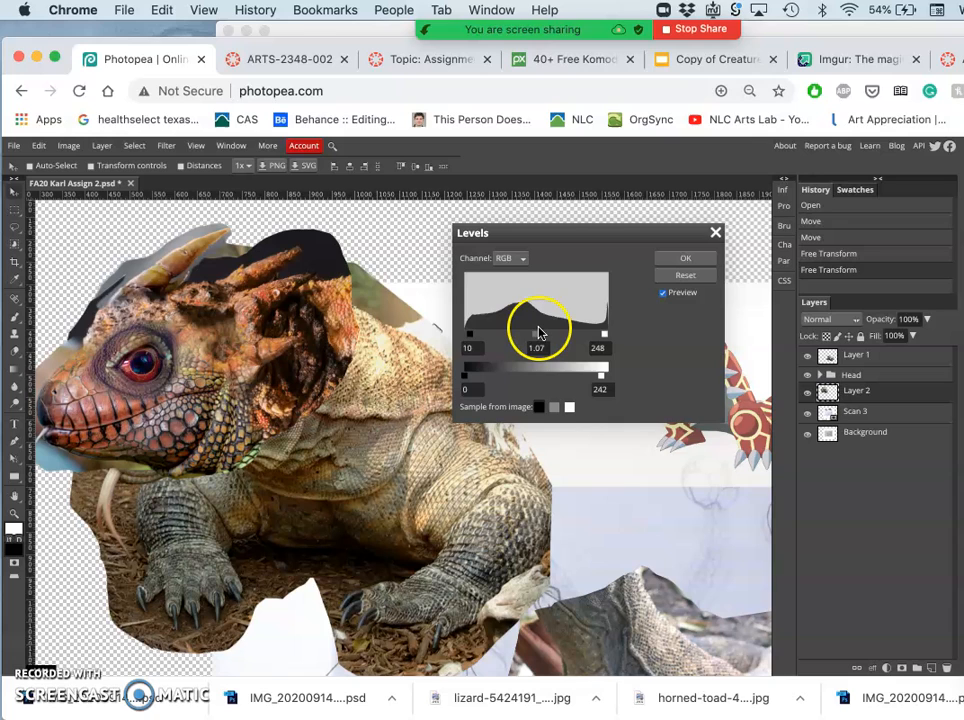
pyautogui.moveTo(536, 334); pyautogui.dragTo(532, 334)
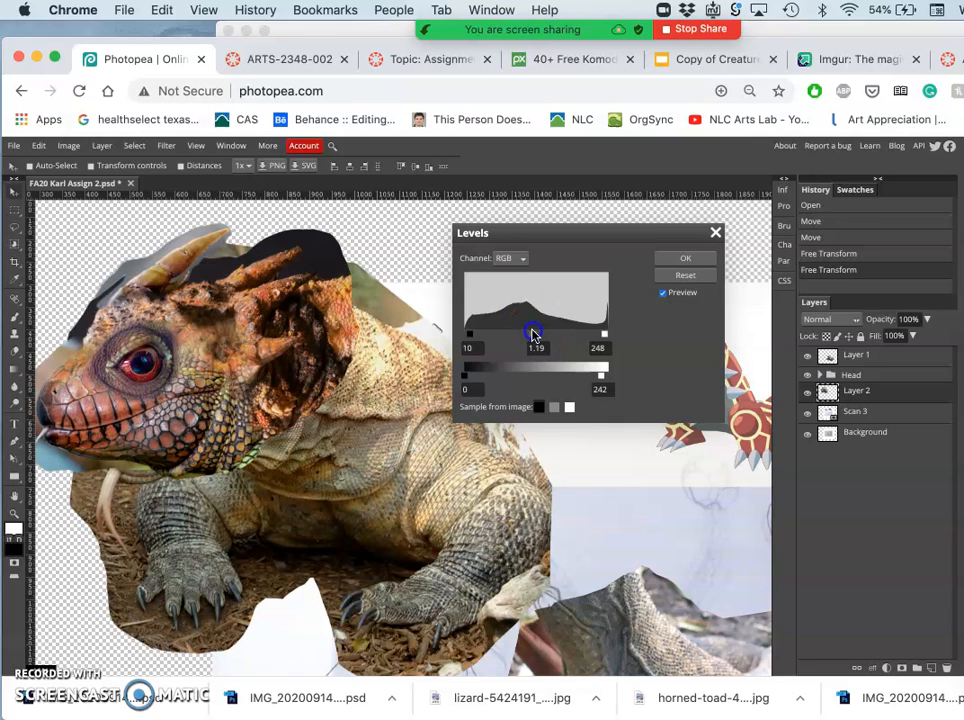
pyautogui.moveTo(536, 332); pyautogui.dragTo(544, 332)
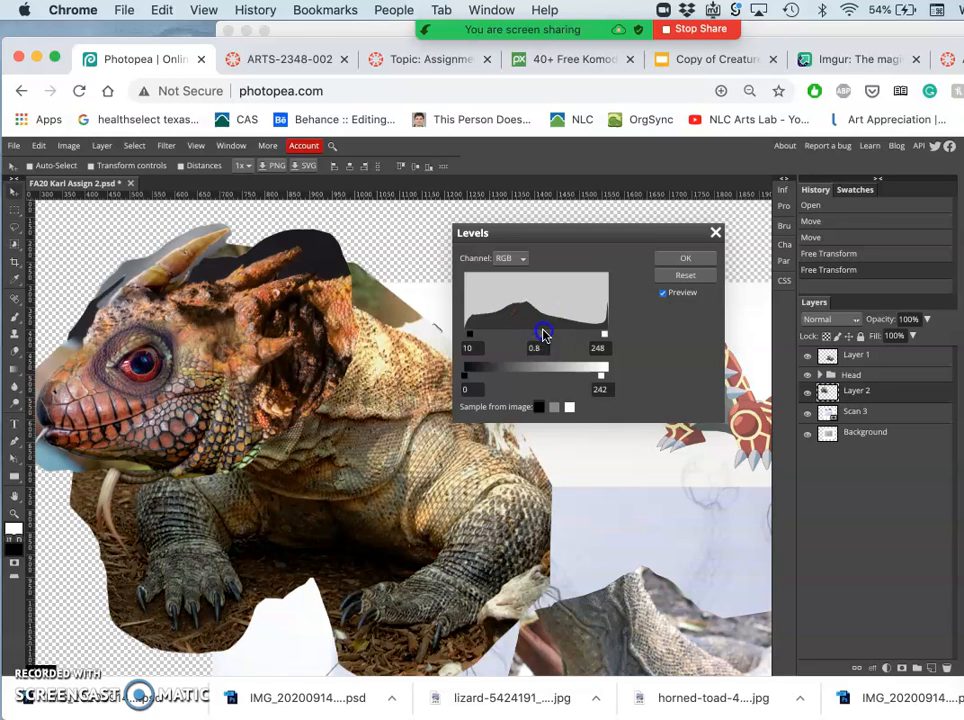
pyautogui.moveTo(544, 334); pyautogui.dragTo(540, 334)
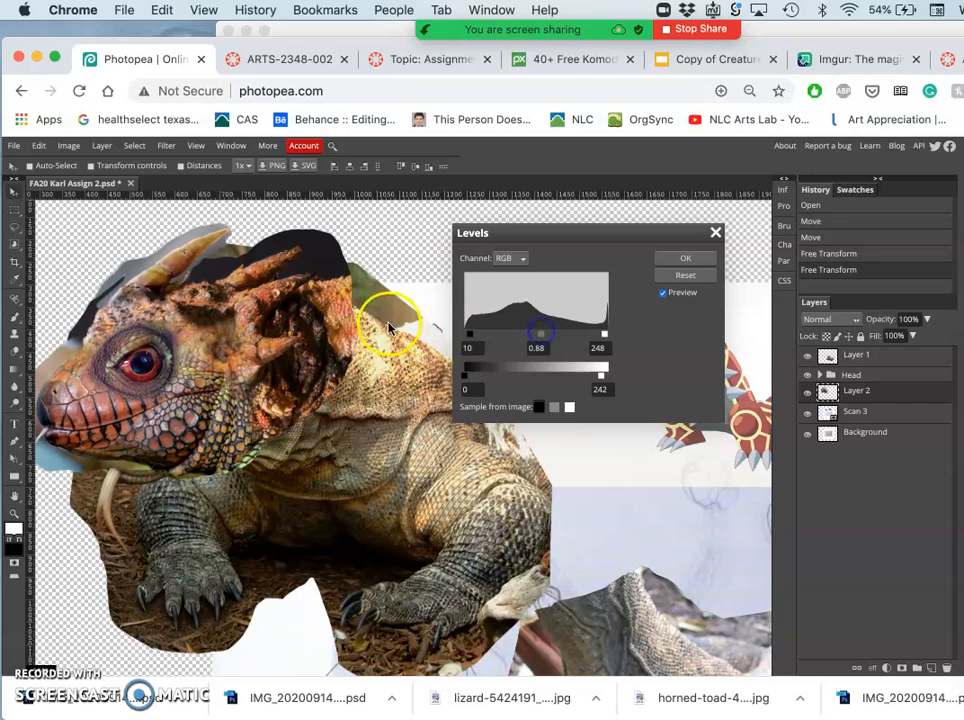
pyautogui.click(684, 258)
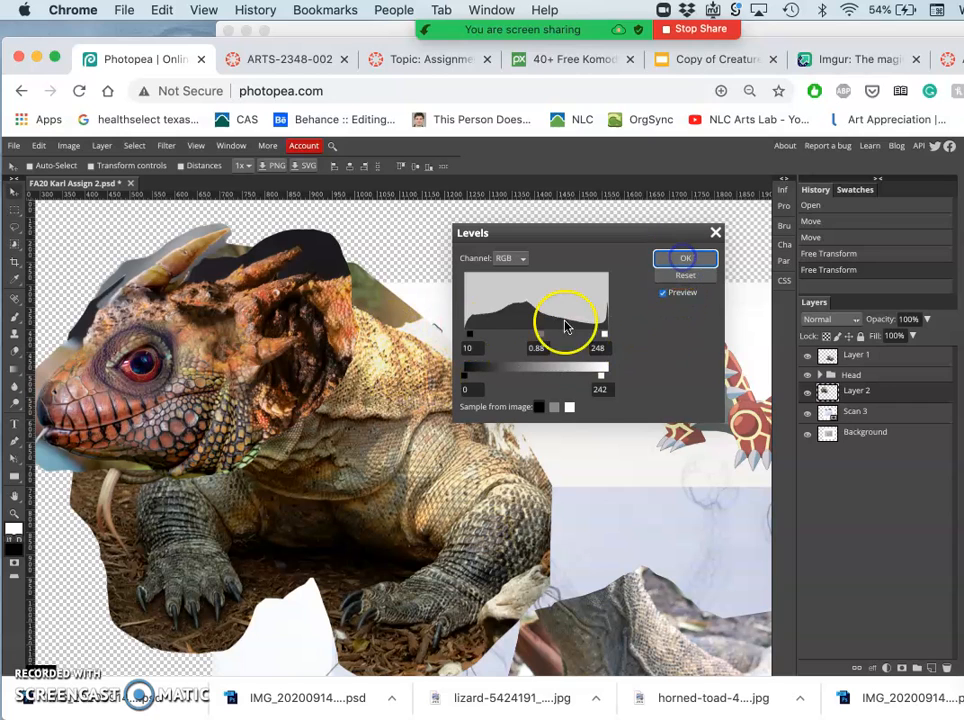
# Start a Hue/Saturation adjustment and leave the hue at neutral after testing it
pyautogui.click(684, 258)
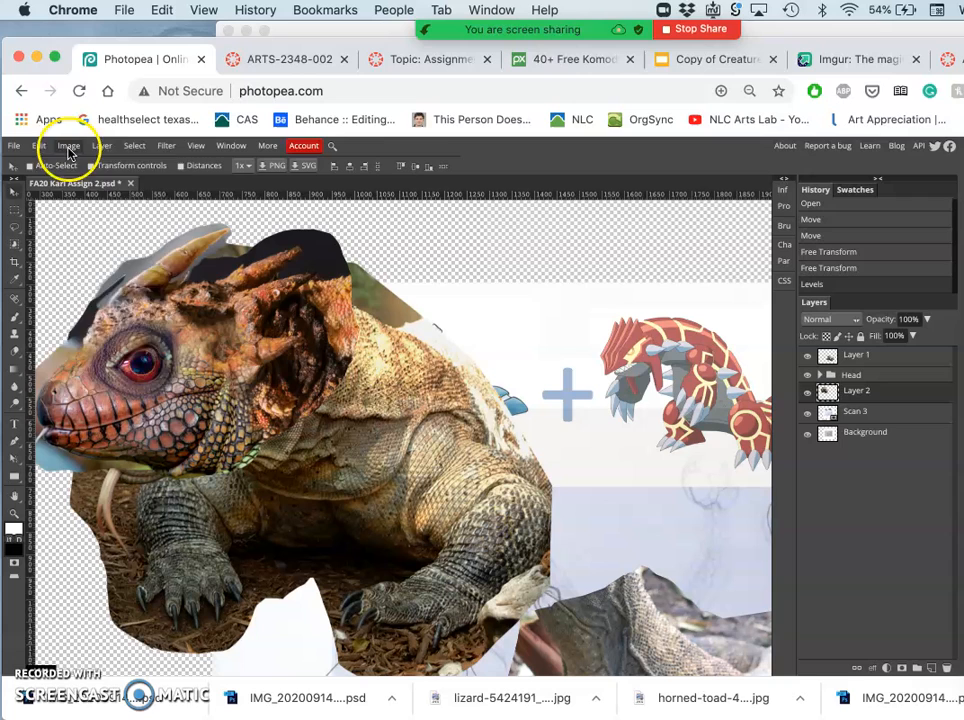
pyautogui.click(68, 144)
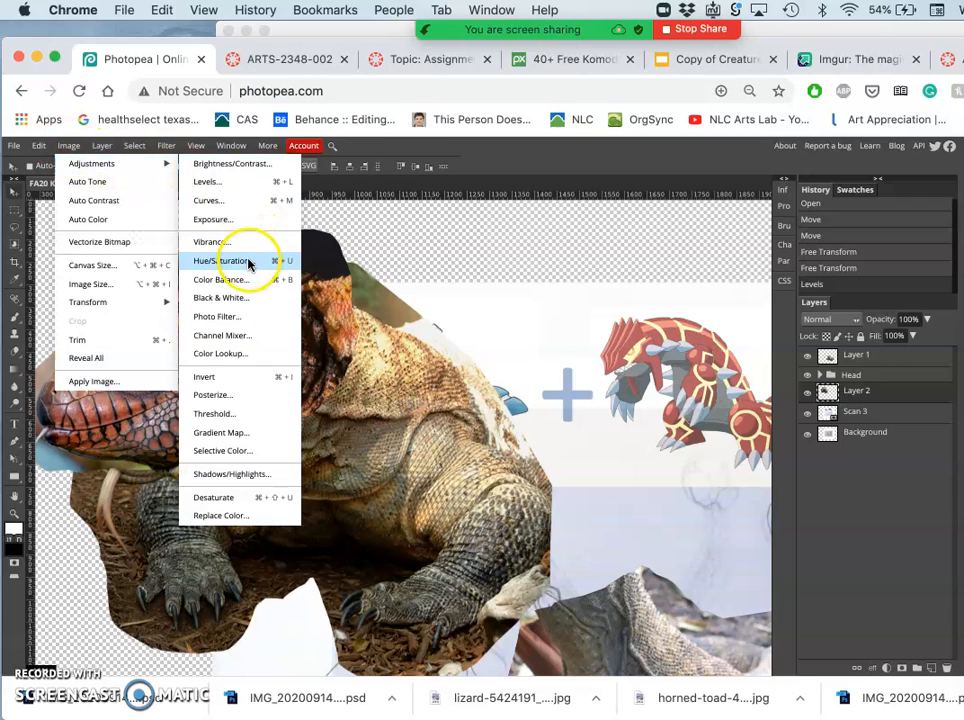
pyautogui.click(220, 260)
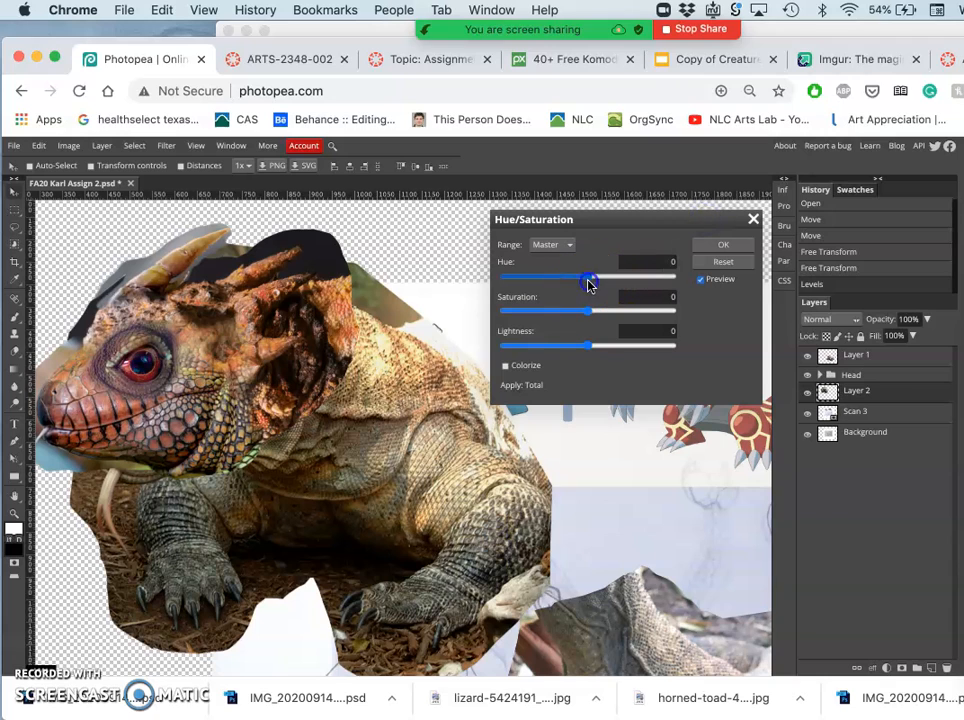
pyautogui.moveTo(590, 276); pyautogui.dragTo(584, 276)
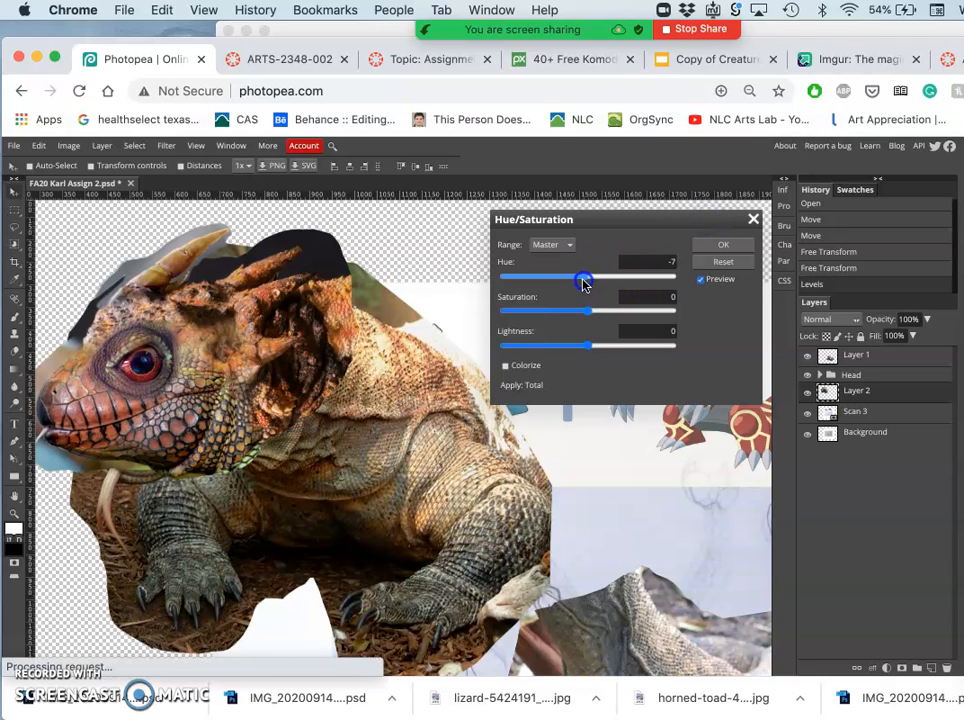
pyautogui.moveTo(584, 276); pyautogui.dragTo(582, 276)
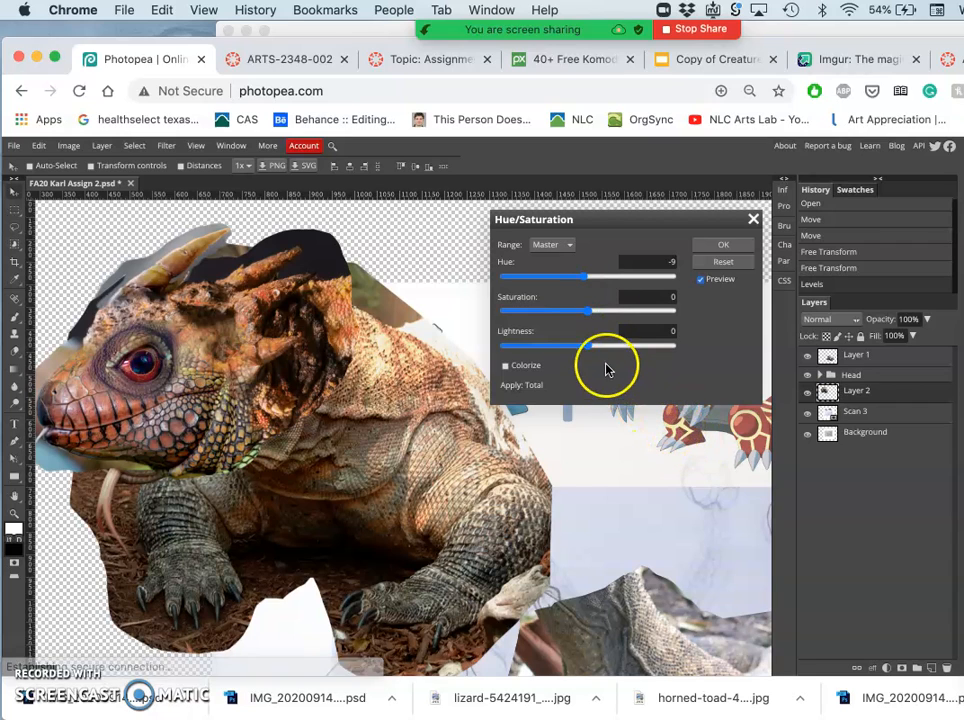
# Settle the saturation at +20, test lightness, and apply the adjustment
pyautogui.click(596, 310)
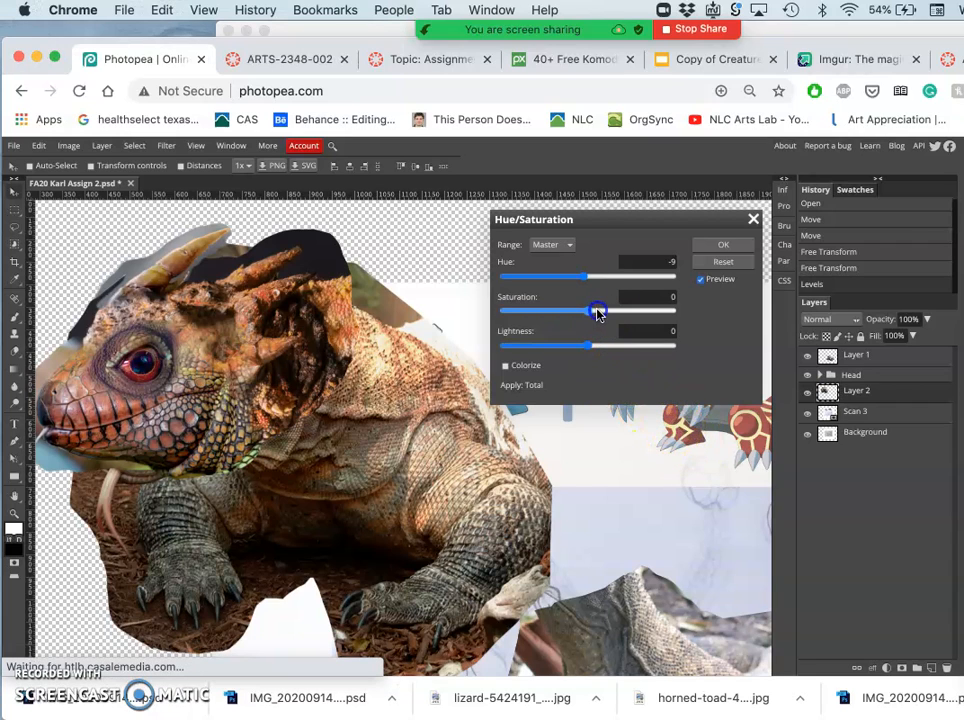
pyautogui.moveTo(598, 310); pyautogui.dragTo(604, 310)
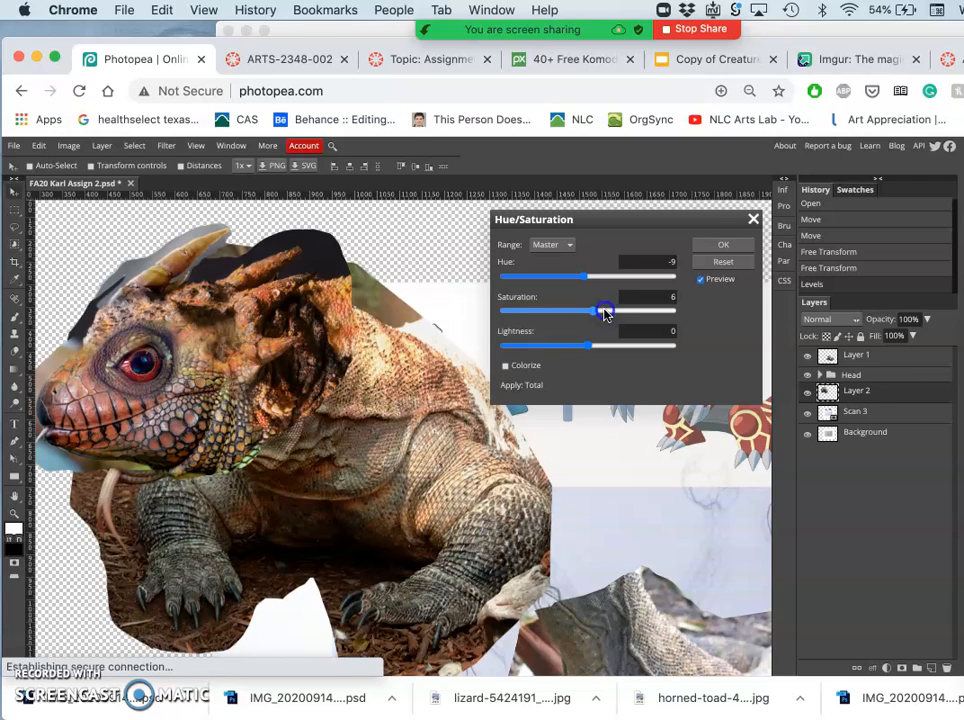
pyautogui.moveTo(604, 310); pyautogui.dragTo(628, 310)
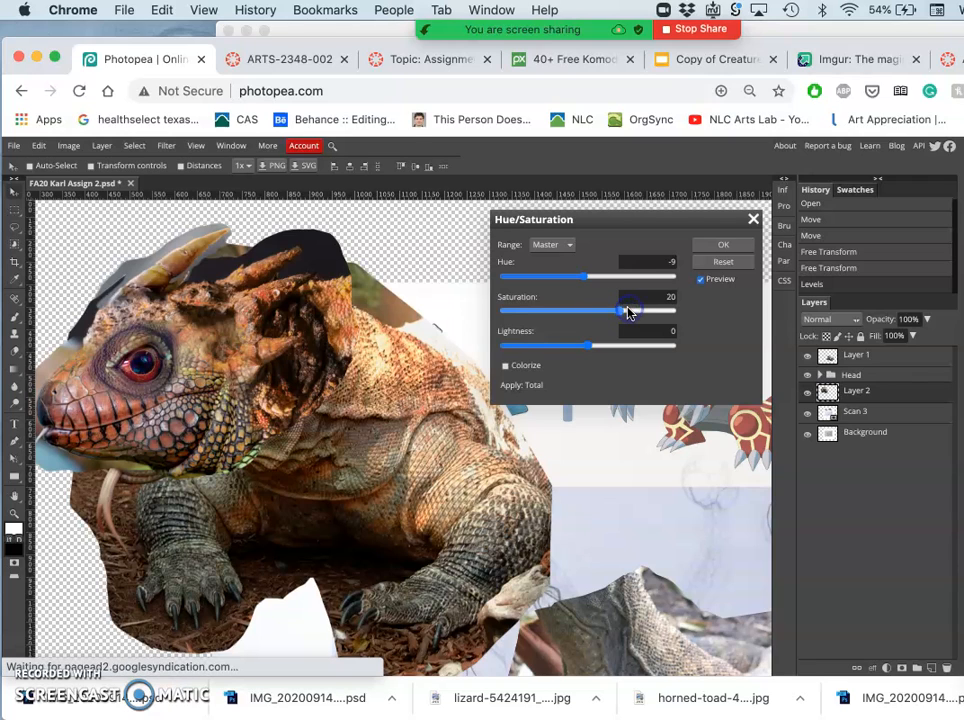
pyautogui.moveTo(596, 310); pyautogui.dragTo(612, 310)
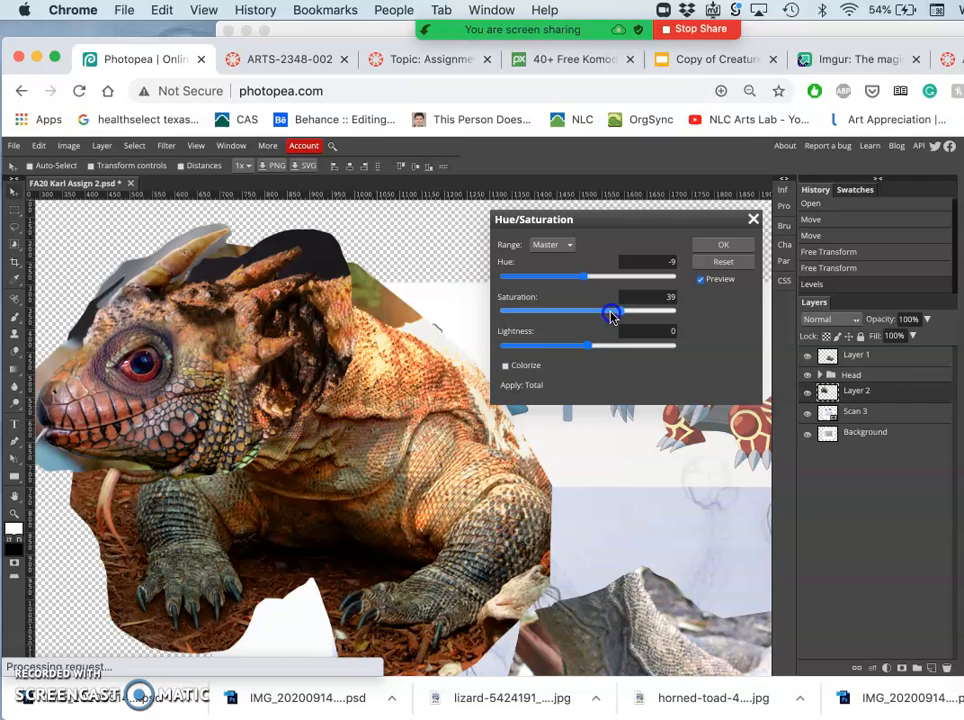
pyautogui.moveTo(612, 312); pyautogui.dragTo(604, 312)
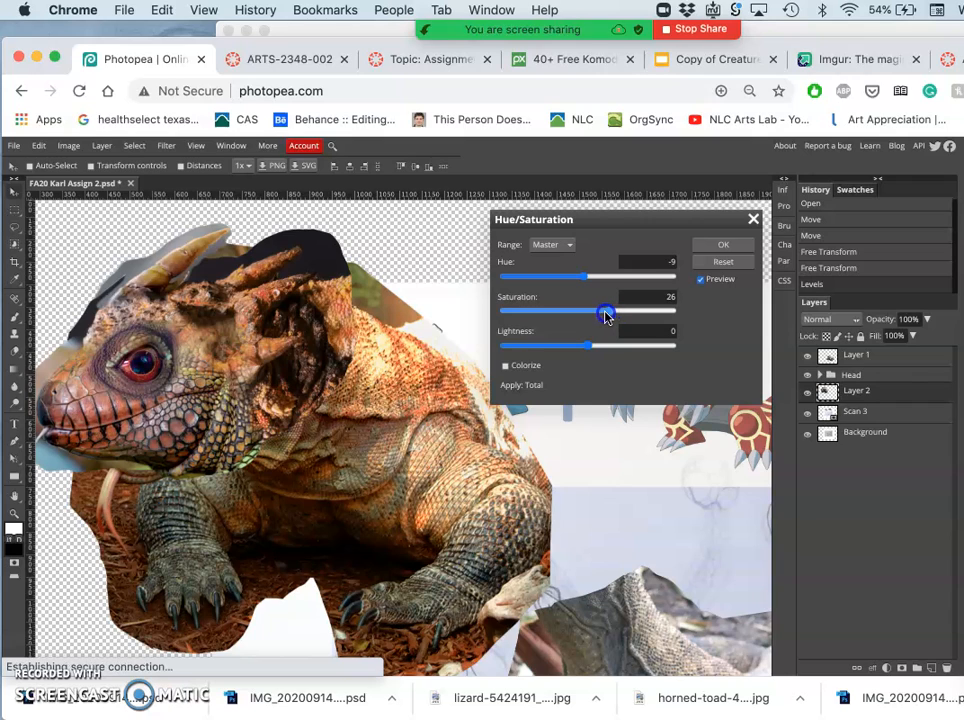
pyautogui.moveTo(608, 312); pyautogui.dragTo(602, 312)
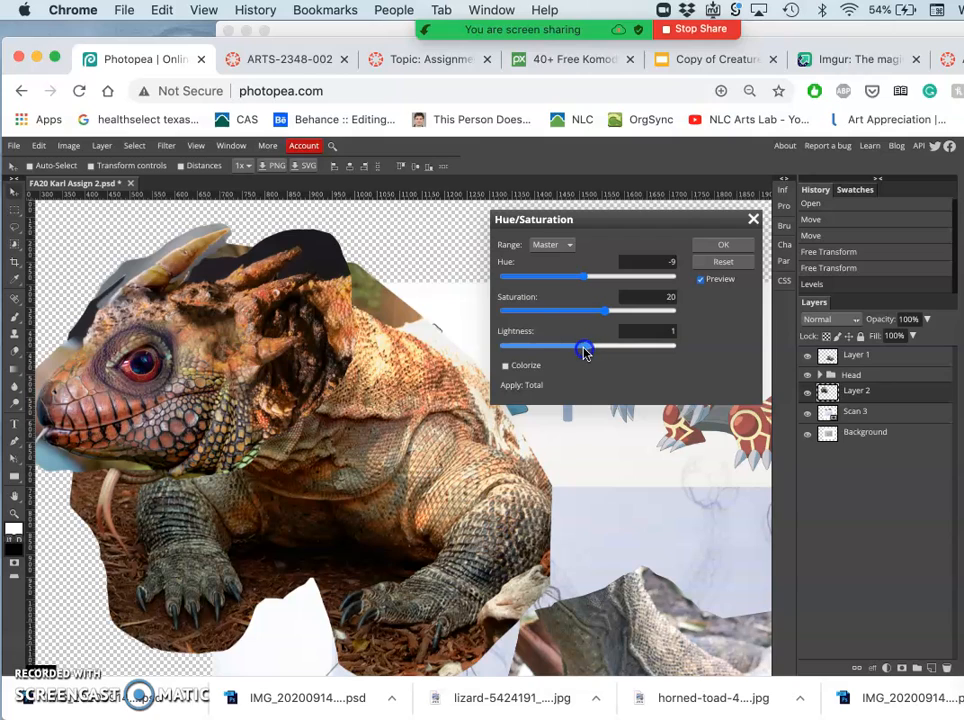
pyautogui.moveTo(588, 344); pyautogui.dragTo(584, 344)
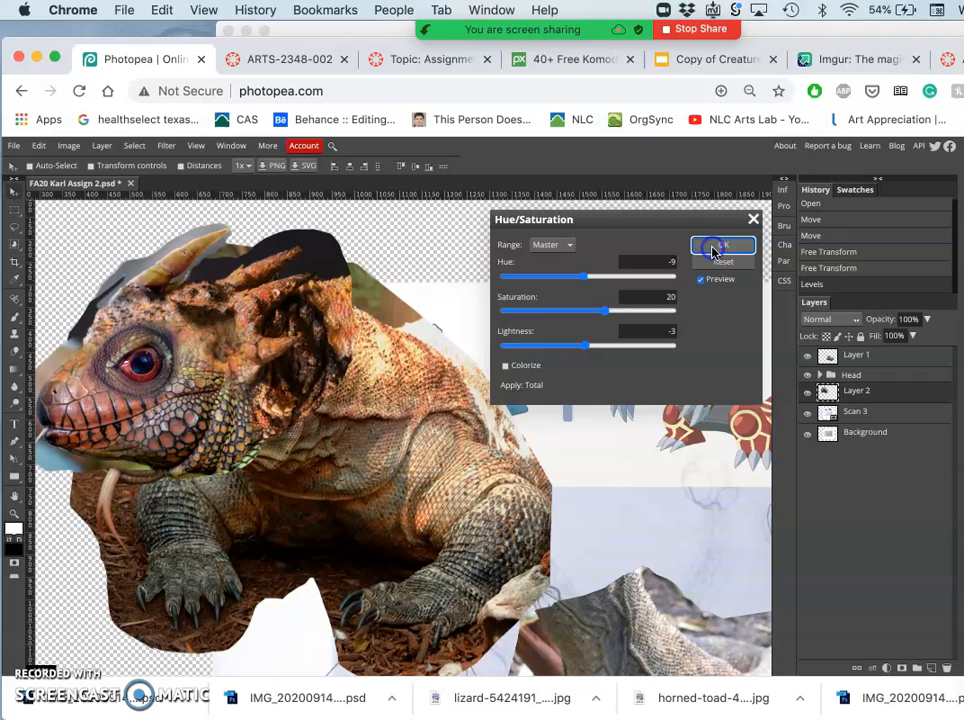
pyautogui.click(722, 246)
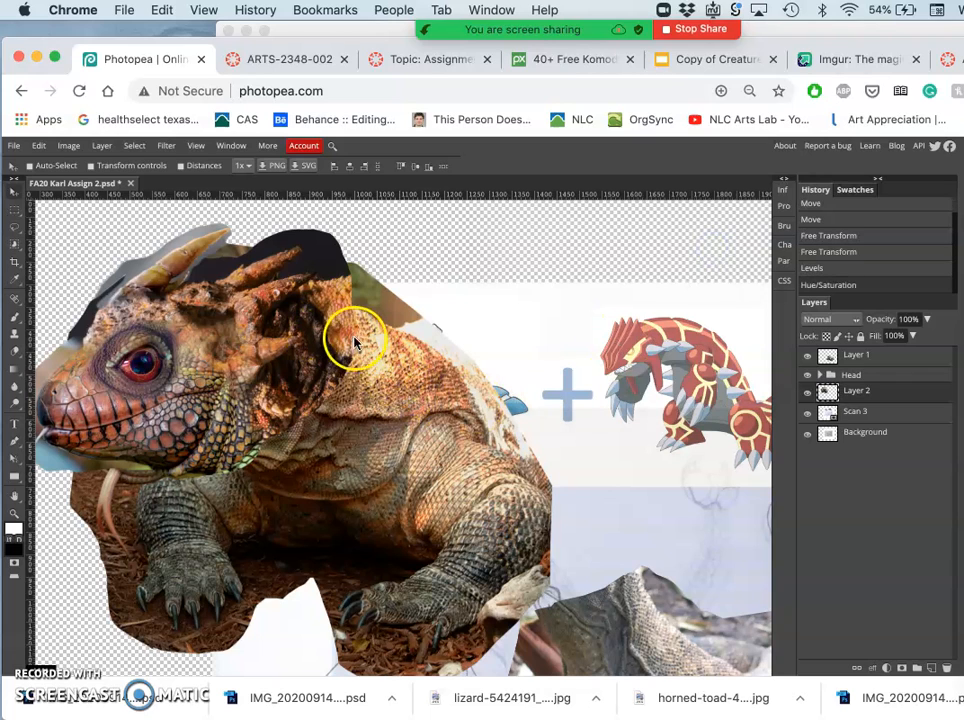
pyautogui.moveTo(364, 348)
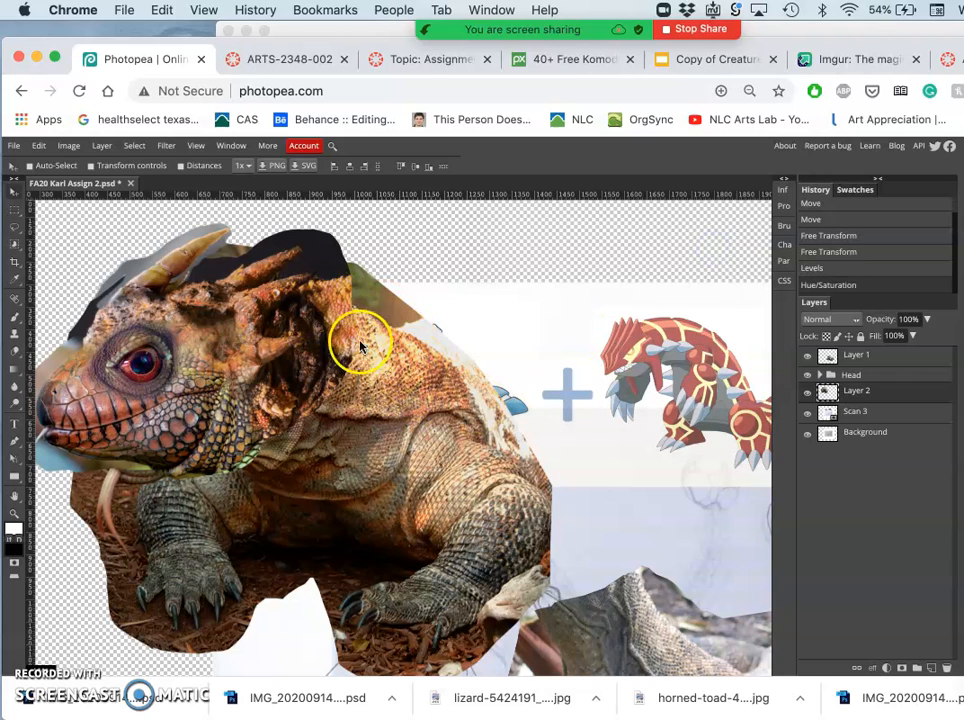
pyautogui.moveTo(348, 356)
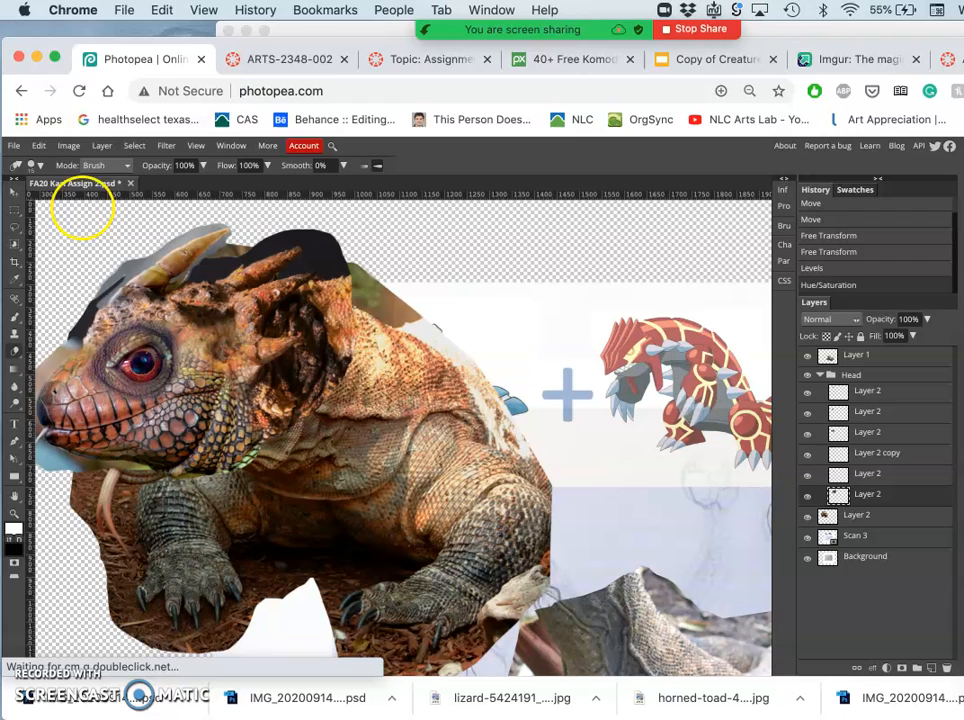
# Set the Eraser to Brush mode and erase along the neck seam
pyautogui.click(120, 164)
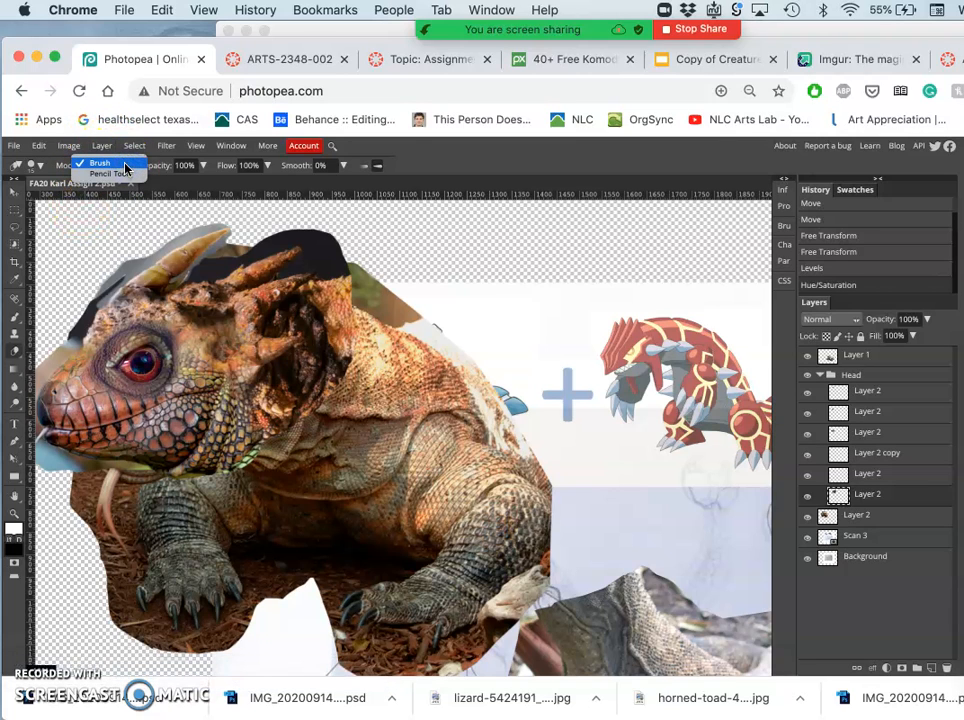
pyautogui.click(100, 162)
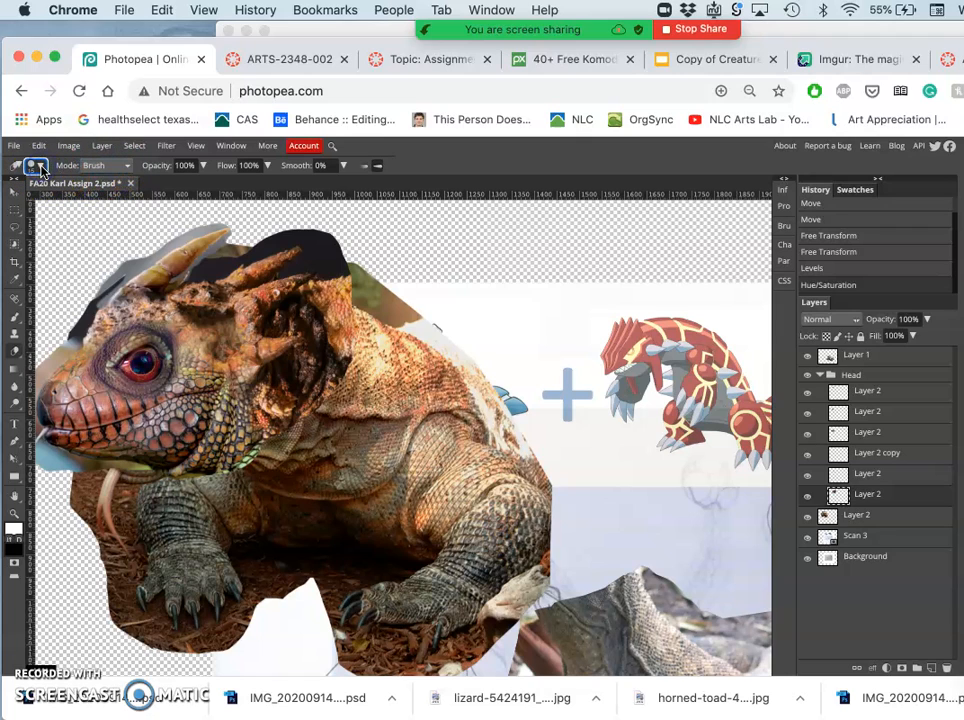
pyautogui.click(40, 164)
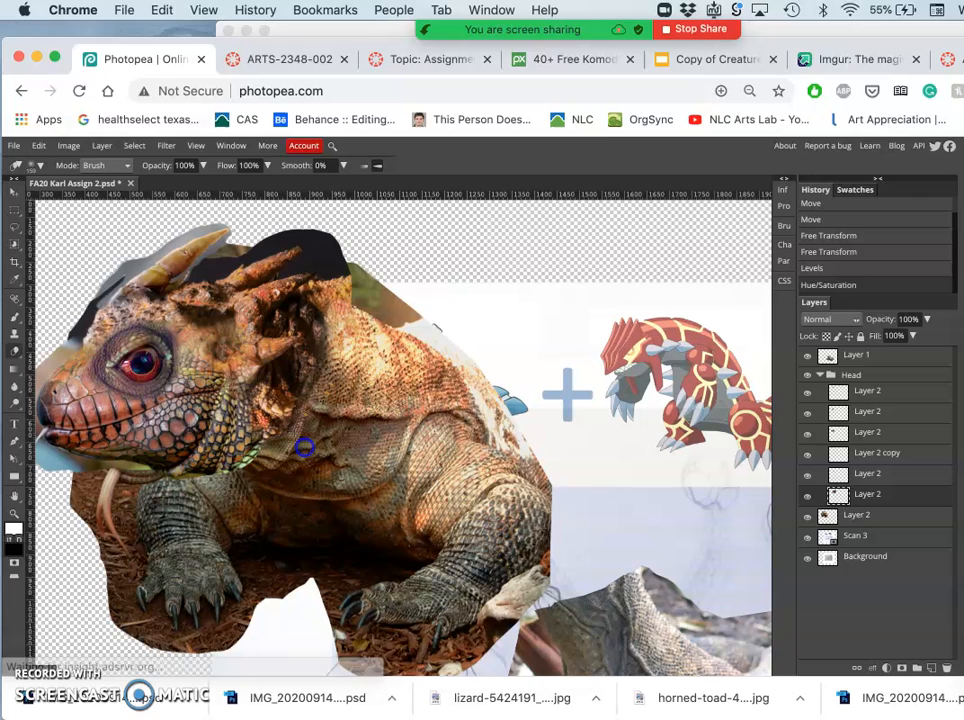
pyautogui.moveTo(264, 480)
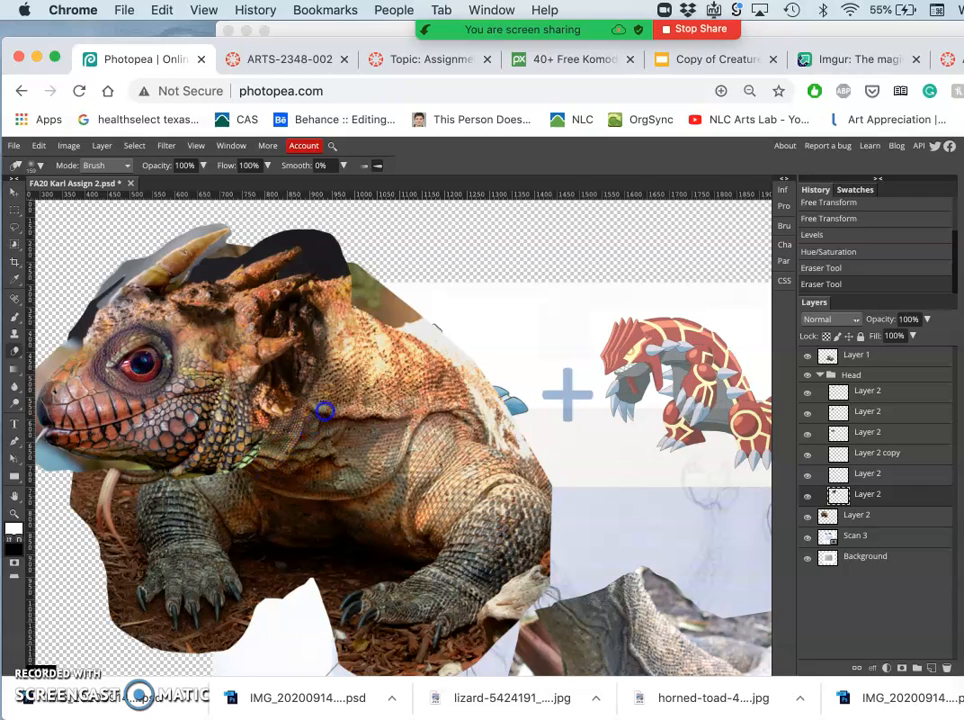
pyautogui.moveTo(324, 410); pyautogui.dragTo(384, 320)
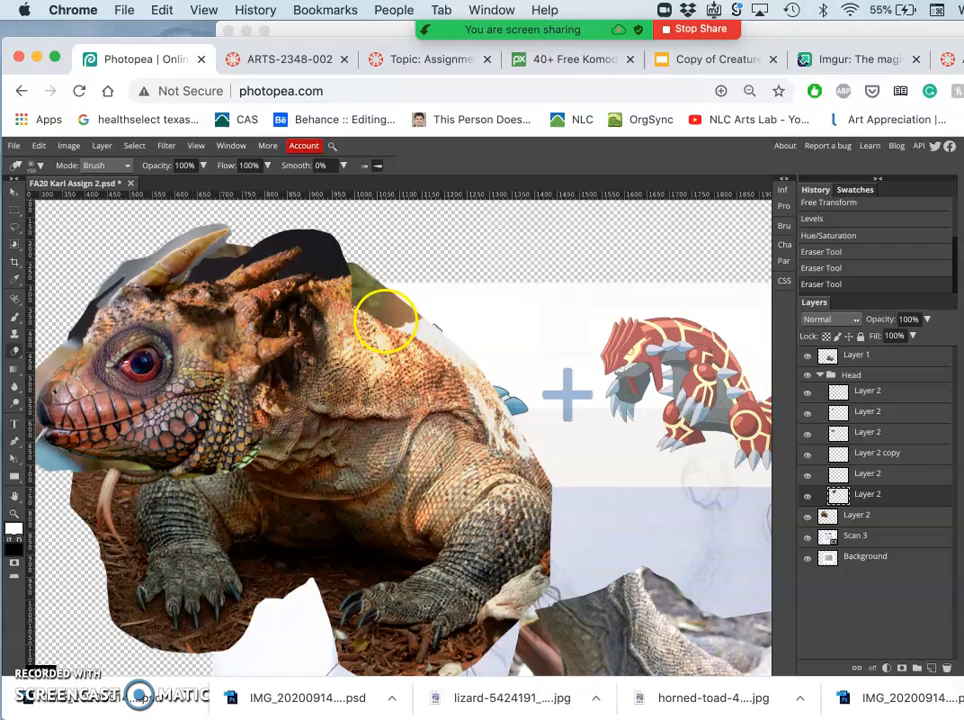
pyautogui.moveTo(364, 320)
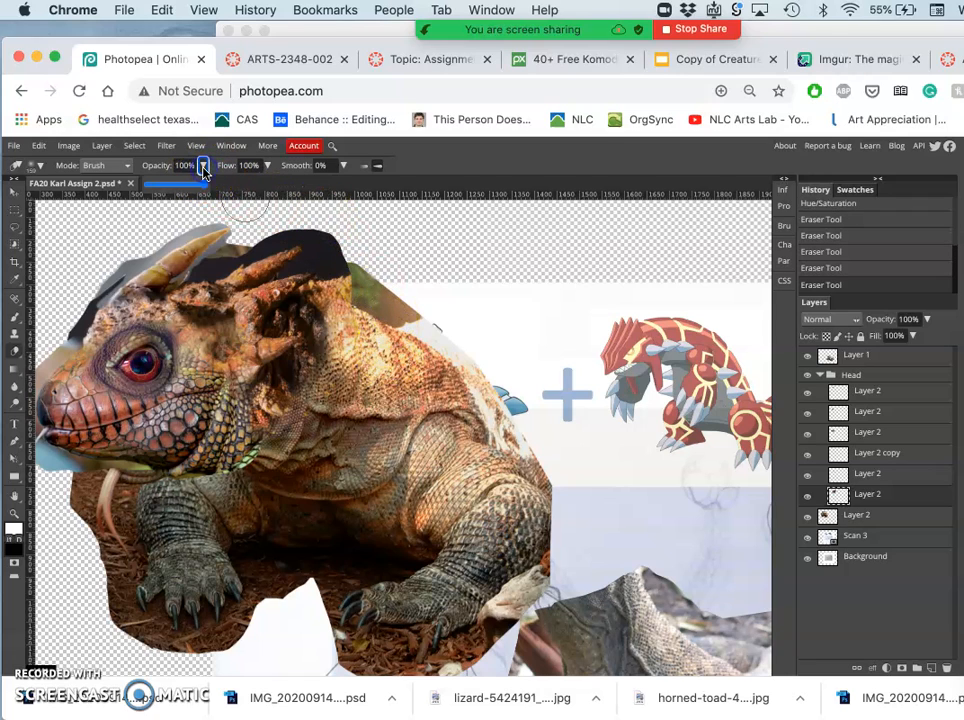
# Lower eraser opacity to about 11% and softly erase along the neck seam
pyautogui.moveTo(204, 164); pyautogui.dragTo(176, 164)
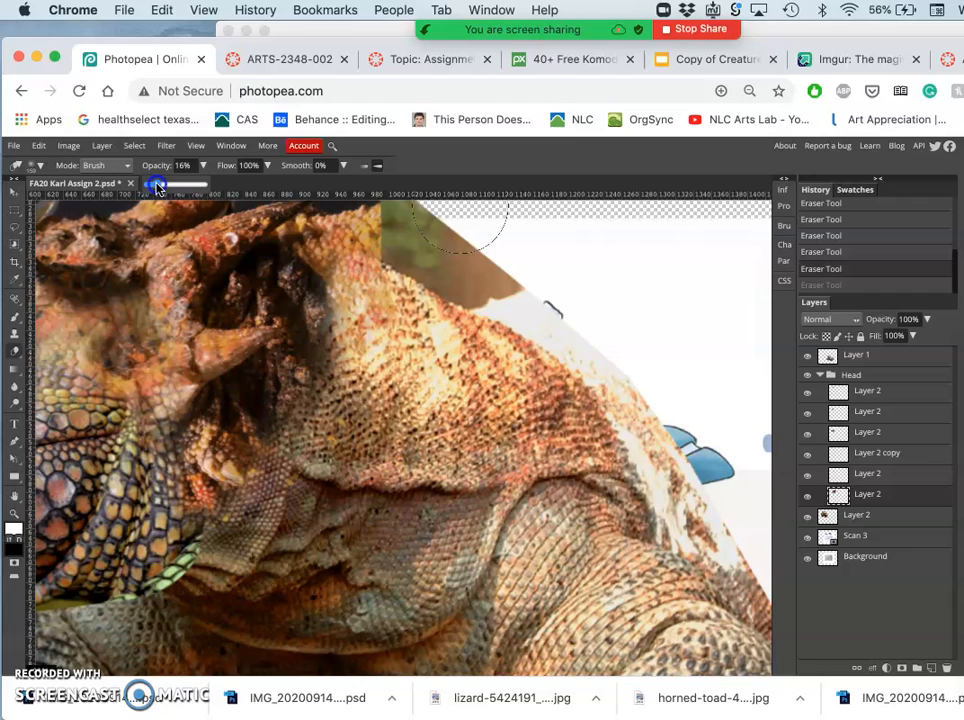
pyautogui.click(36, 166)
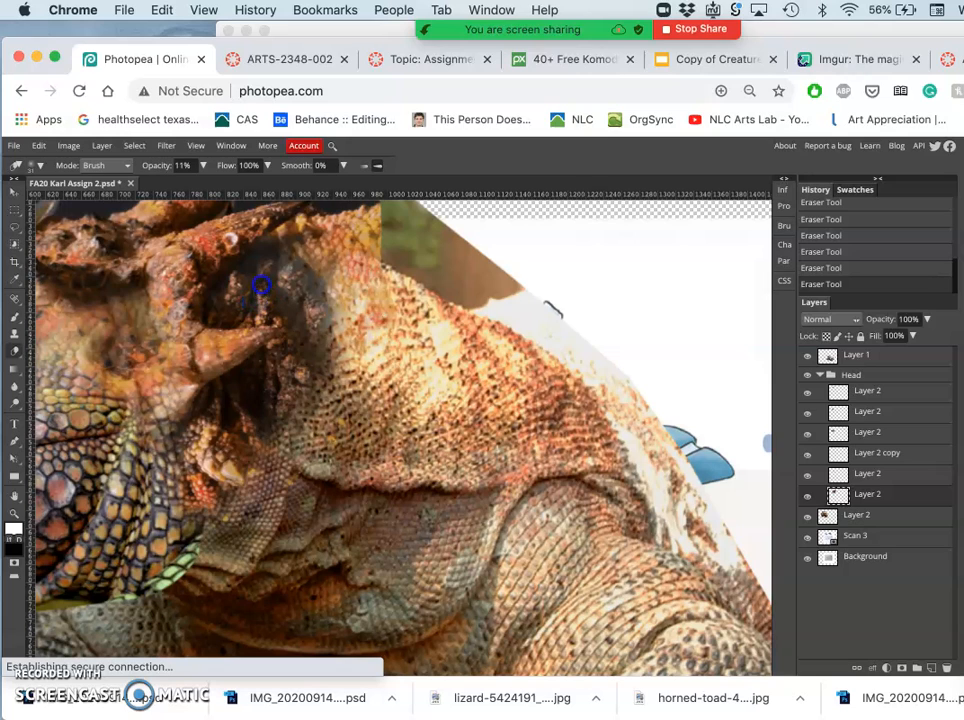
pyautogui.moveTo(324, 404)
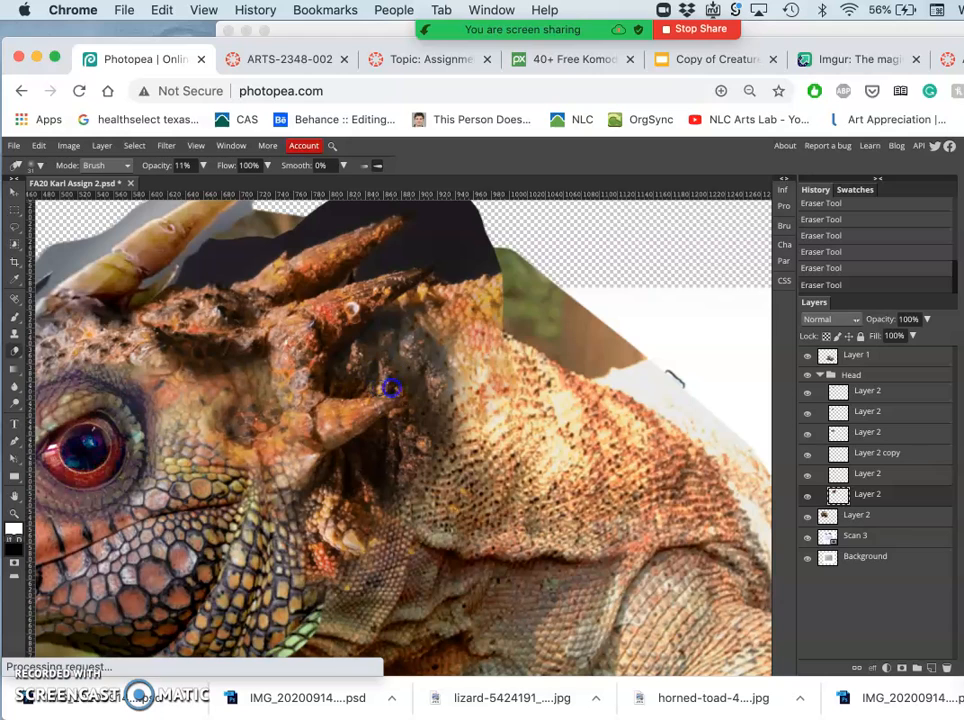
pyautogui.moveTo(430, 362)
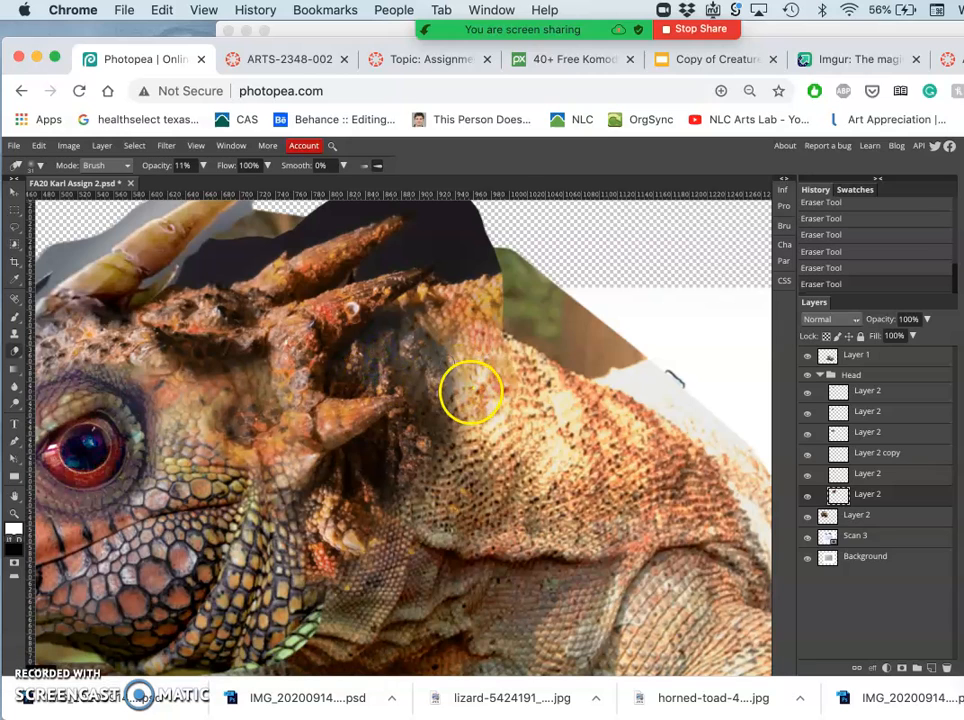
pyautogui.moveTo(448, 520)
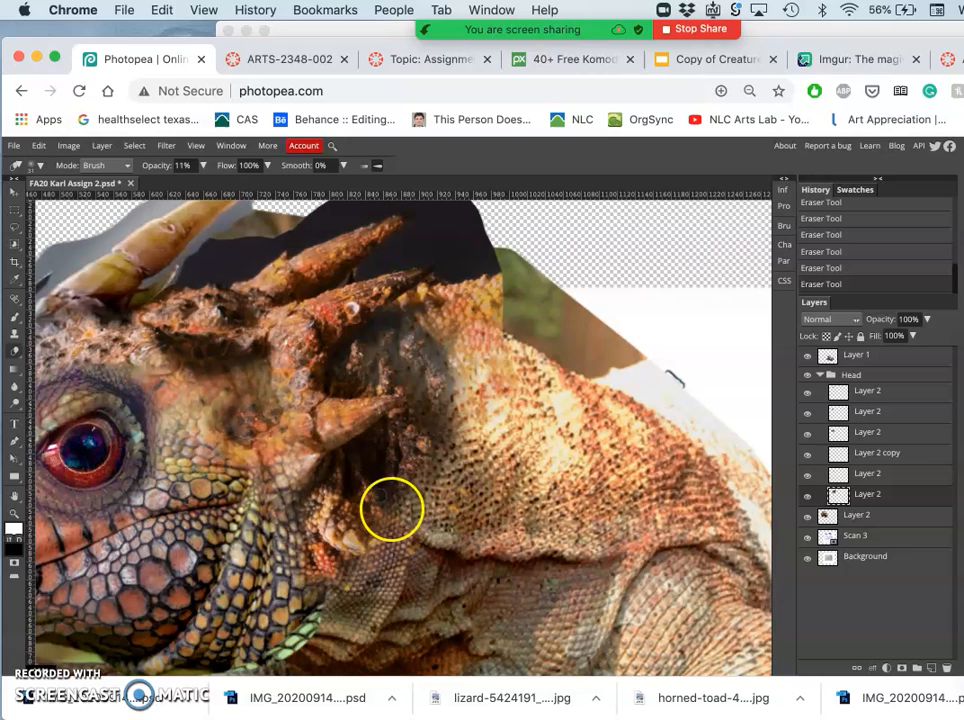
pyautogui.moveTo(390, 510); pyautogui.dragTo(308, 624)
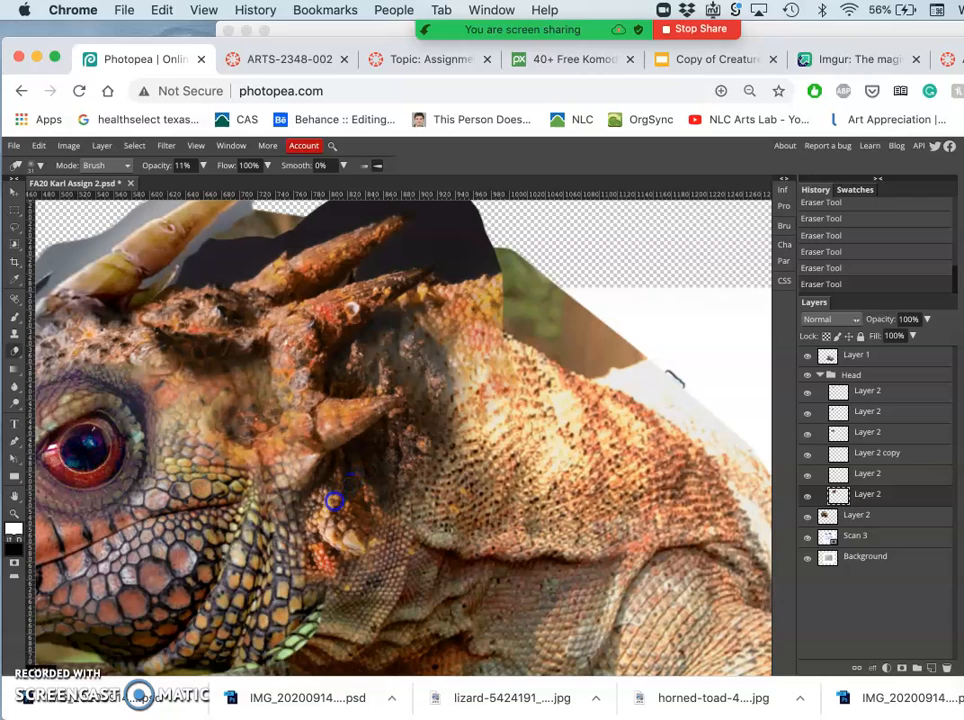
pyautogui.moveTo(384, 460)
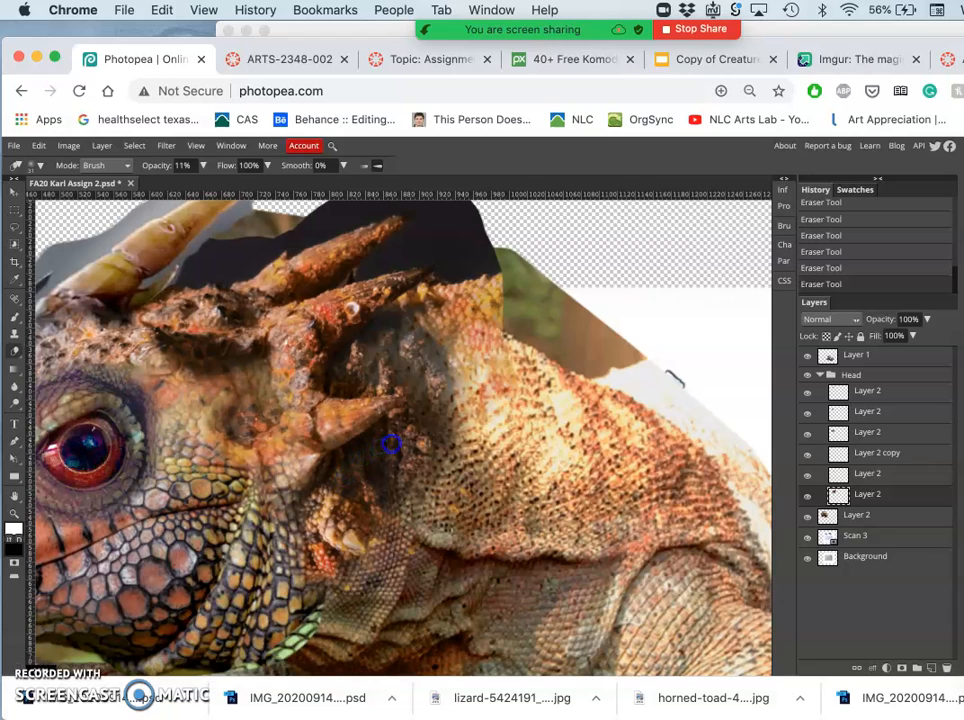
pyautogui.moveTo(372, 476)
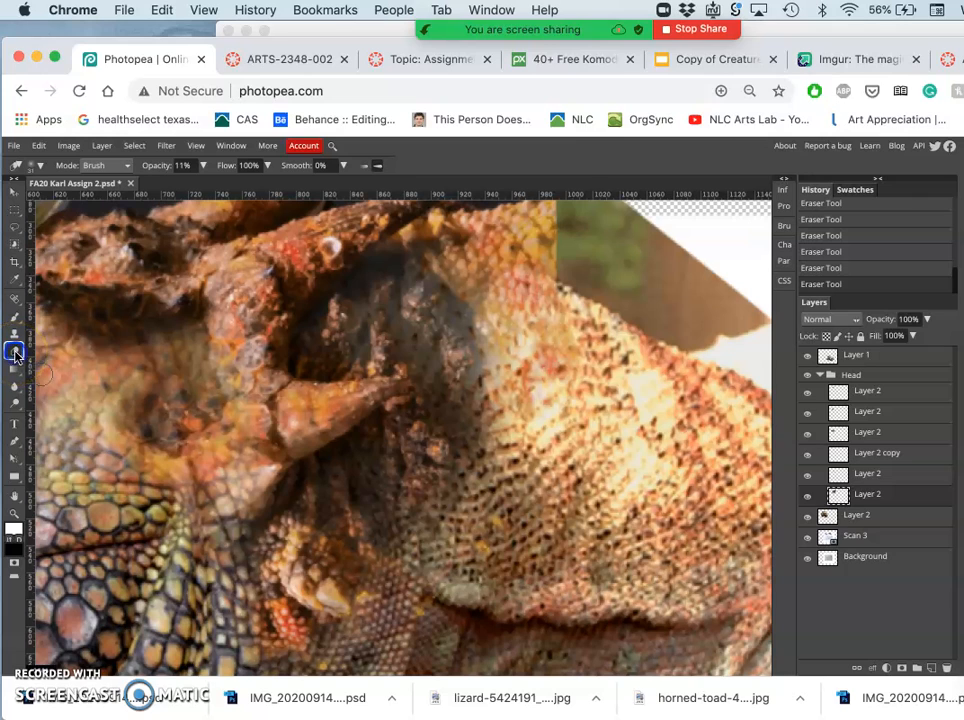
# Bring up the eraser's brush size and hardness picker to enlarge it to about 176 px
pyautogui.click(118, 164)
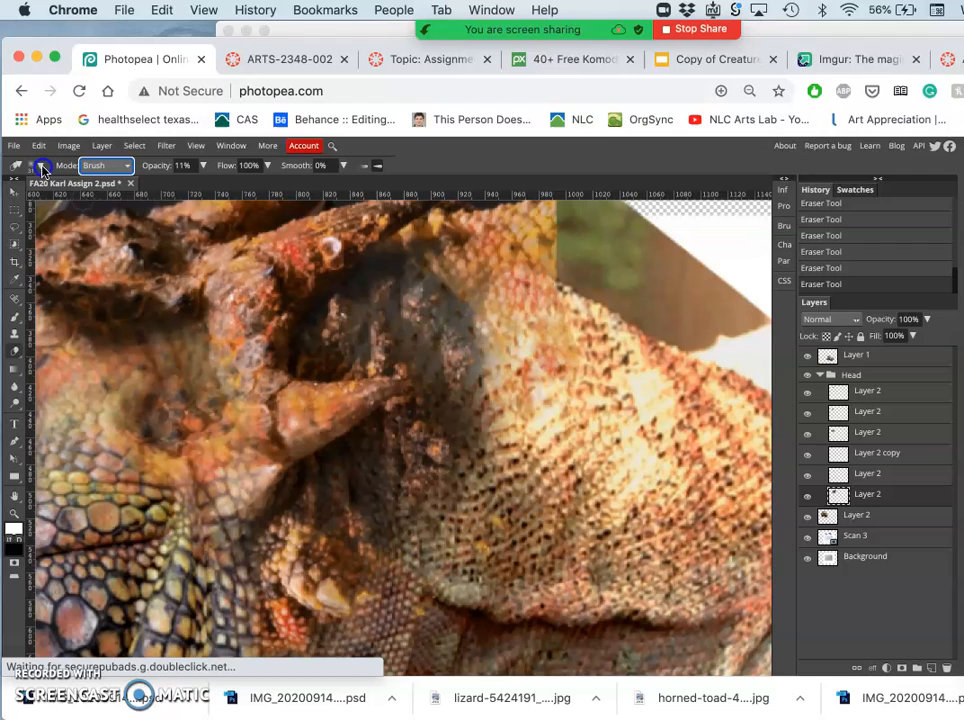
pyautogui.click(44, 164)
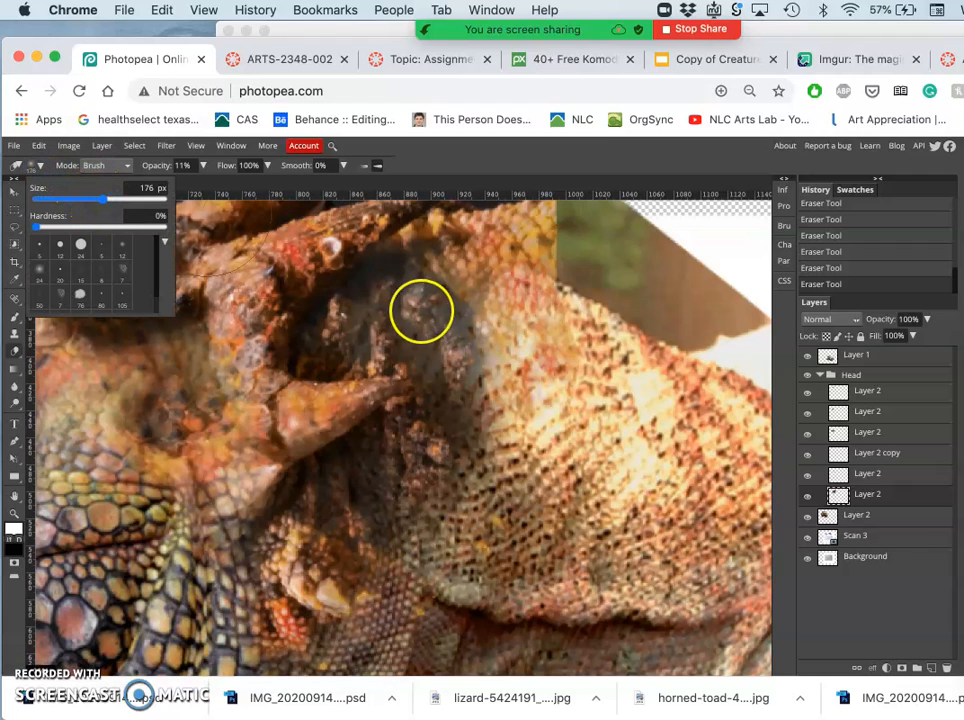
pyautogui.moveTo(488, 330)
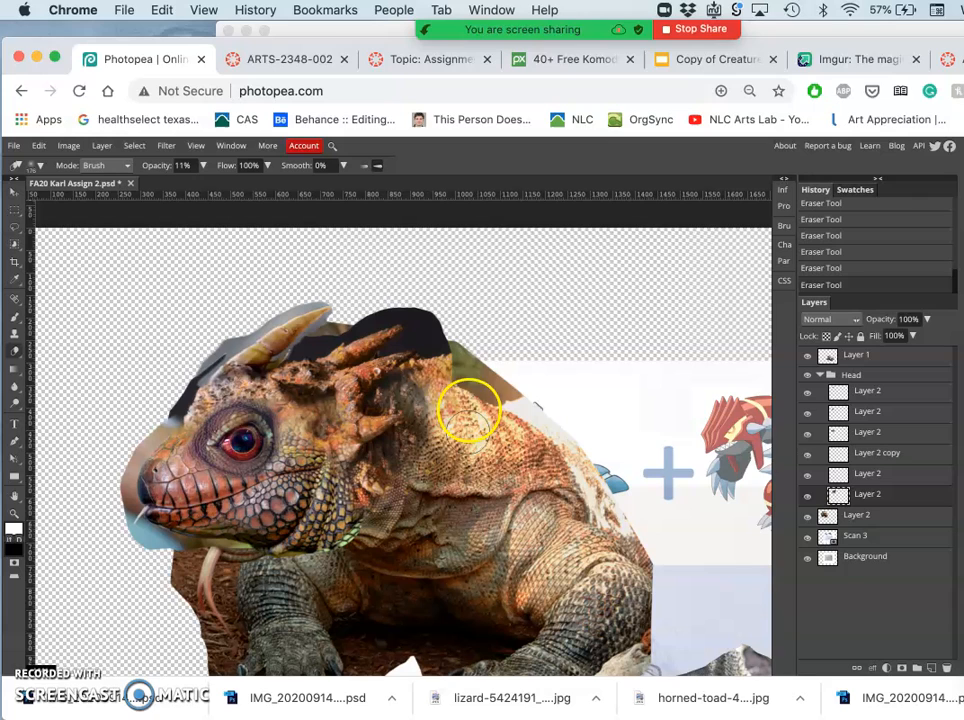
pyautogui.moveTo(434, 496)
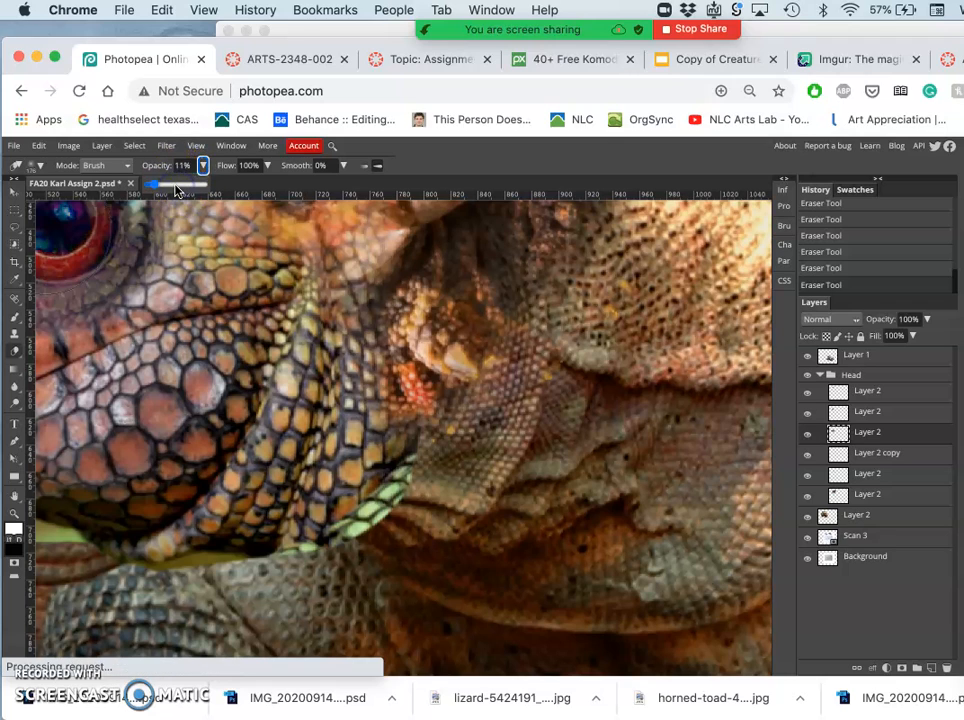
# Return the eraser to 100% opacity for cleaning up the remaining neck overlap
pyautogui.moveTo(176, 184); pyautogui.dragTo(204, 184)
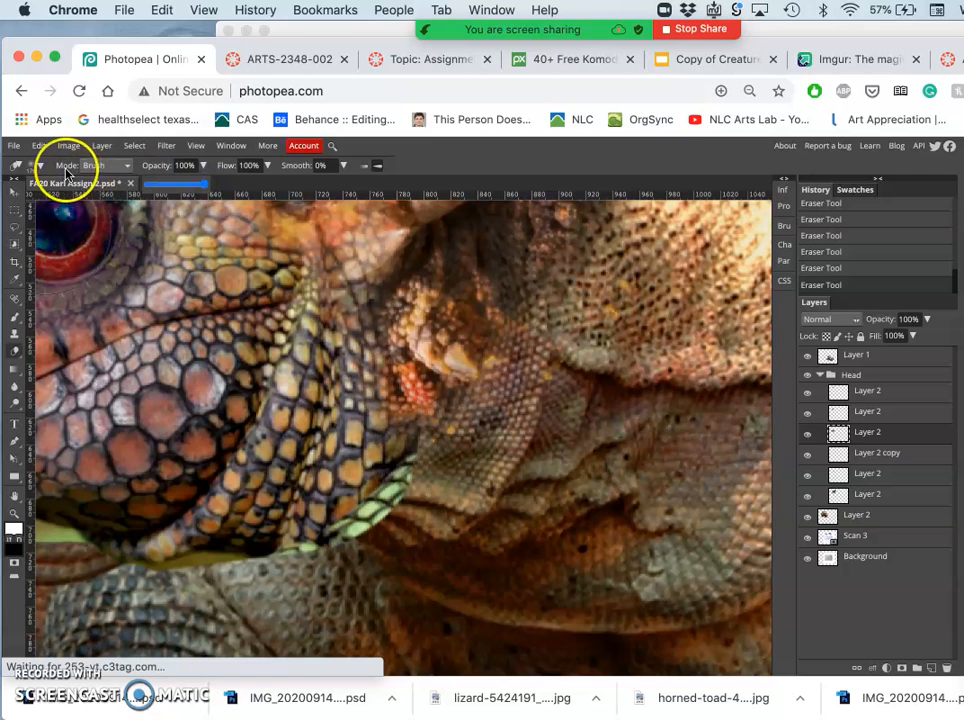
pyautogui.click(48, 166)
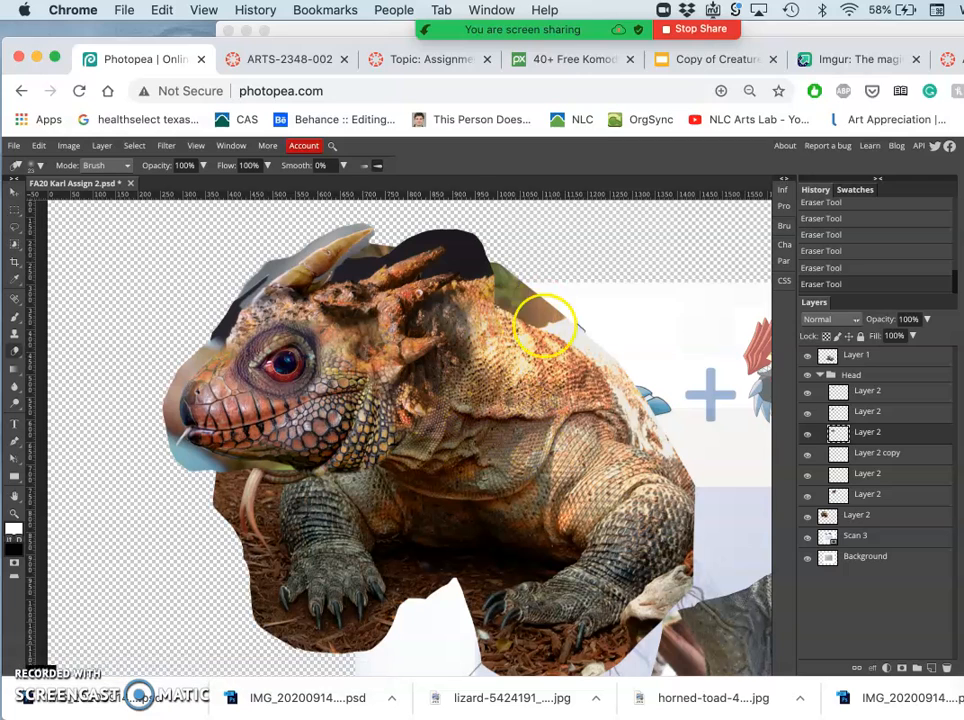
pyautogui.moveTo(328, 358)
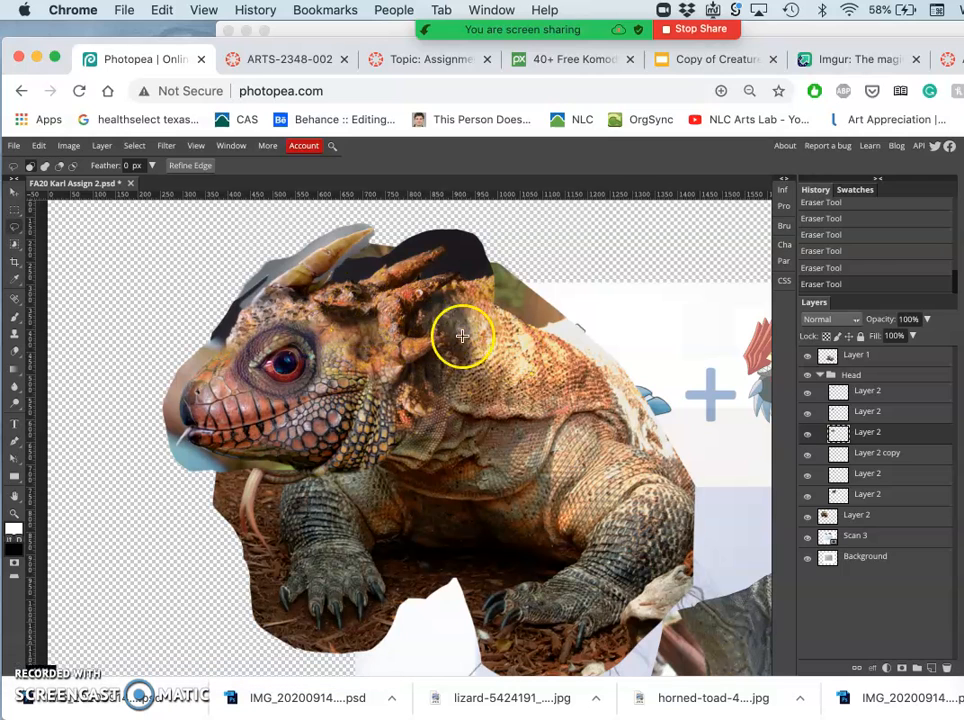
pyautogui.moveTo(444, 404)
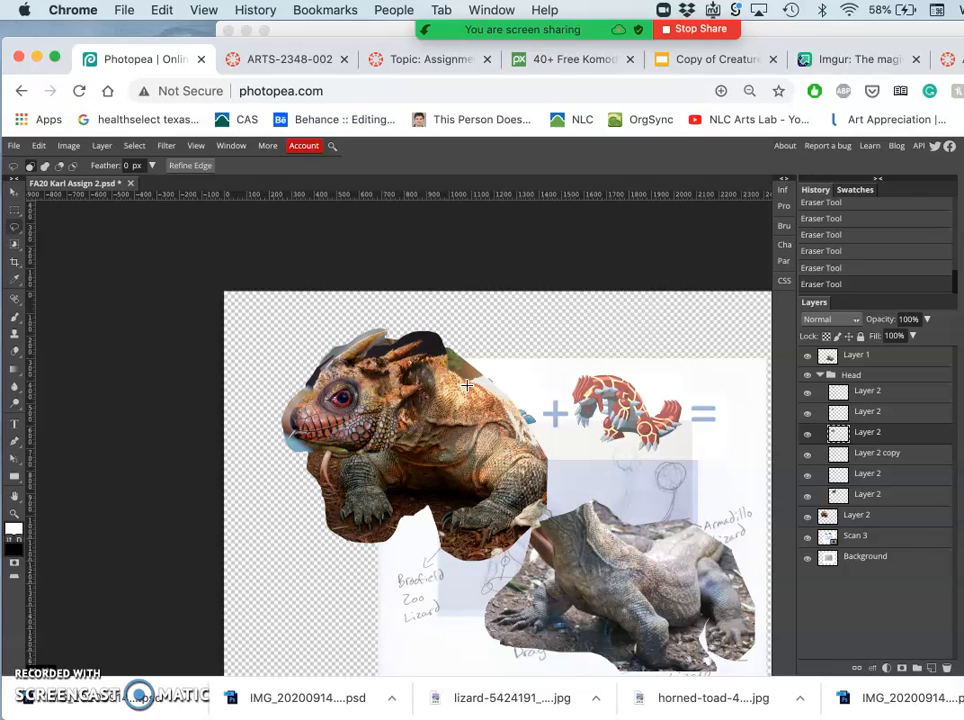
pyautogui.moveTo(708, 428)
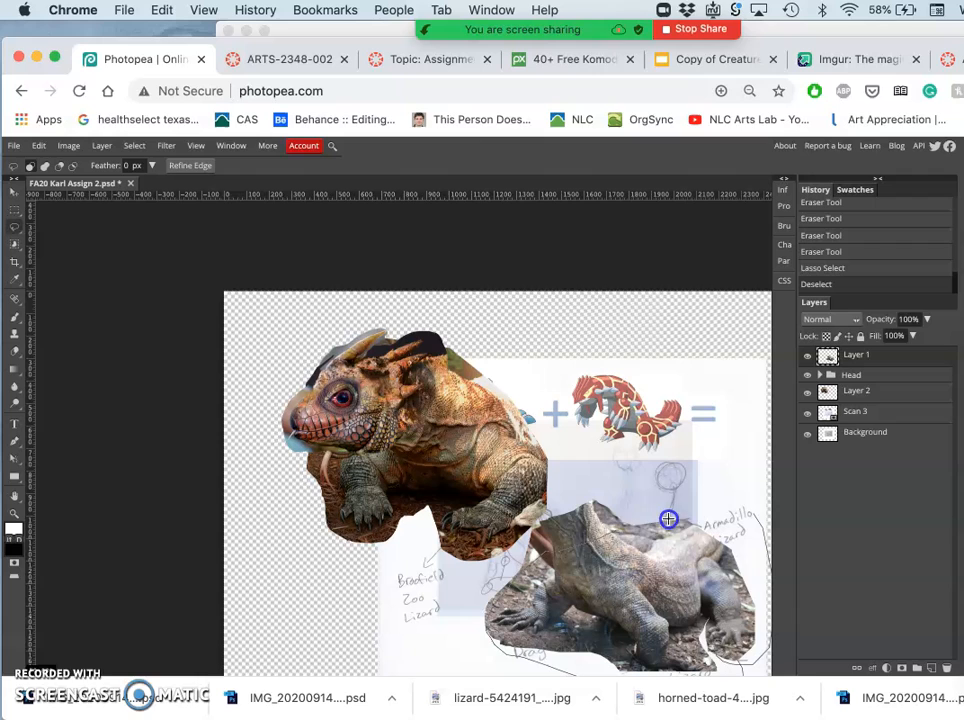
# Lasso a new selection around the grey lizard's torso for the ribcage piece
pyautogui.click(588, 540)
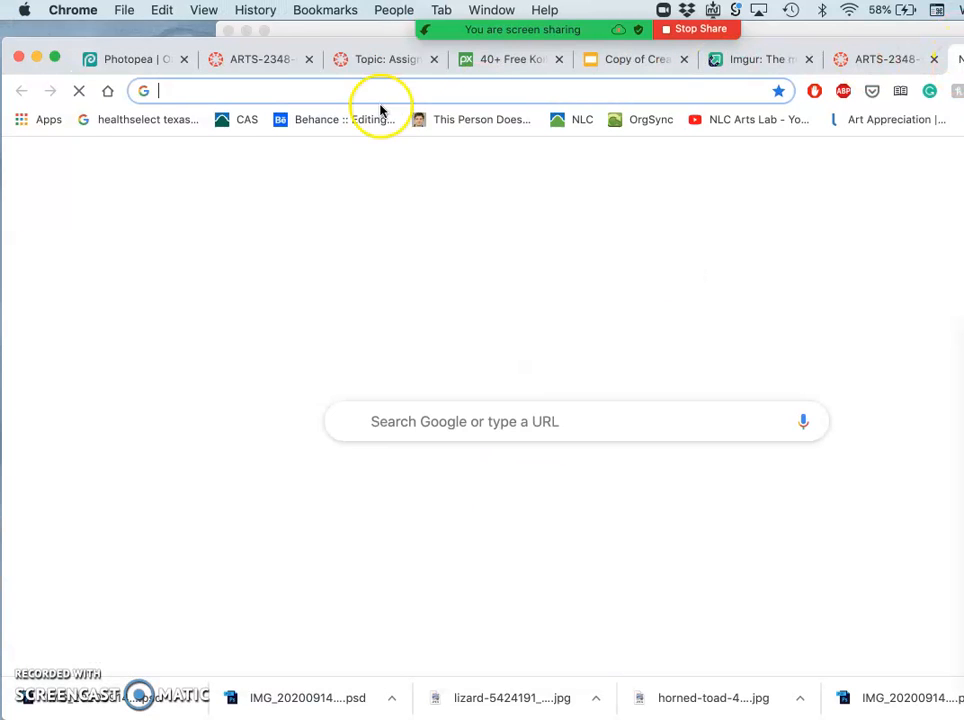
pyautogui.click(130, 60)
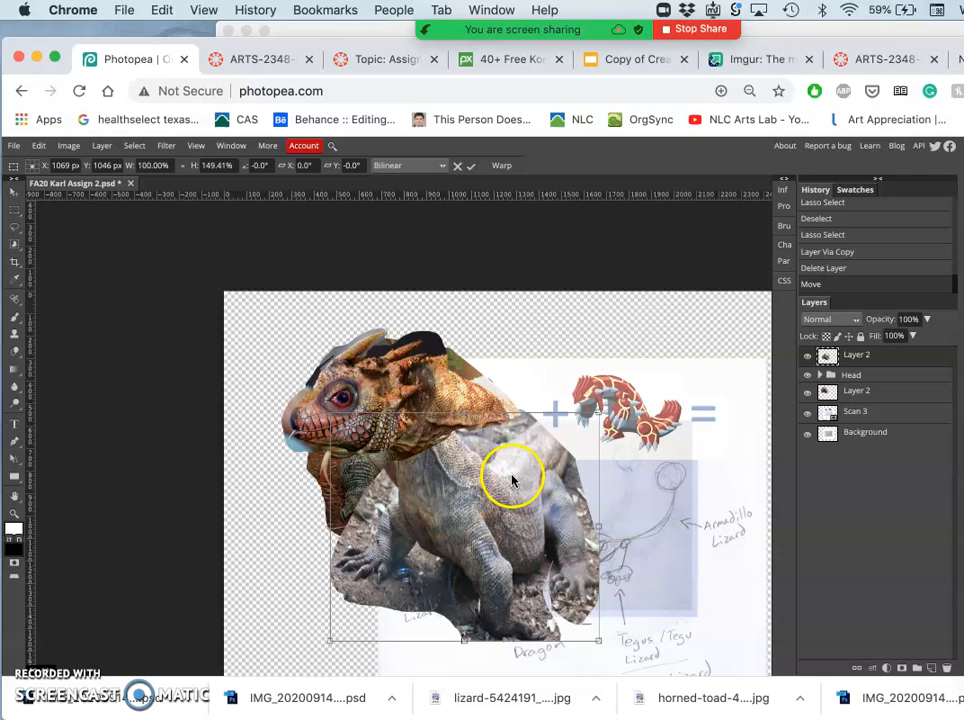
# Switch the transform to Warp and bend the ribcage piece outward to bulge larger
pyautogui.rightClick(512, 476)
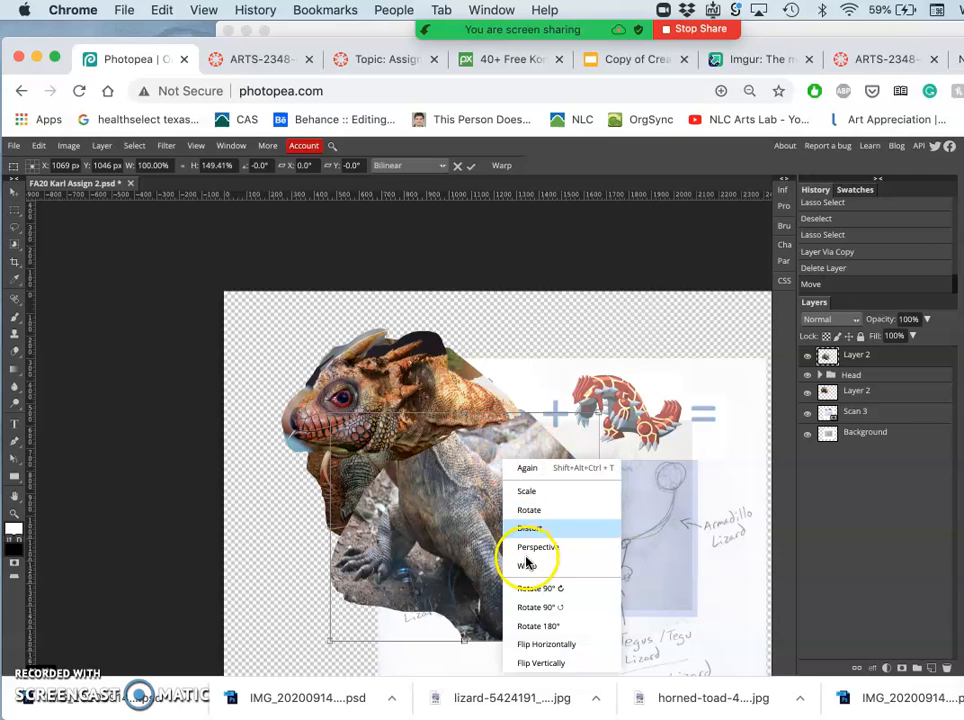
pyautogui.click(524, 562)
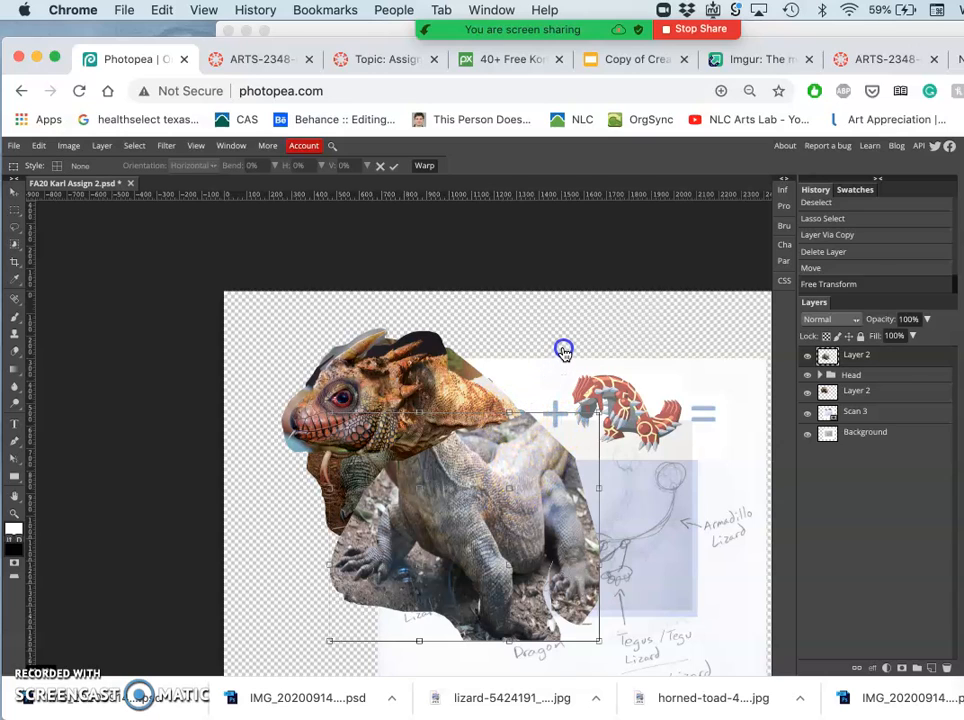
pyautogui.moveTo(564, 350); pyautogui.dragTo(564, 326)
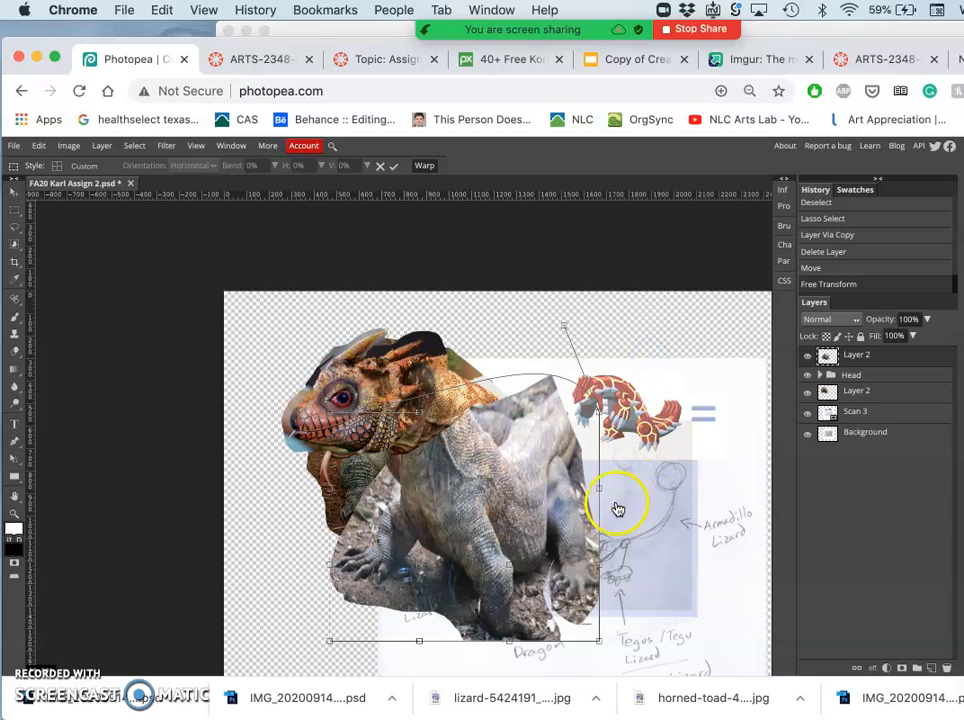
pyautogui.moveTo(600, 486)
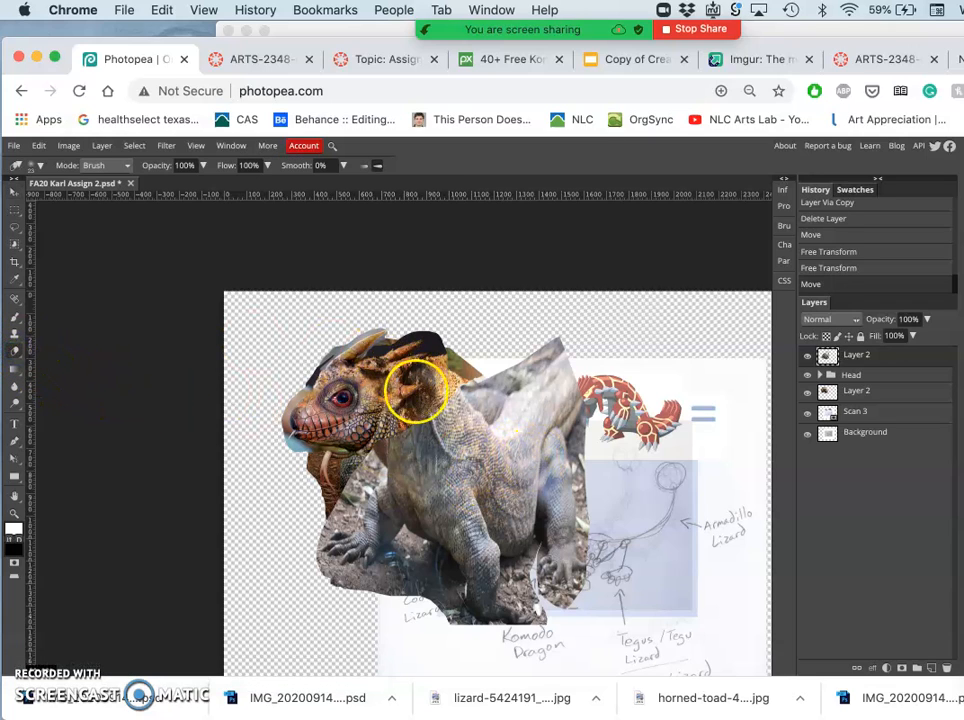
pyautogui.moveTo(268, 322)
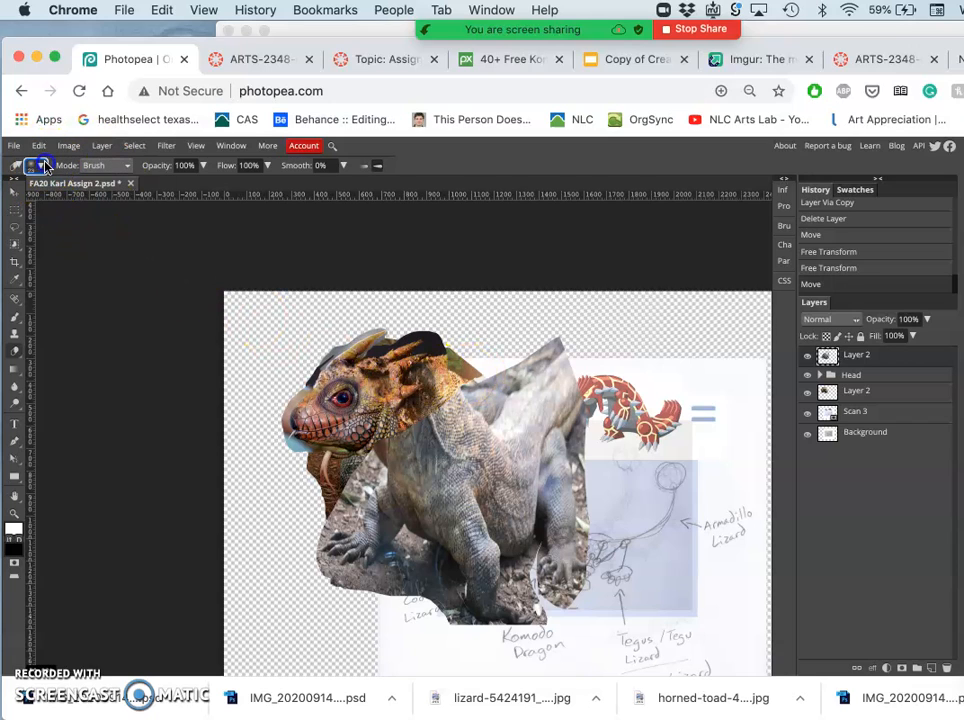
# Erase the ribcage's hard edge near the neck so it blends into the chest
pyautogui.click(44, 164)
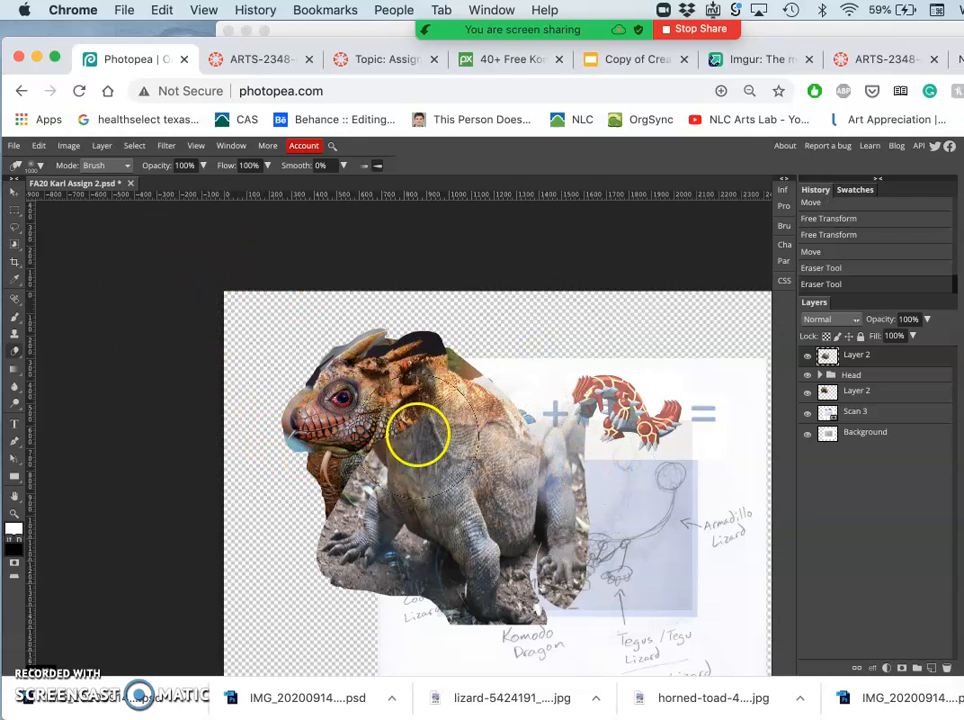
pyautogui.moveTo(418, 432); pyautogui.dragTo(440, 450)
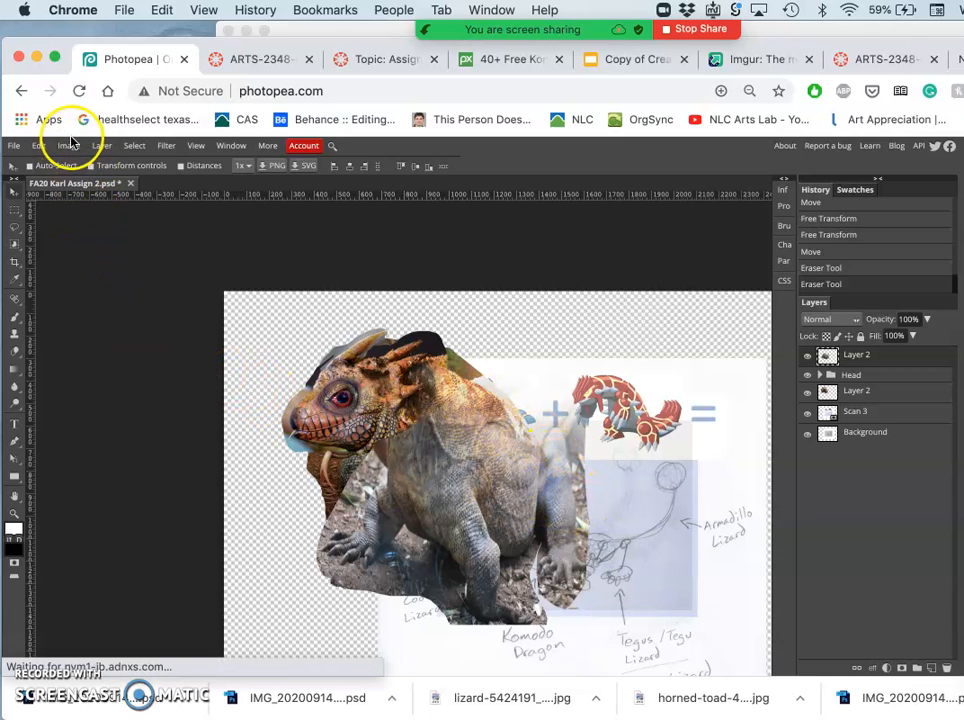
# Apply a Levels adjustment with the white input near 231 to brighten the lizard's highlights
pyautogui.click(66, 144)
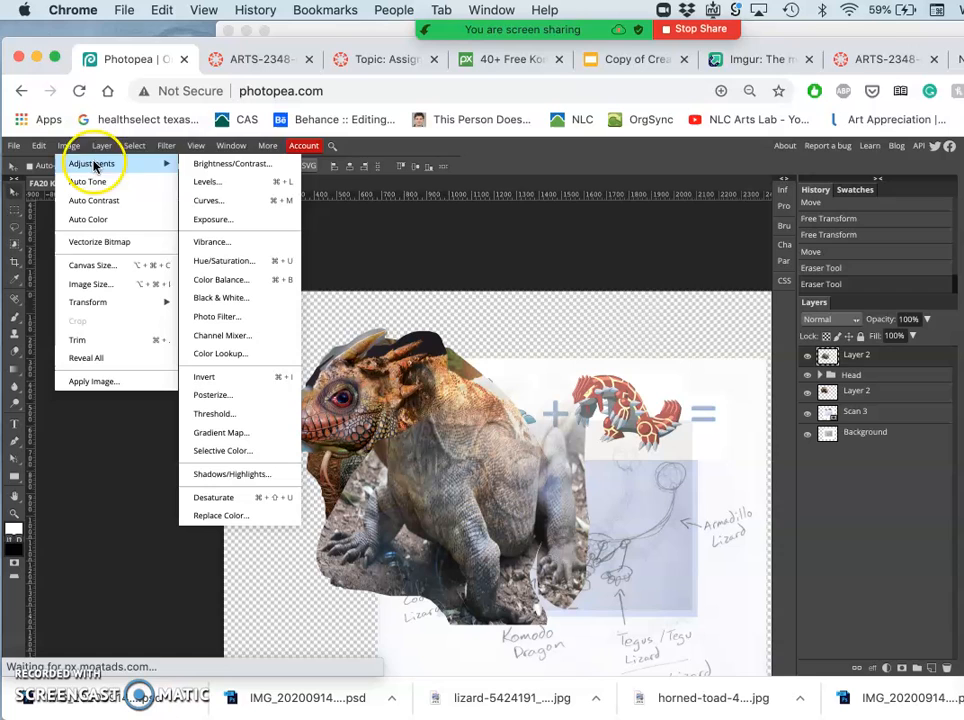
pyautogui.moveTo(208, 180)
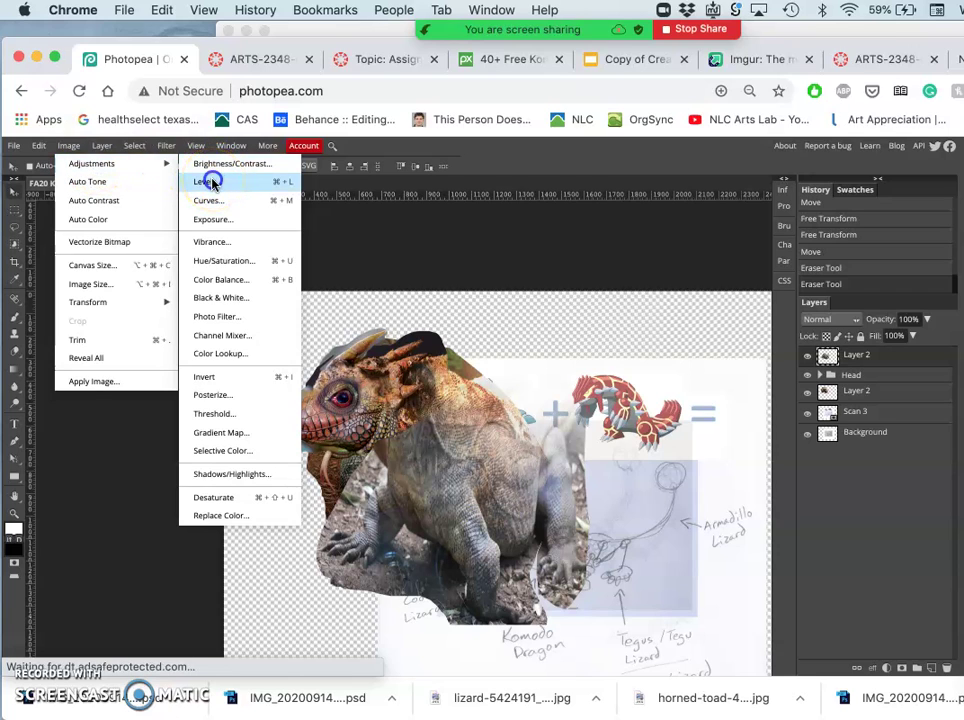
pyautogui.click(208, 180)
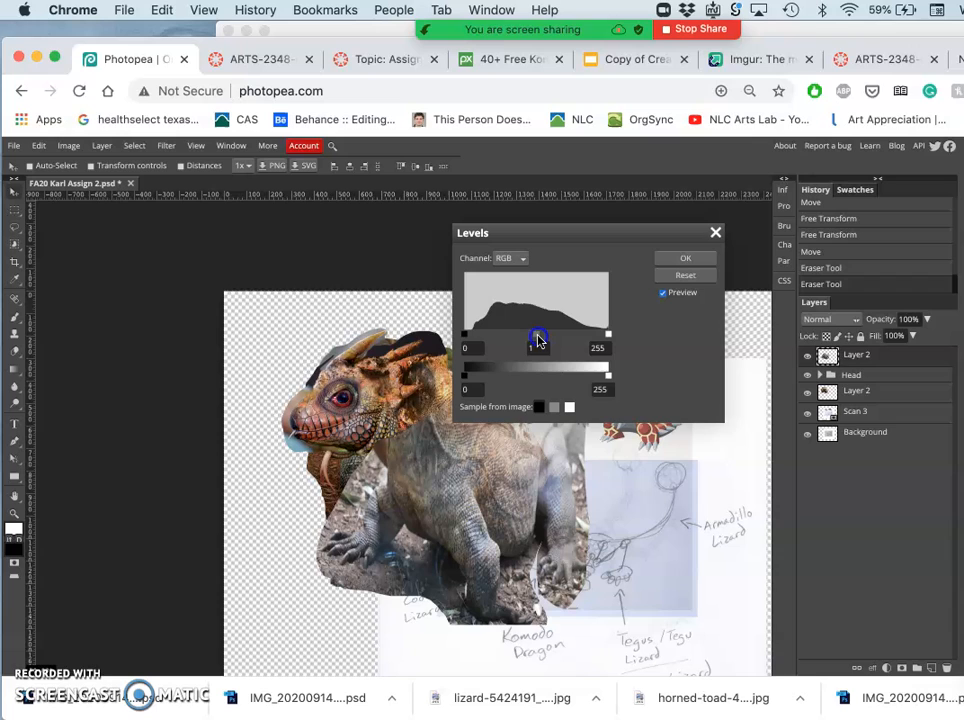
pyautogui.moveTo(538, 336); pyautogui.dragTo(532, 336)
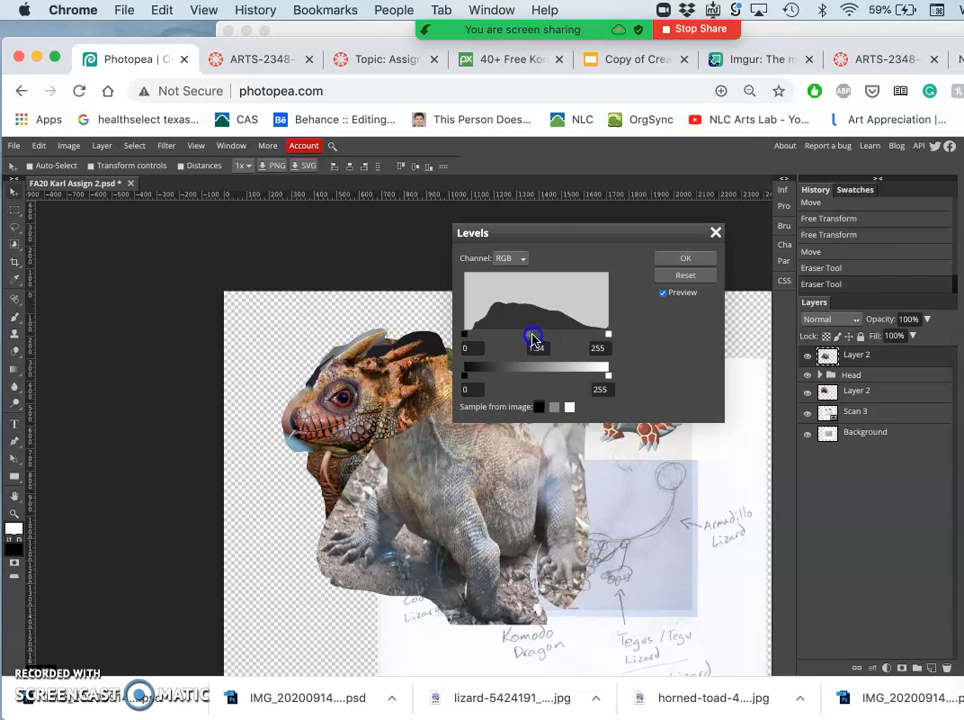
pyautogui.moveTo(532, 338); pyautogui.dragTo(544, 338)
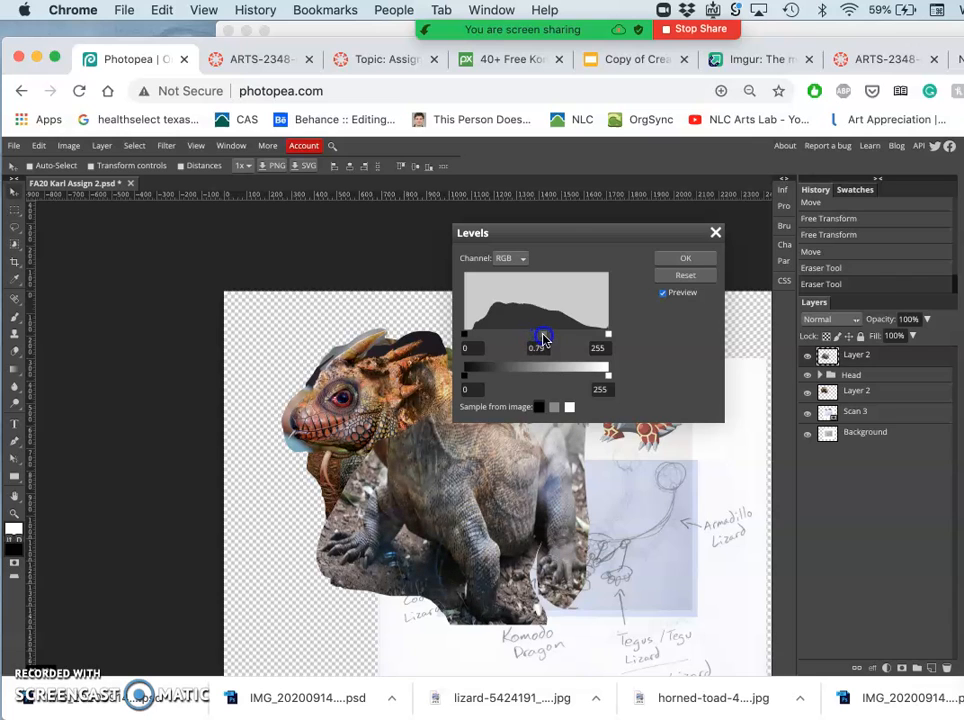
pyautogui.moveTo(544, 336); pyautogui.dragTo(550, 336)
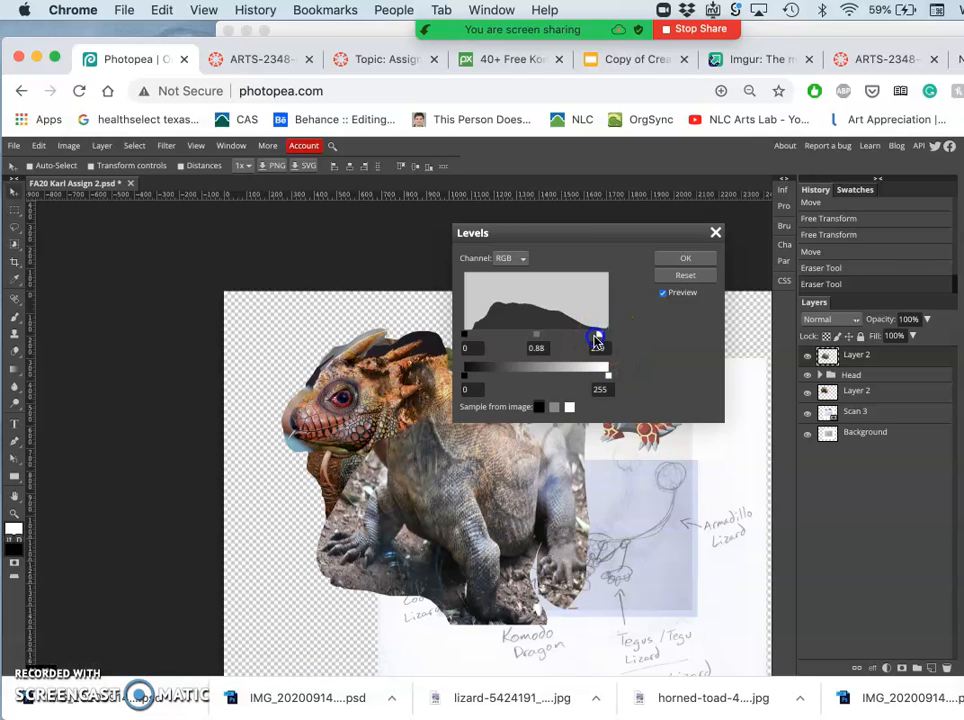
pyautogui.moveTo(610, 334); pyautogui.dragTo(596, 334)
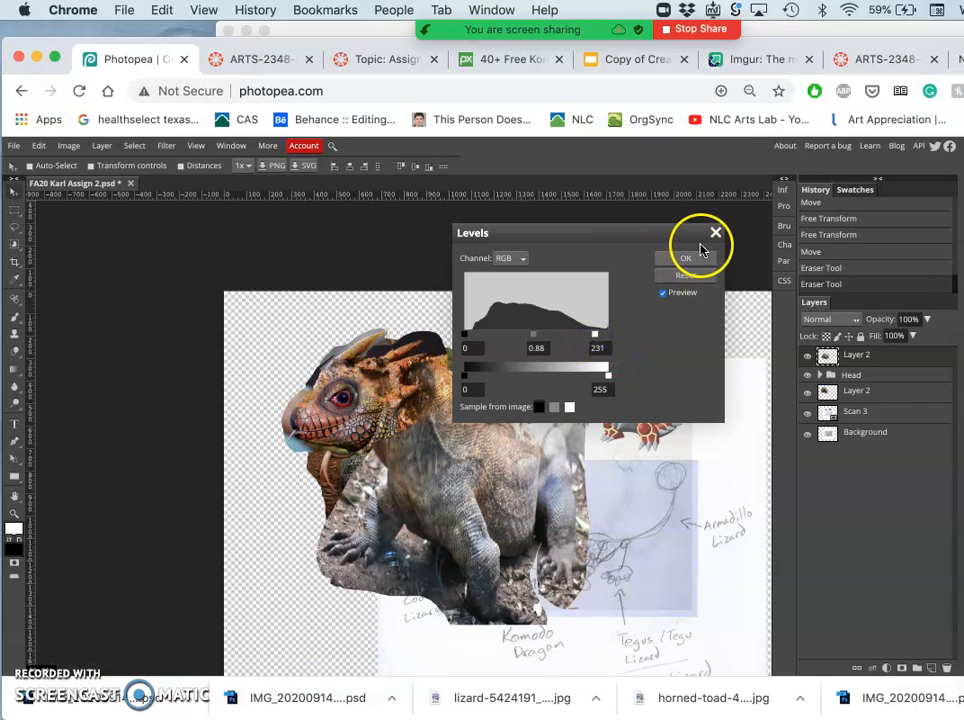
pyautogui.click(684, 256)
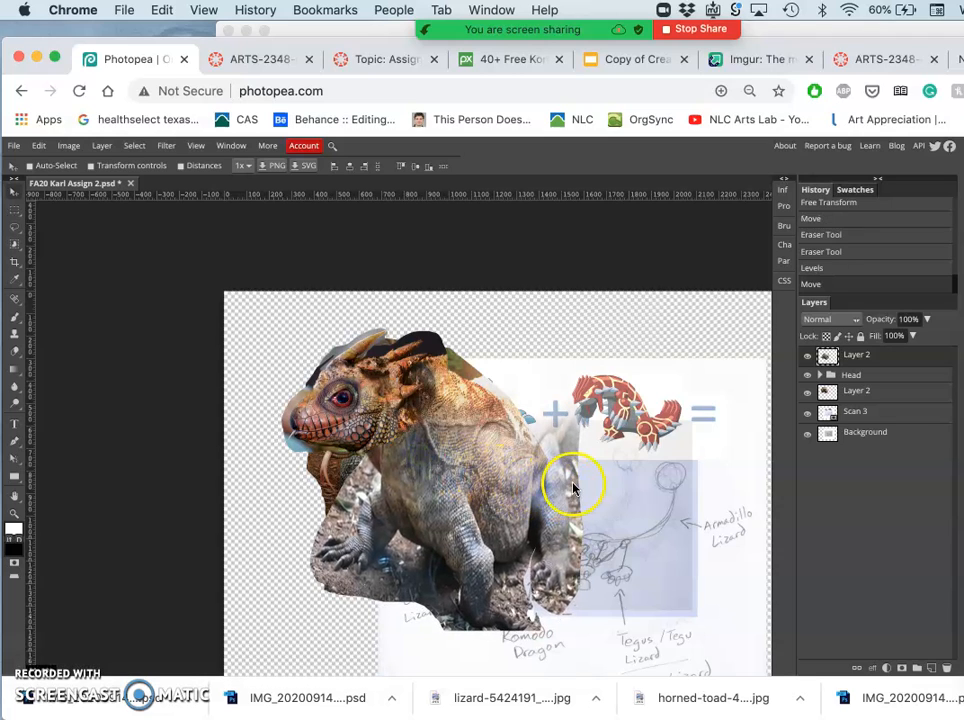
pyautogui.moveTo(612, 464)
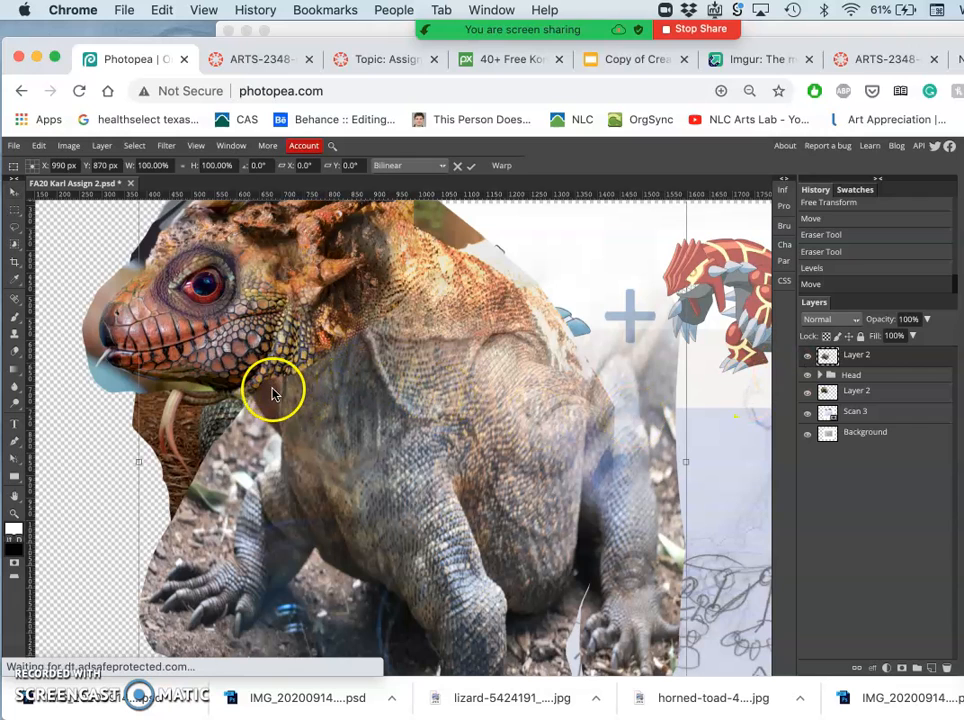
pyautogui.moveTo(292, 392)
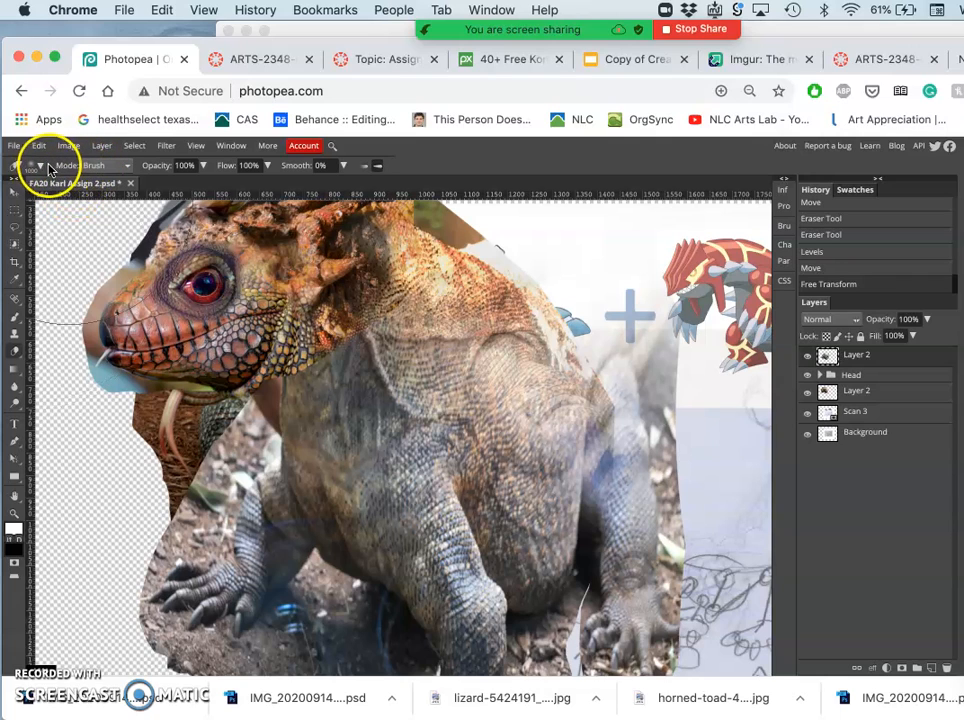
# Set the Eraser to about 110 px with 0% hardness for soft neck blending
pyautogui.click(40, 166)
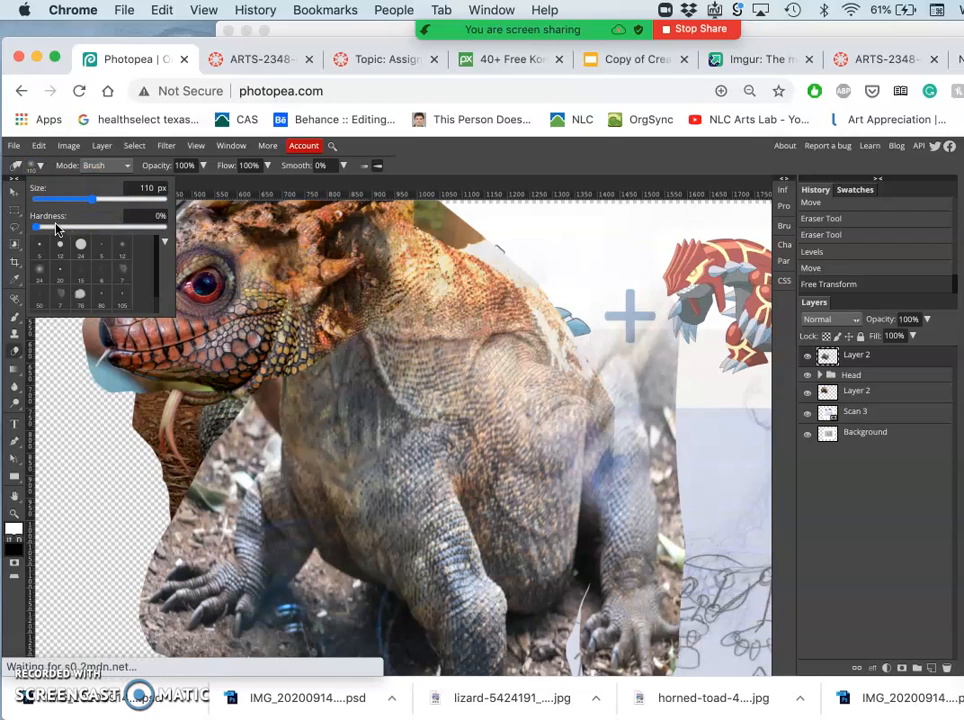
pyautogui.moveTo(38, 228); pyautogui.dragTo(52, 228)
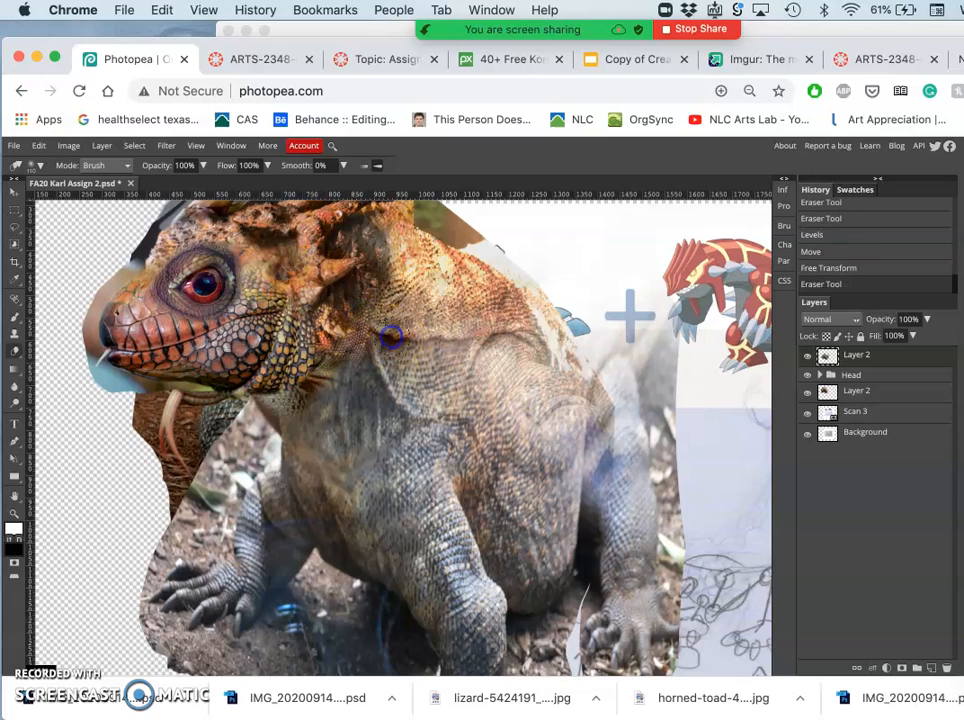
pyautogui.moveTo(448, 396)
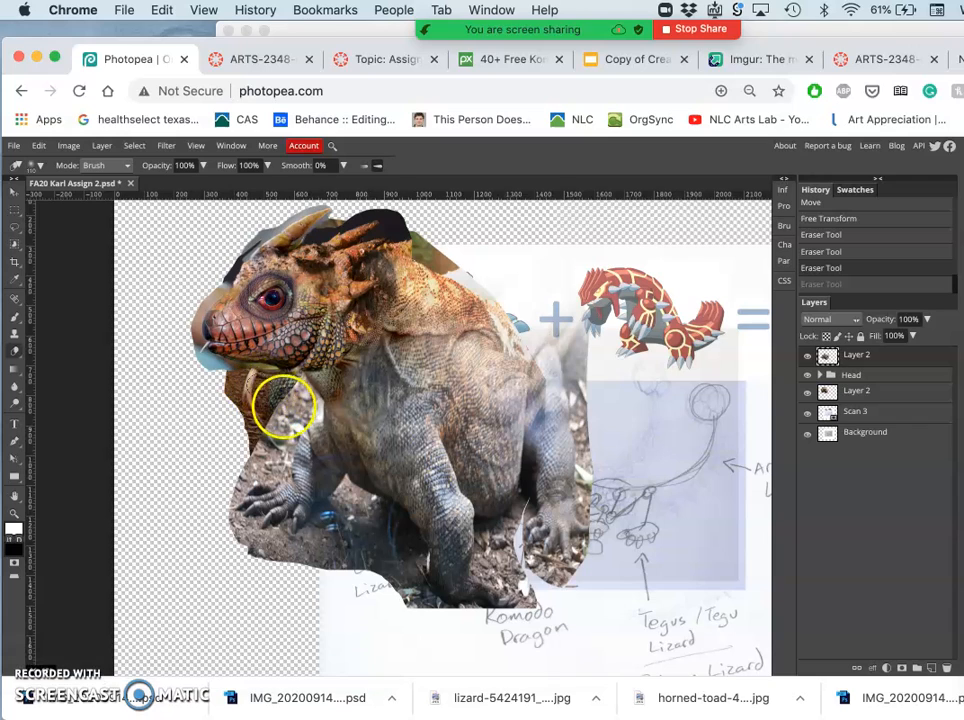
pyautogui.moveTo(420, 390)
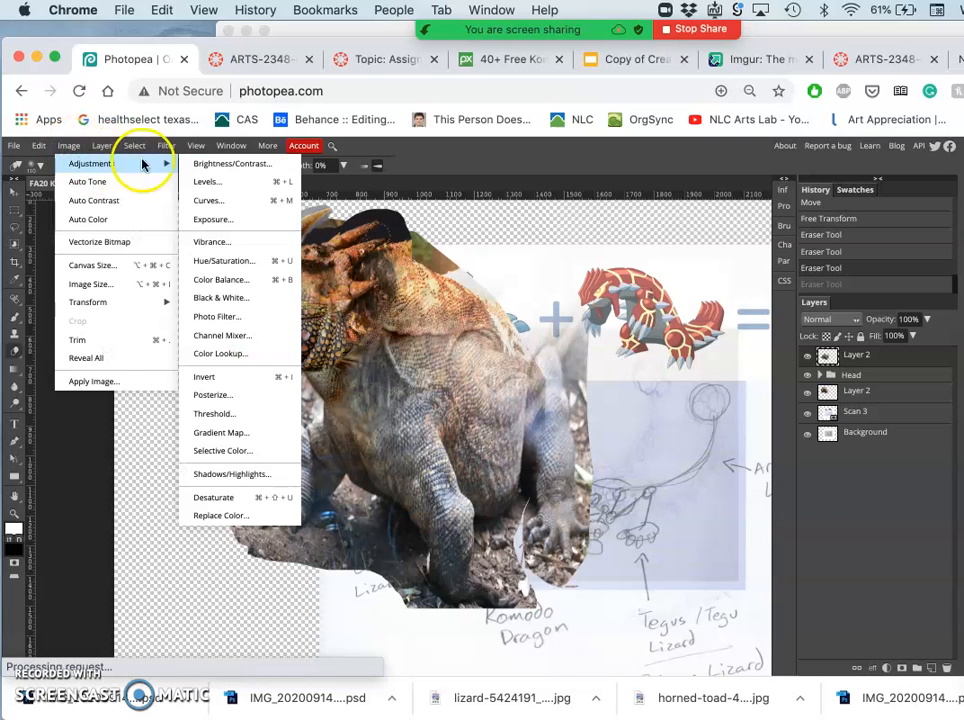
# Apply a slight Levels adjustment with the midtone around 0.95 to the lizard layer
pyautogui.click(208, 180)
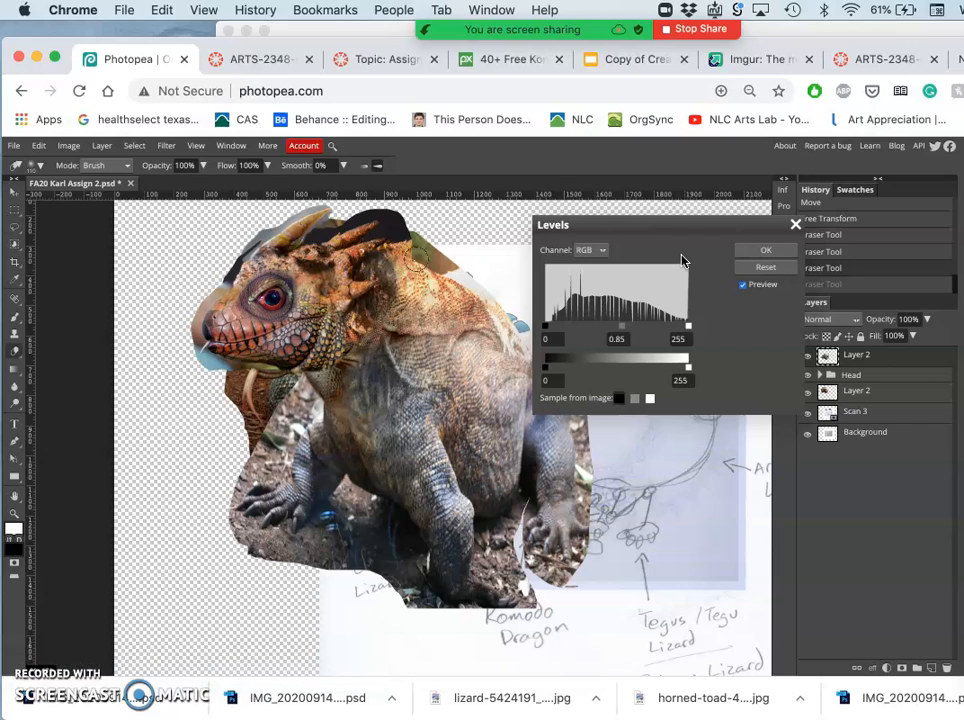
pyautogui.click(764, 248)
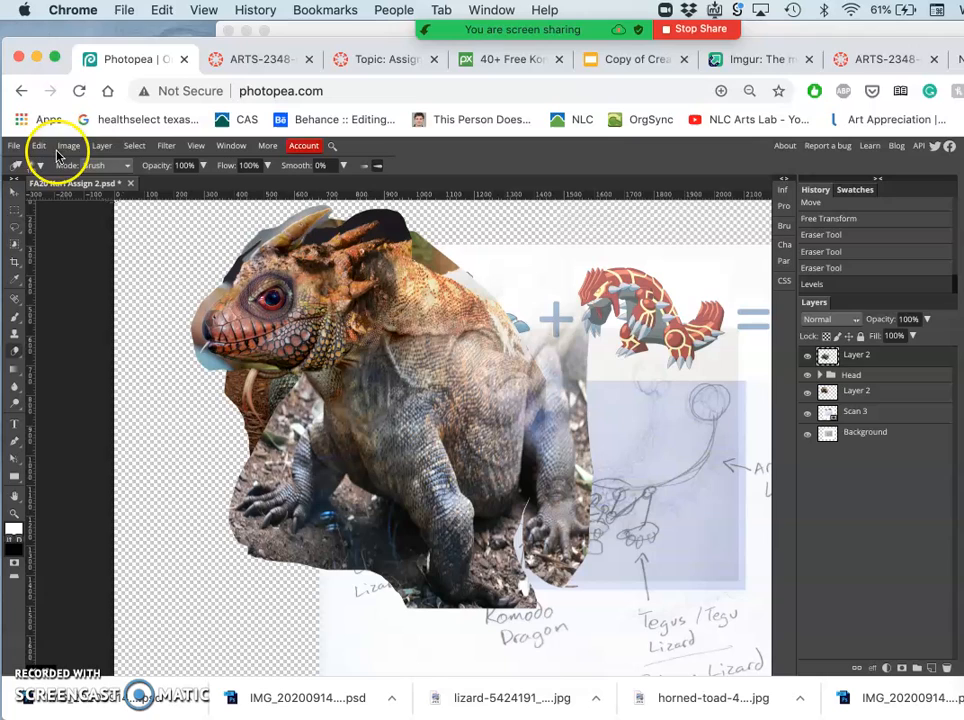
pyautogui.click(12, 144)
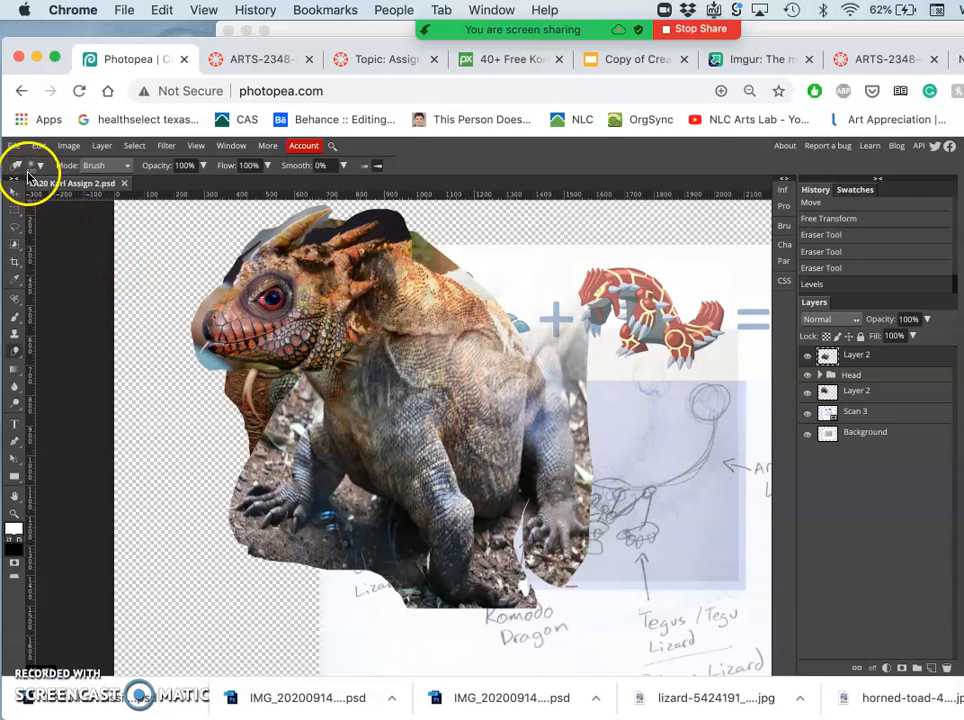
# Raise the Master saturation to about 63 in Hue/Saturation
pyautogui.click(68, 144)
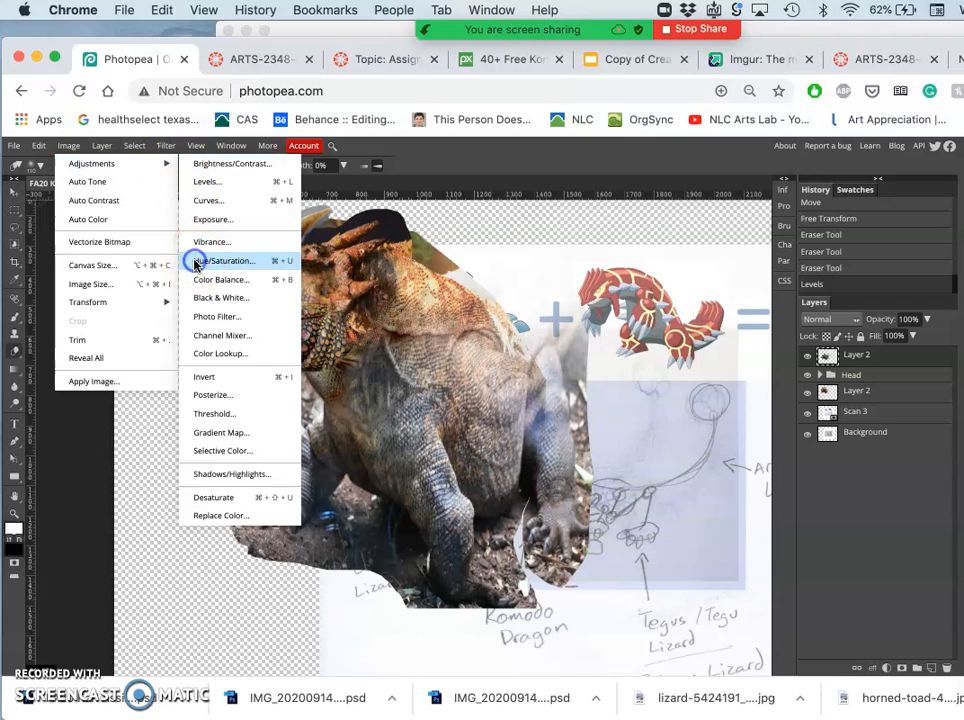
pyautogui.click(224, 260)
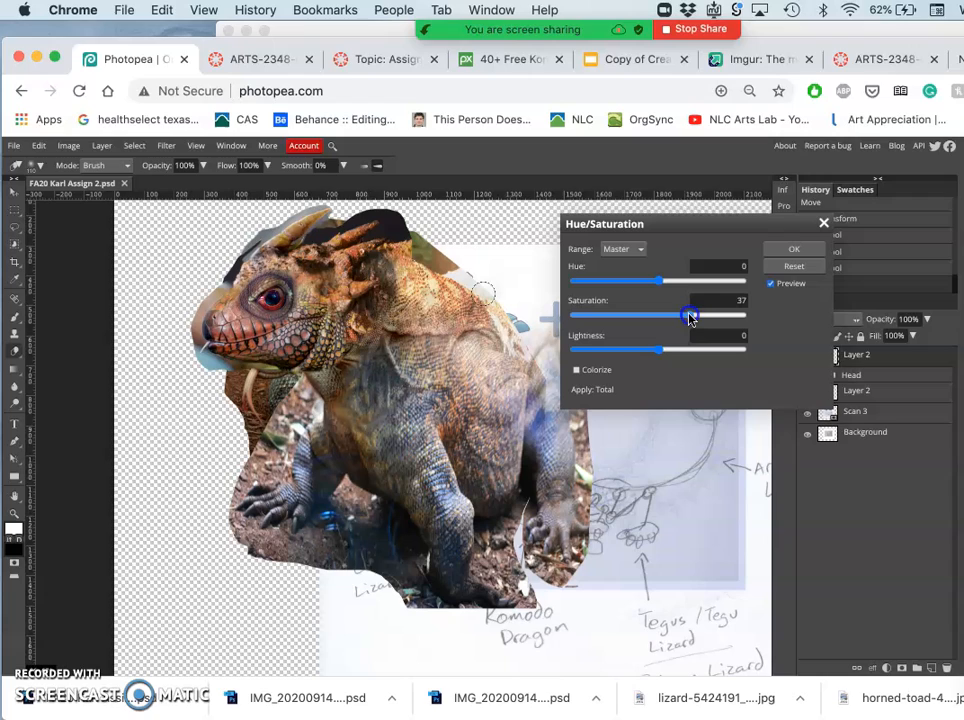
pyautogui.moveTo(690, 316); pyautogui.dragTo(704, 316)
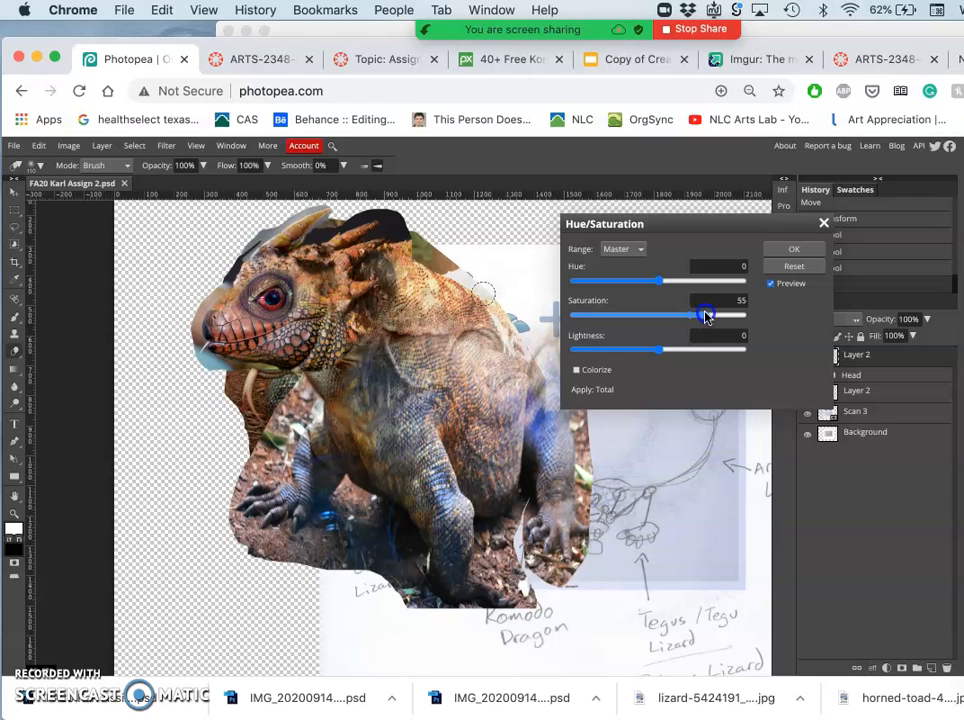
pyautogui.moveTo(704, 316); pyautogui.dragTo(700, 316)
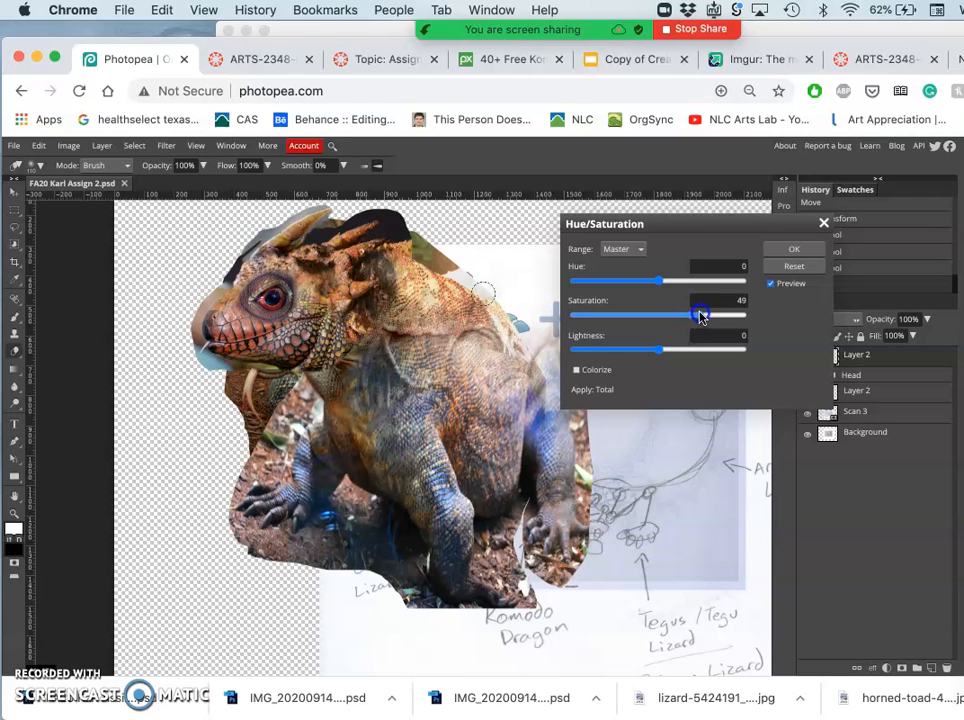
pyautogui.moveTo(700, 316); pyautogui.dragTo(716, 316)
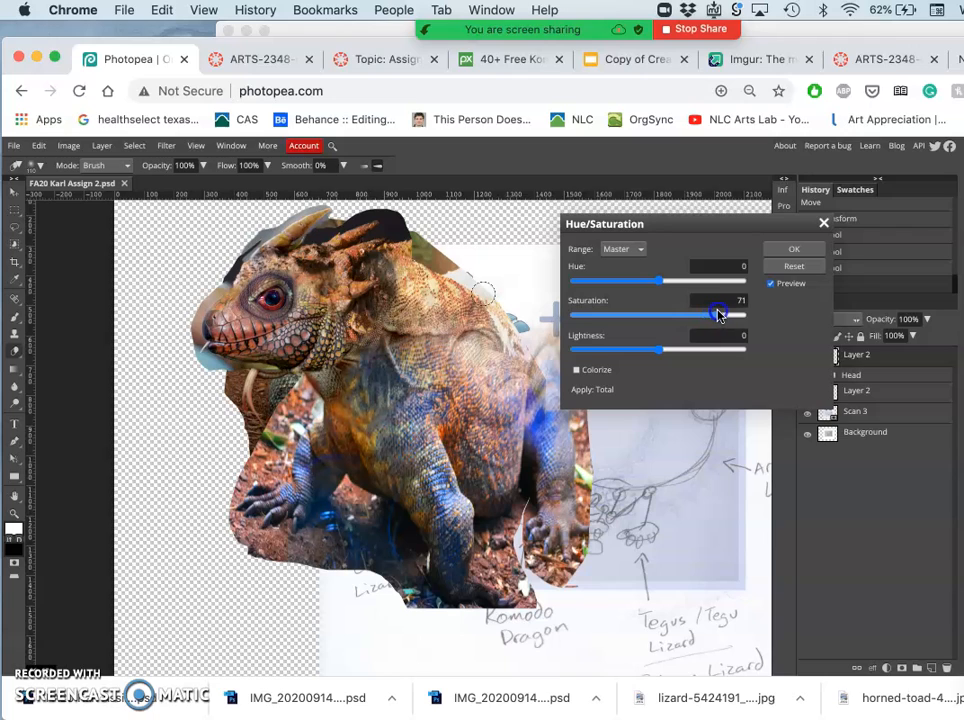
pyautogui.moveTo(718, 316); pyautogui.dragTo(710, 316)
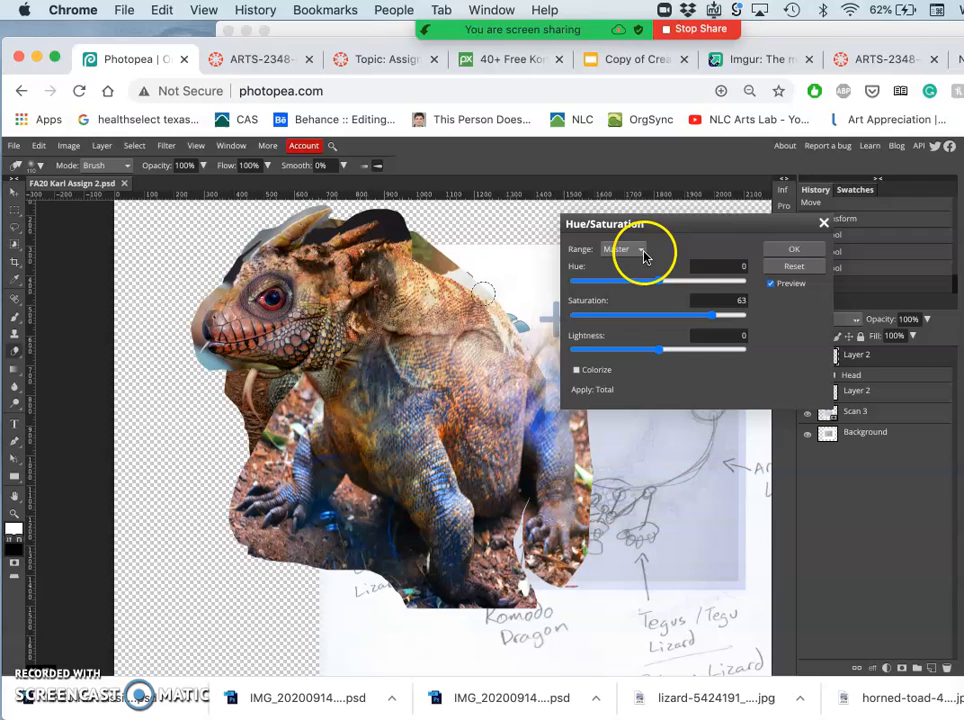
# Lower the Blues range saturation to about -52 and apply the adjustment
pyautogui.click(638, 248)
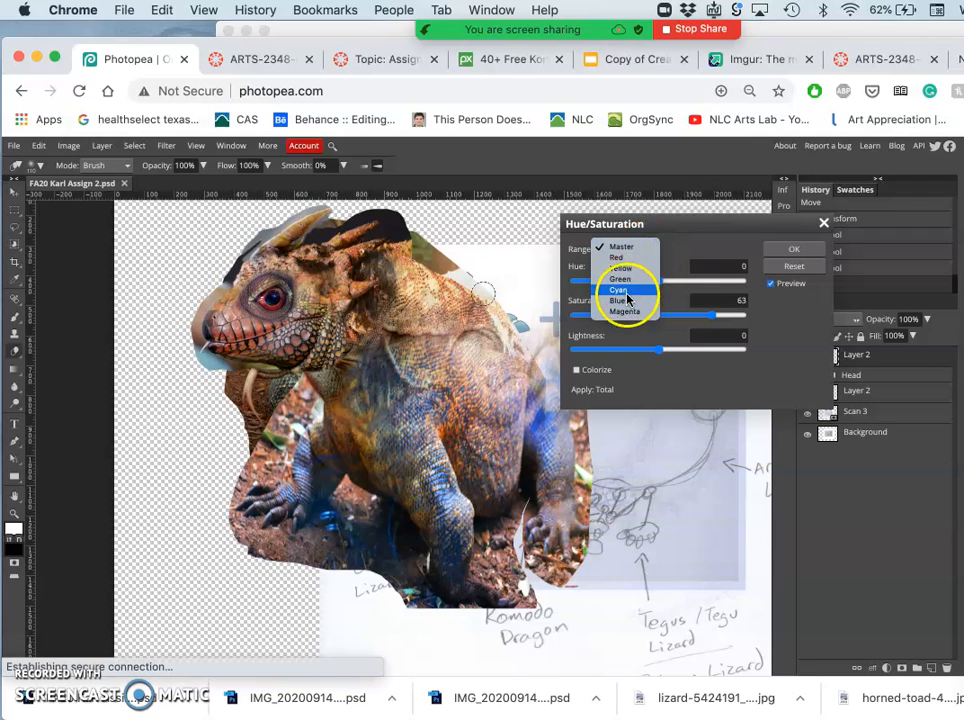
pyautogui.click(618, 300)
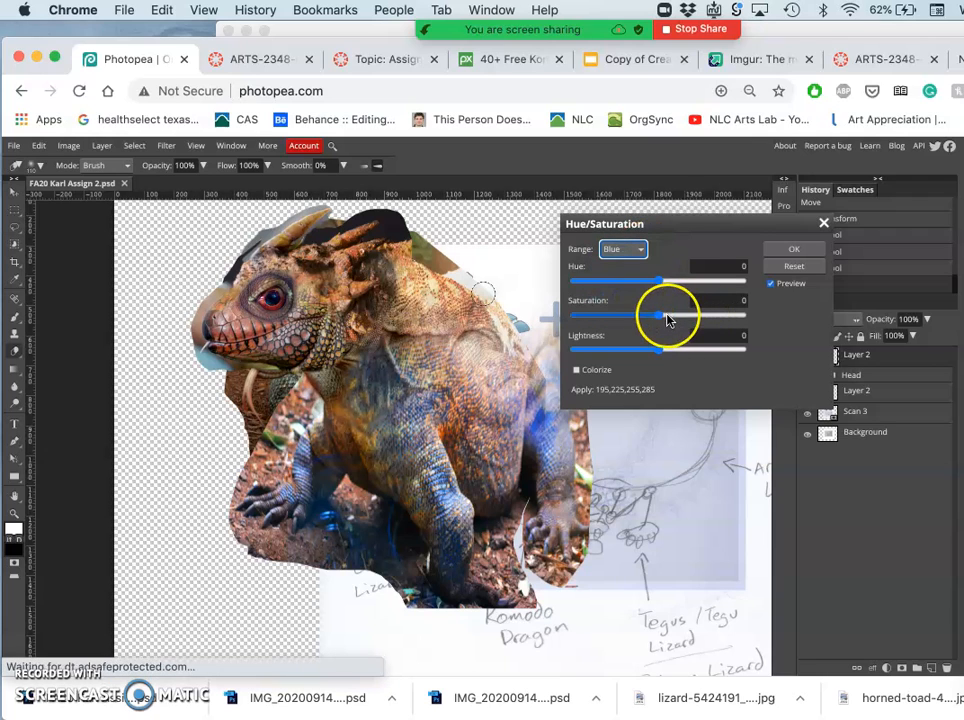
pyautogui.moveTo(656, 314); pyautogui.dragTo(628, 314)
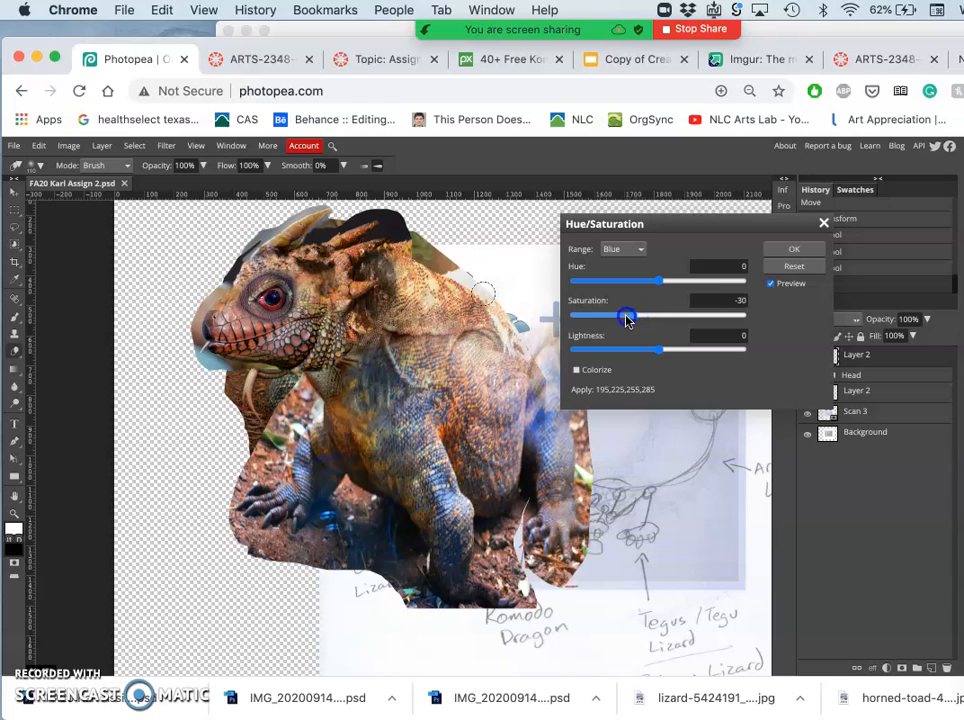
pyautogui.moveTo(628, 314); pyautogui.dragTo(616, 314)
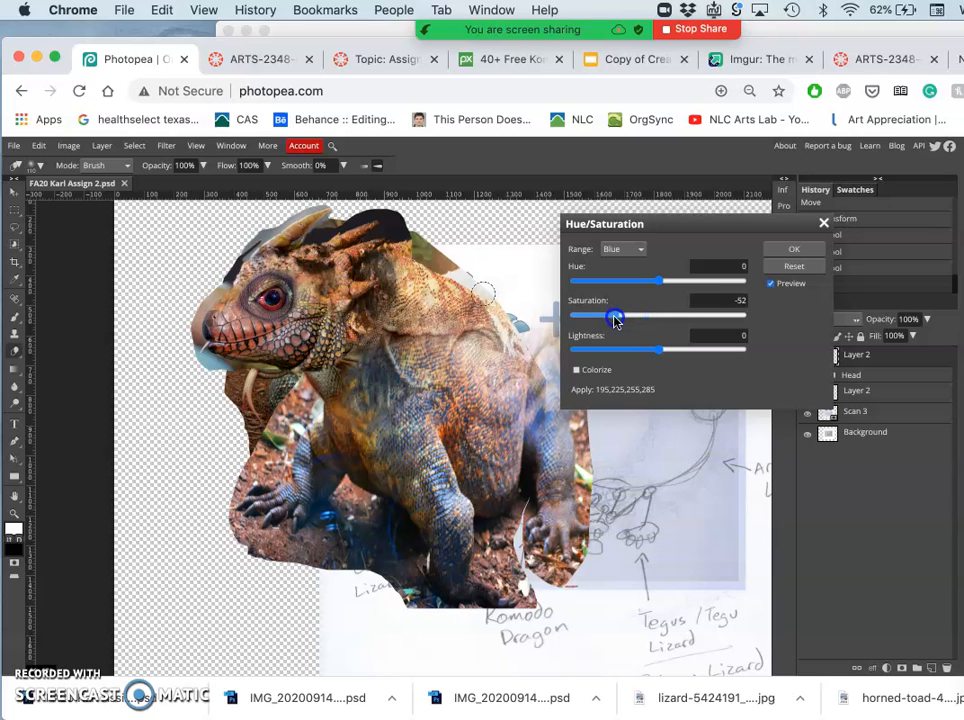
pyautogui.moveTo(616, 316); pyautogui.dragTo(628, 316)
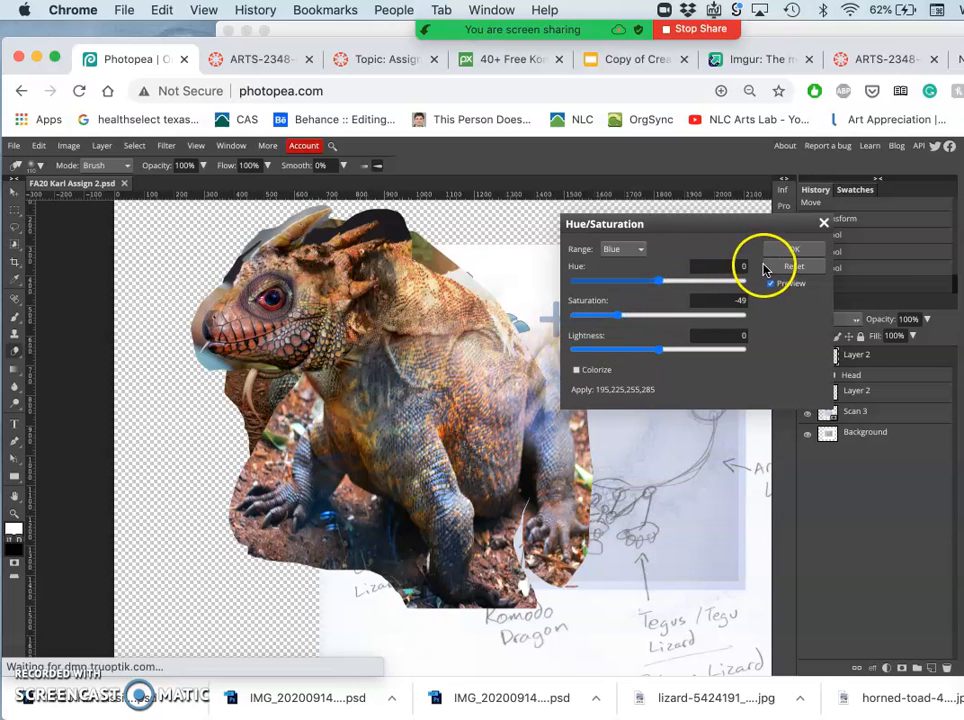
pyautogui.click(794, 252)
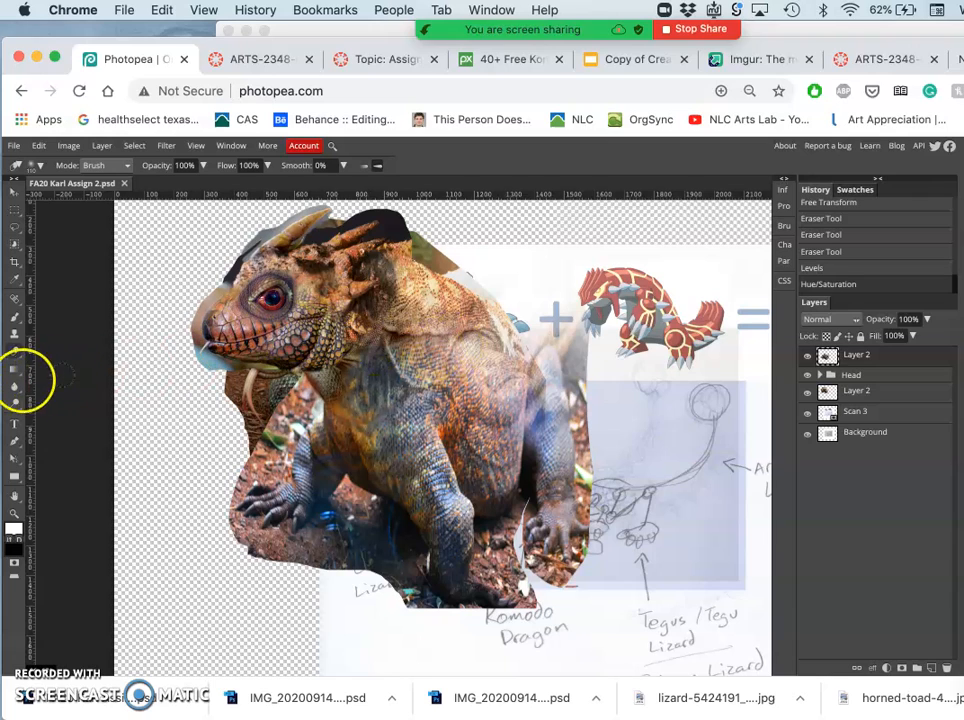
# Select the Burn tool for midtones at 50% exposure and bring up its brush settings
pyautogui.click(14, 364)
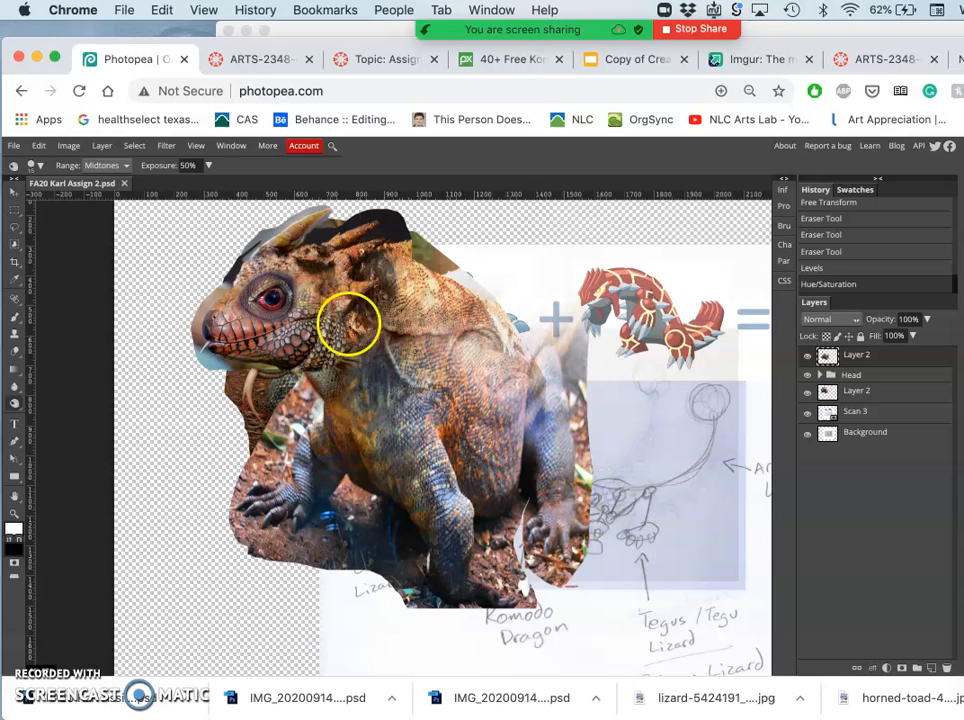
pyautogui.click(40, 166)
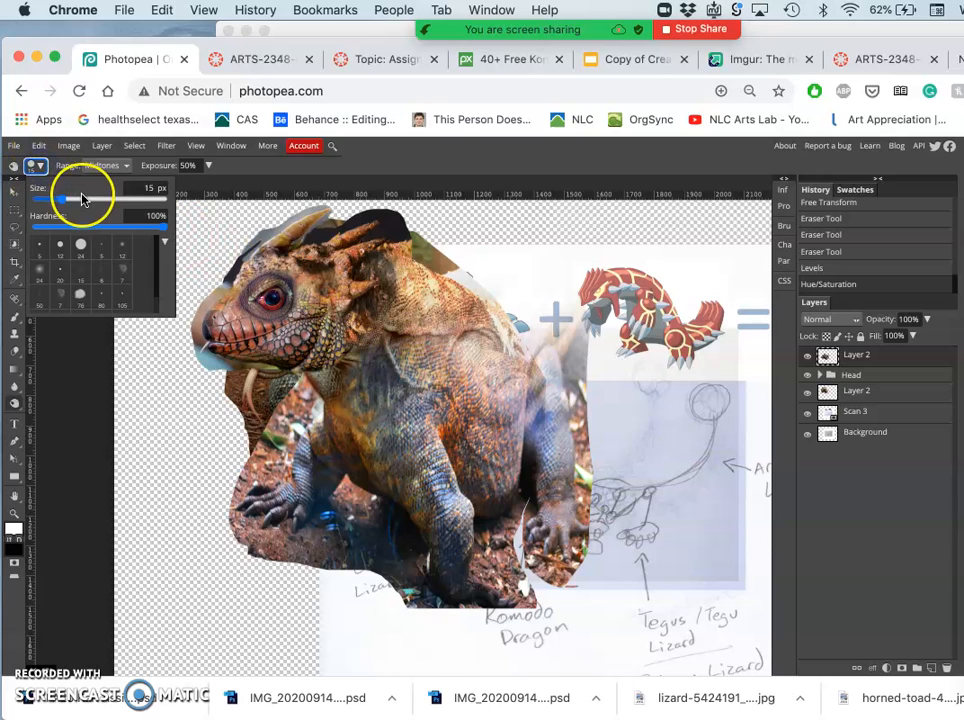